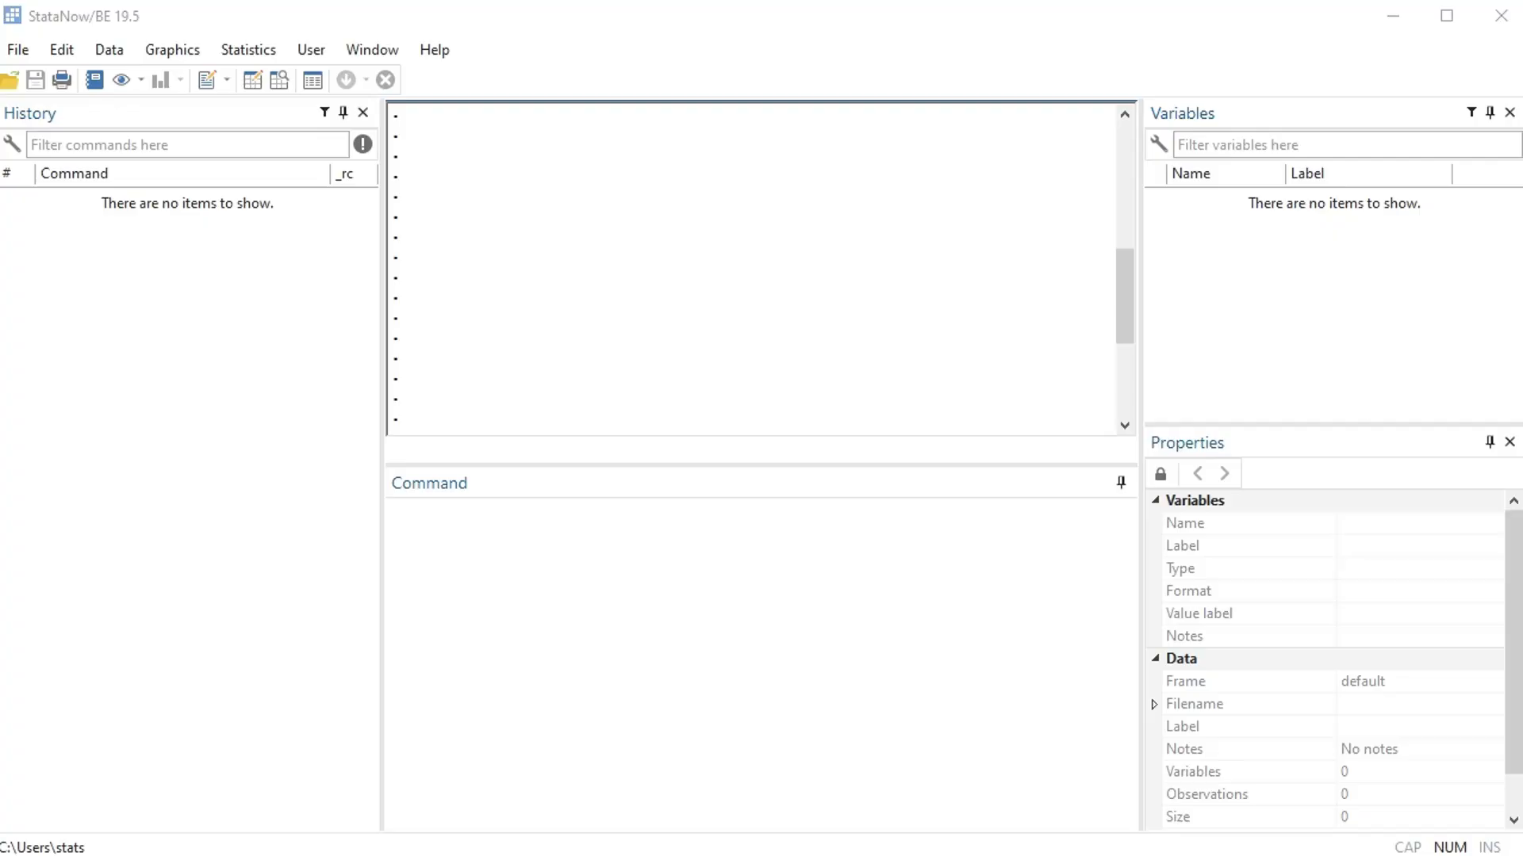
{"action": "mouse_move", "coordinate": [701, 341]}
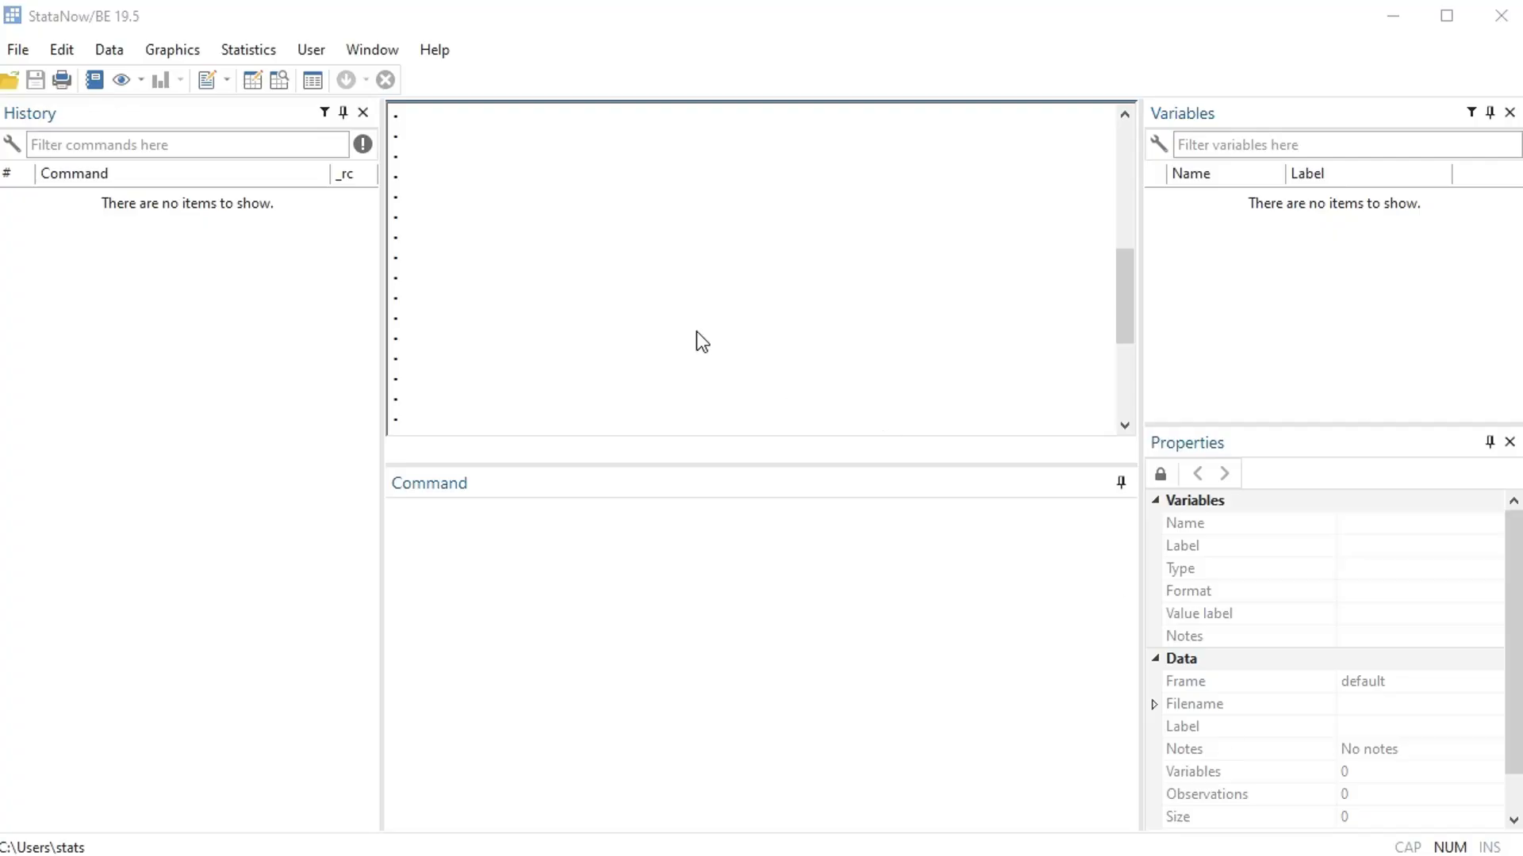
{"action": "mouse_move", "coordinate": [969, 273]}
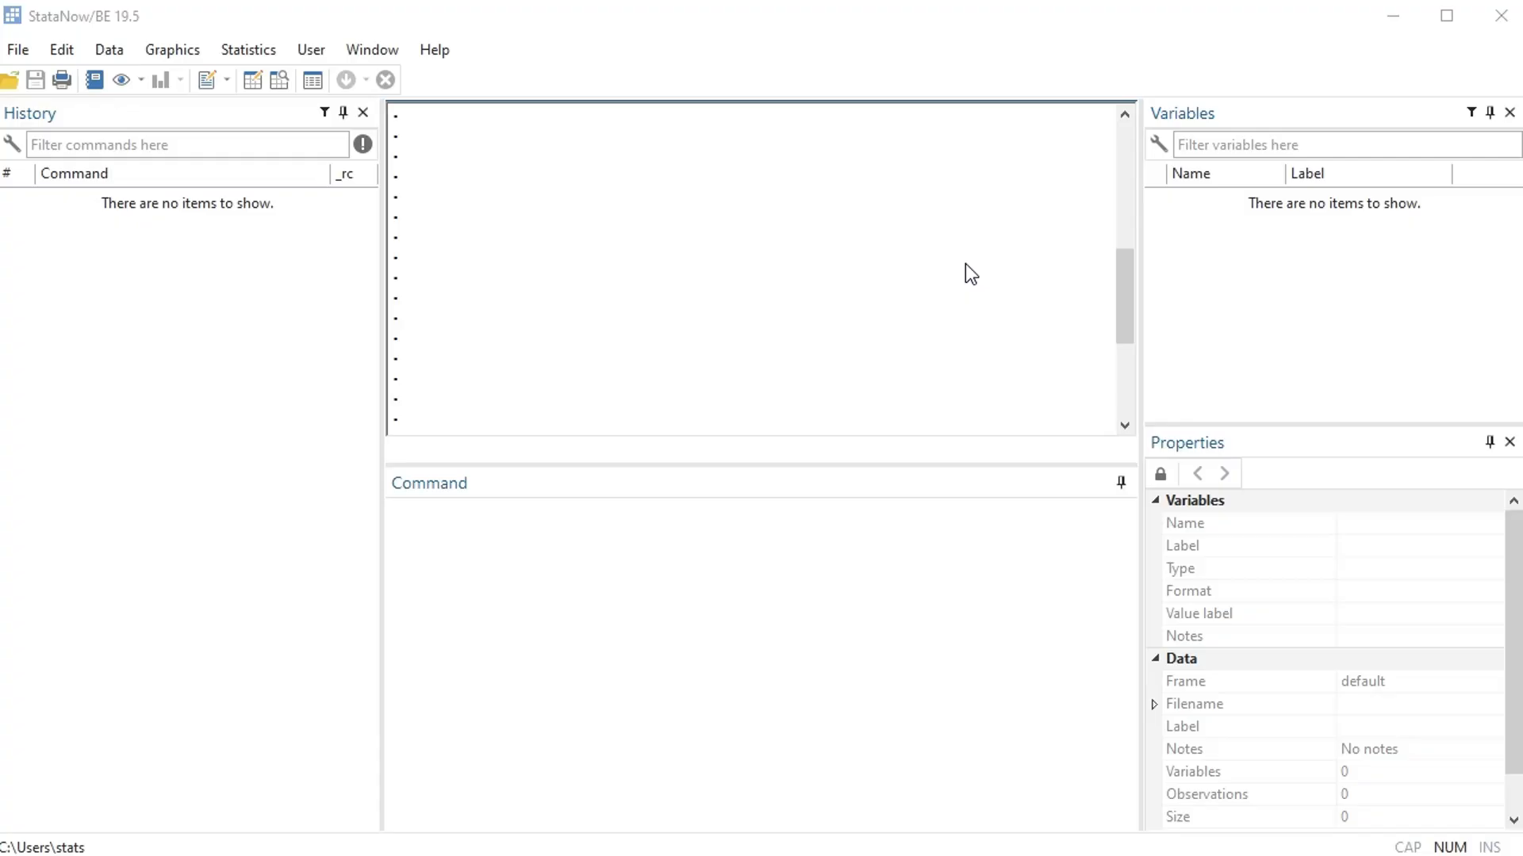
{"action": "mouse_move", "coordinate": [858, 192]}
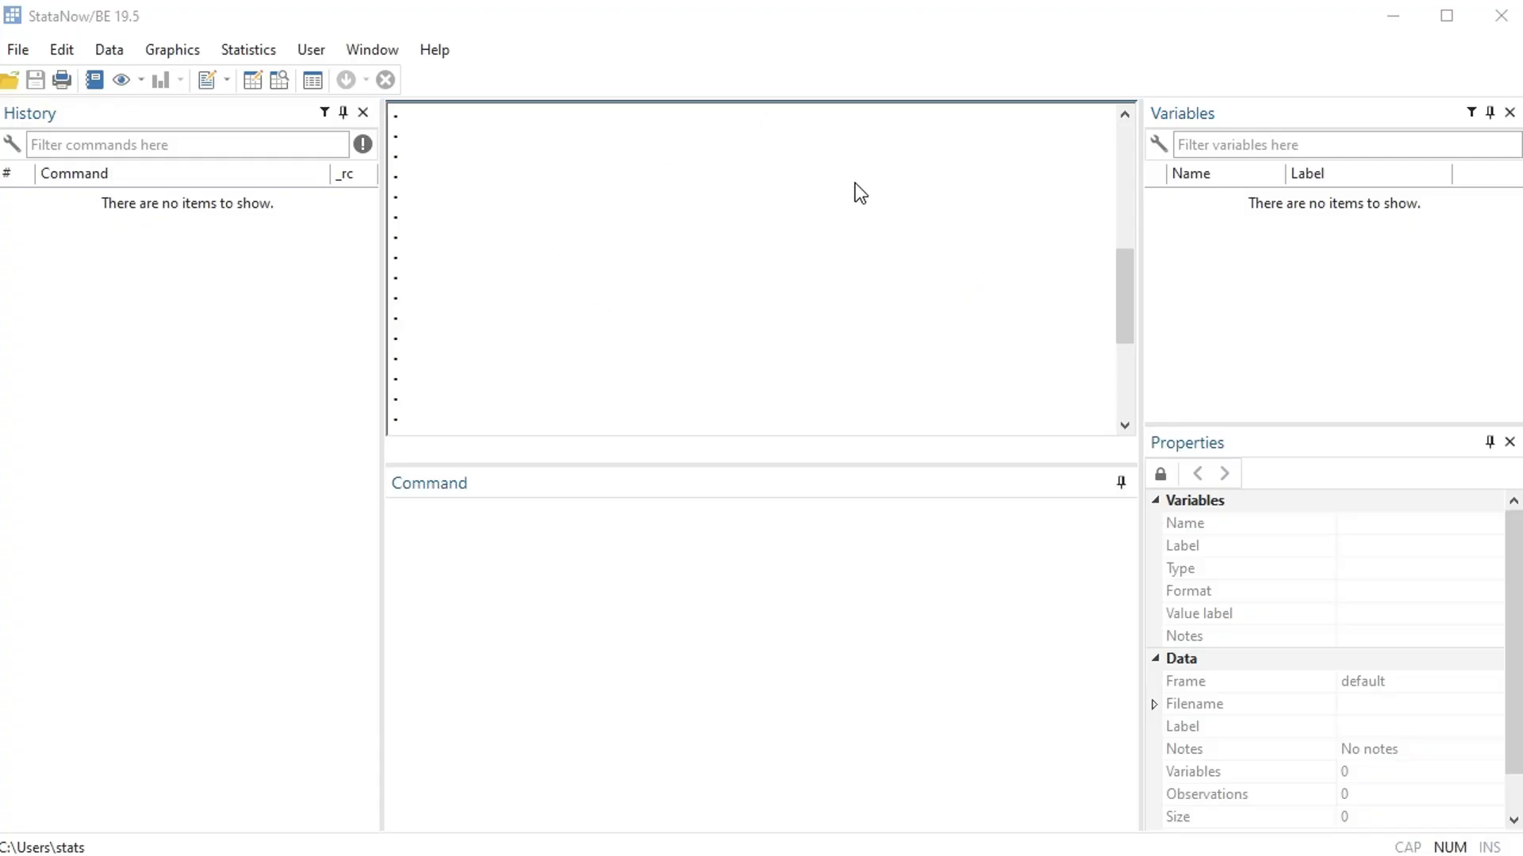
{"action": "mouse_move", "coordinate": [883, 271]}
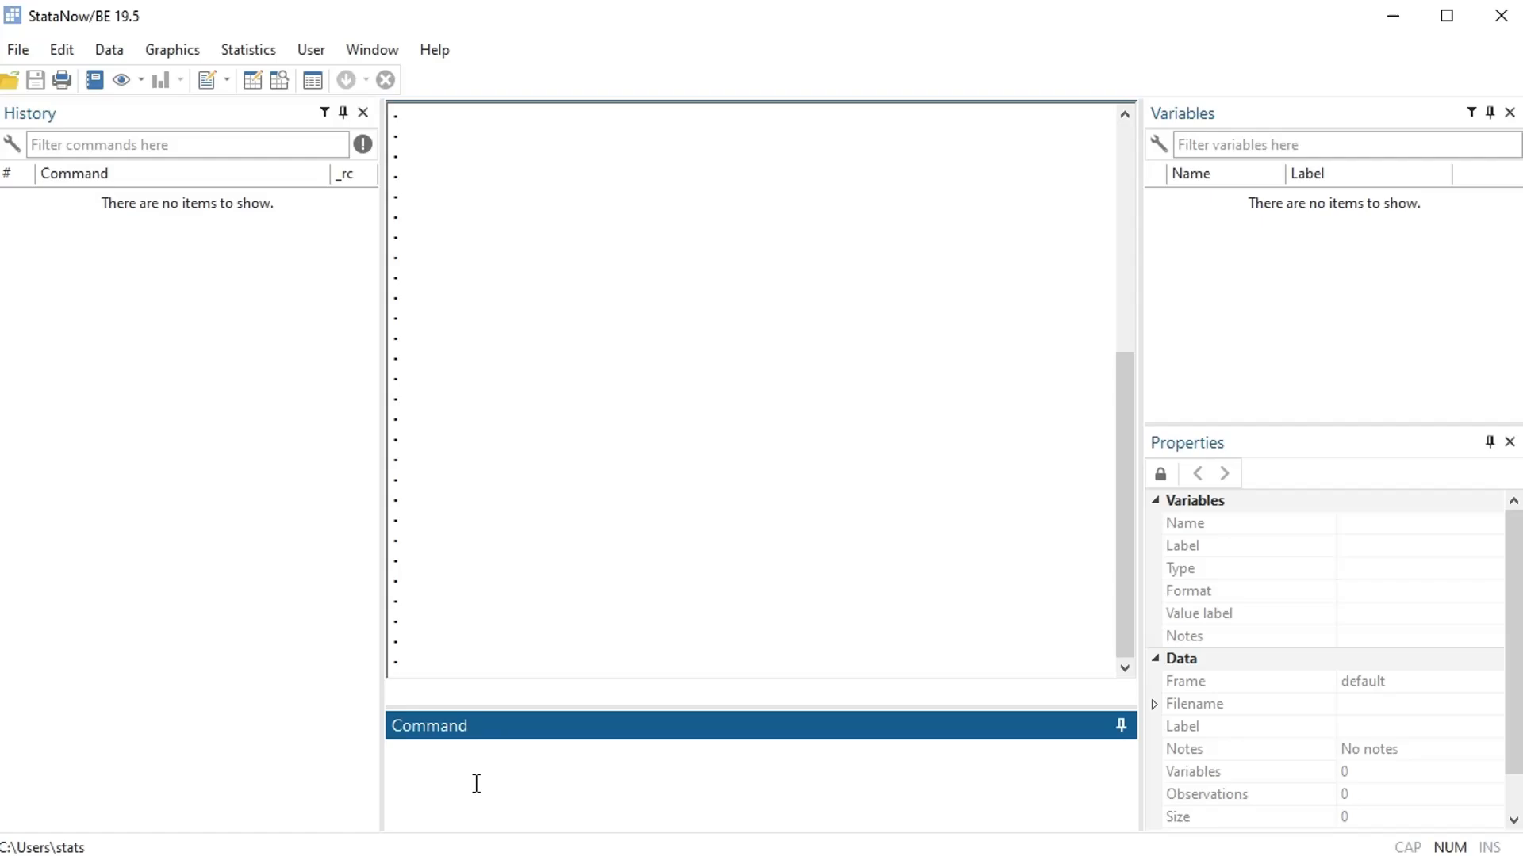
{"action": "mouse_move", "coordinate": [576, 783]}
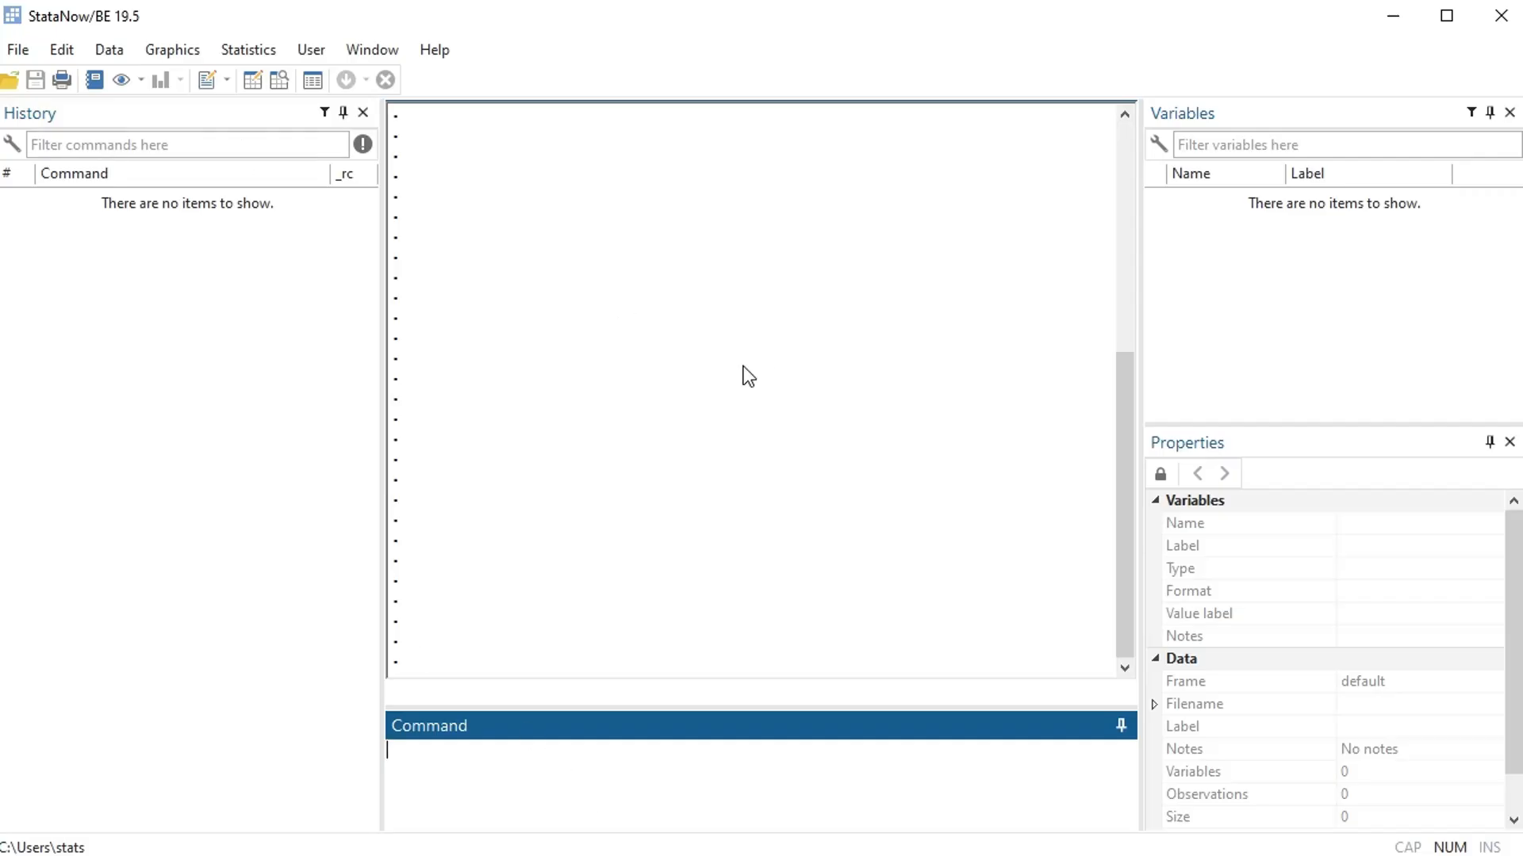
{"action": "mouse_move", "coordinate": [814, 381]}
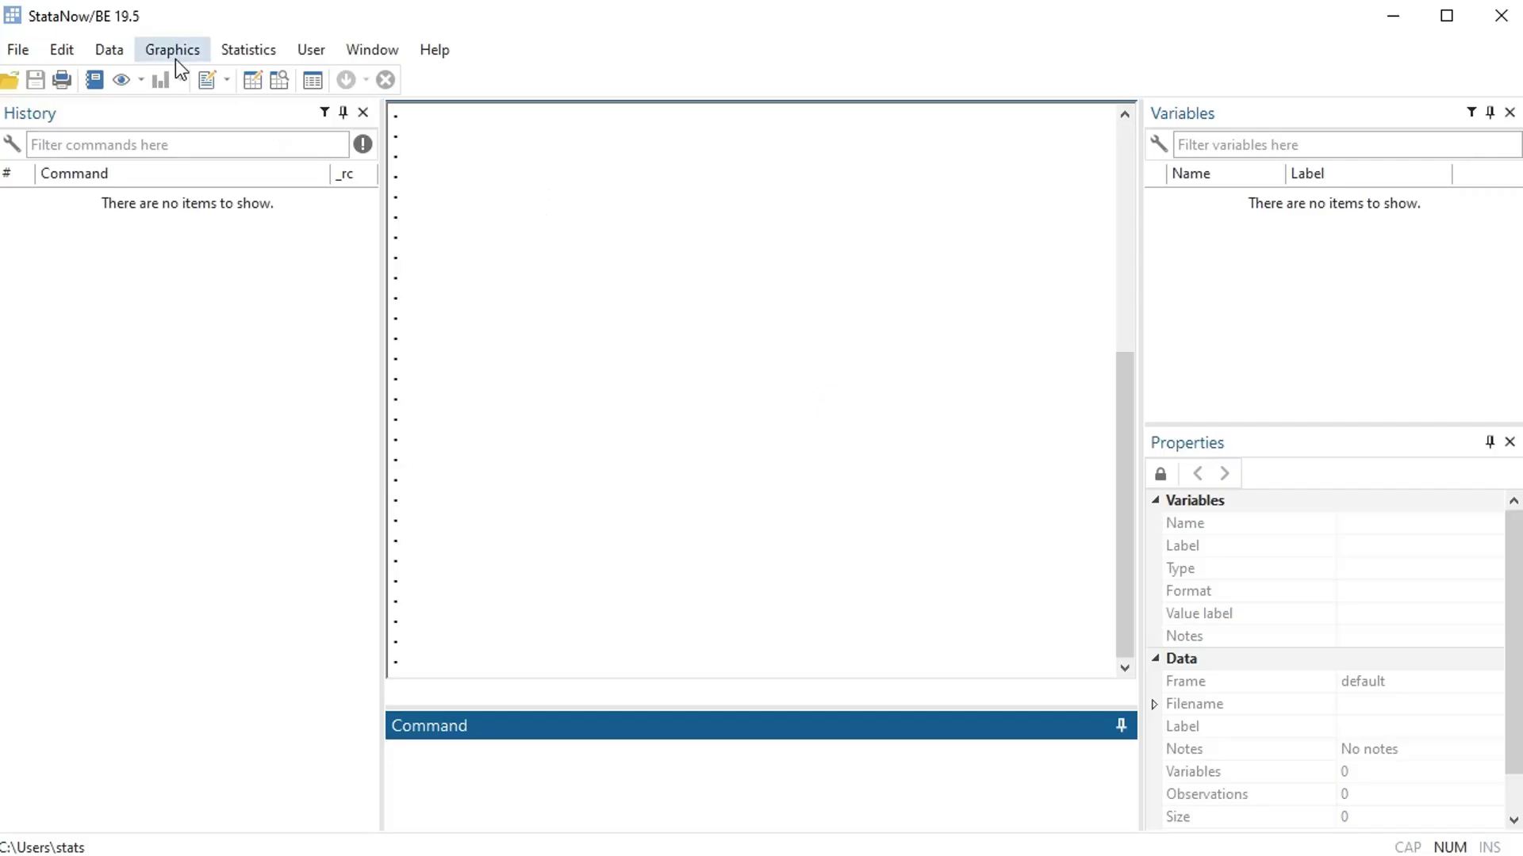
{"action": "mouse_move", "coordinate": [756, 347]}
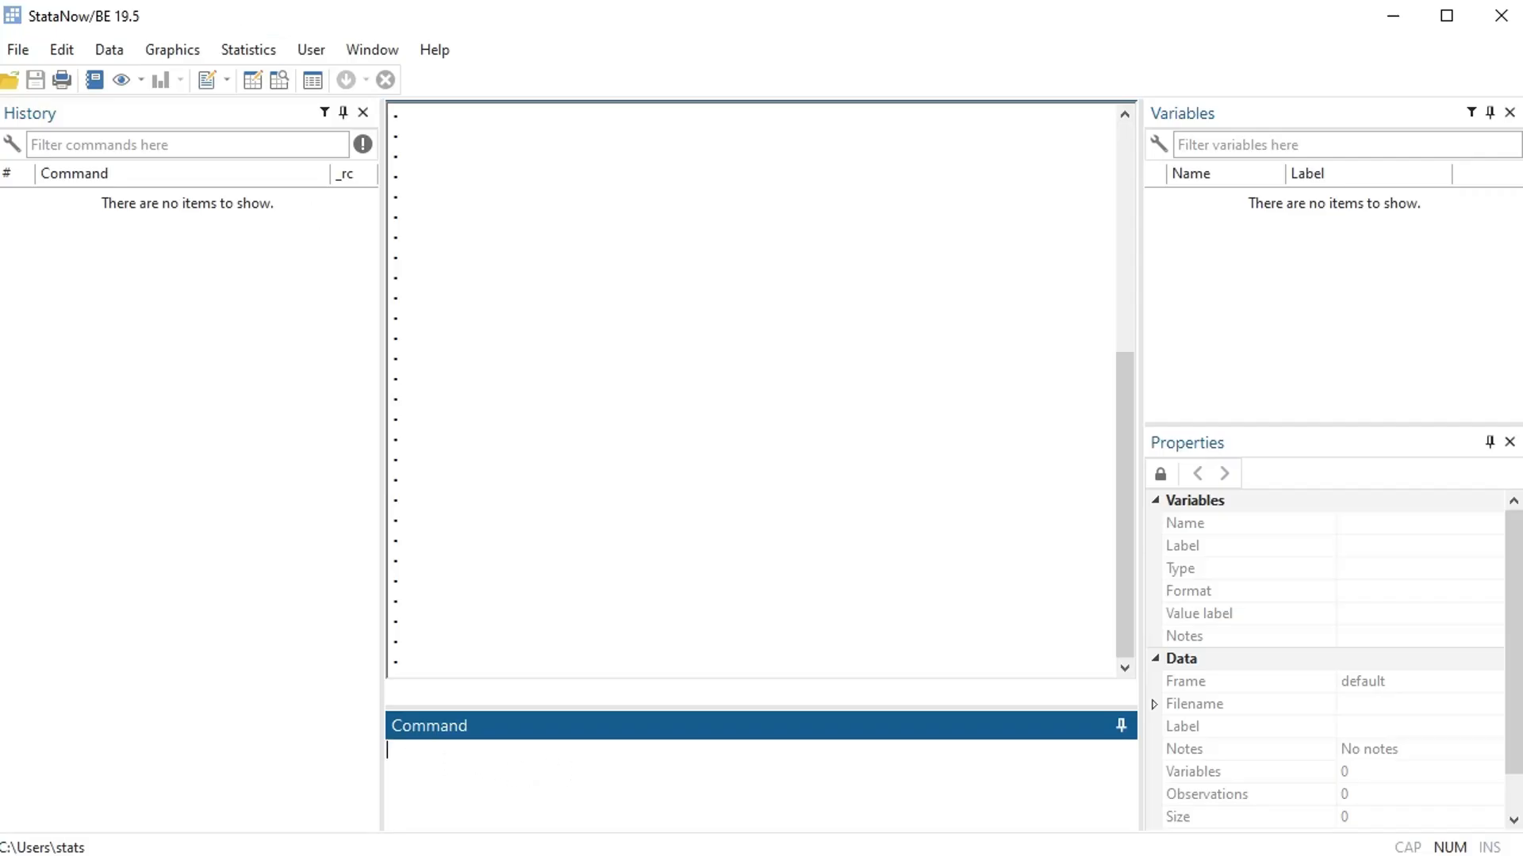
{"action": "mouse_move", "coordinate": [204, 79]}
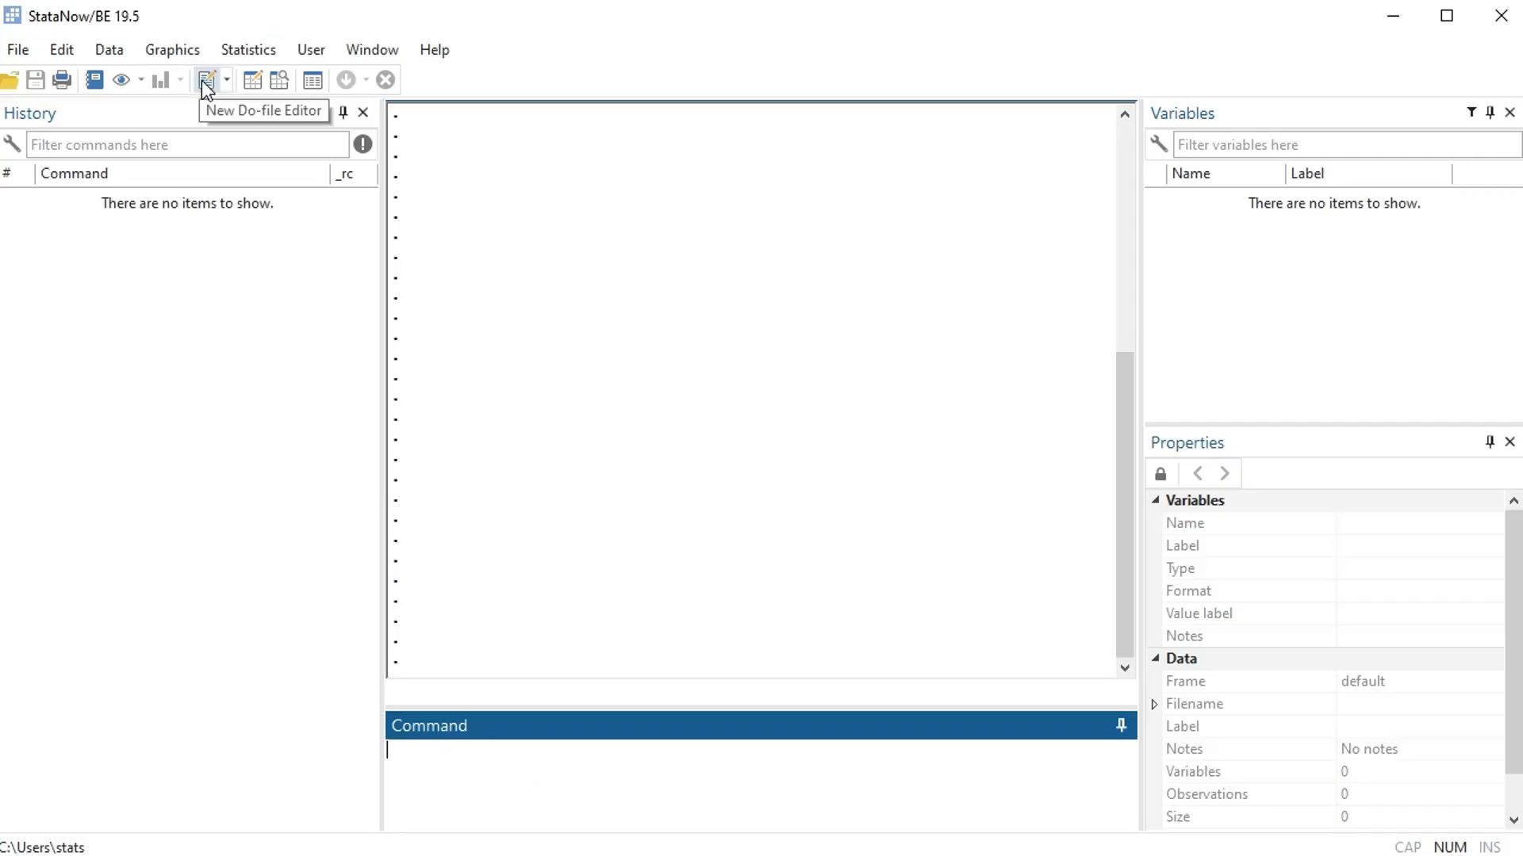
{"action": "mouse_move", "coordinate": [207, 87]}
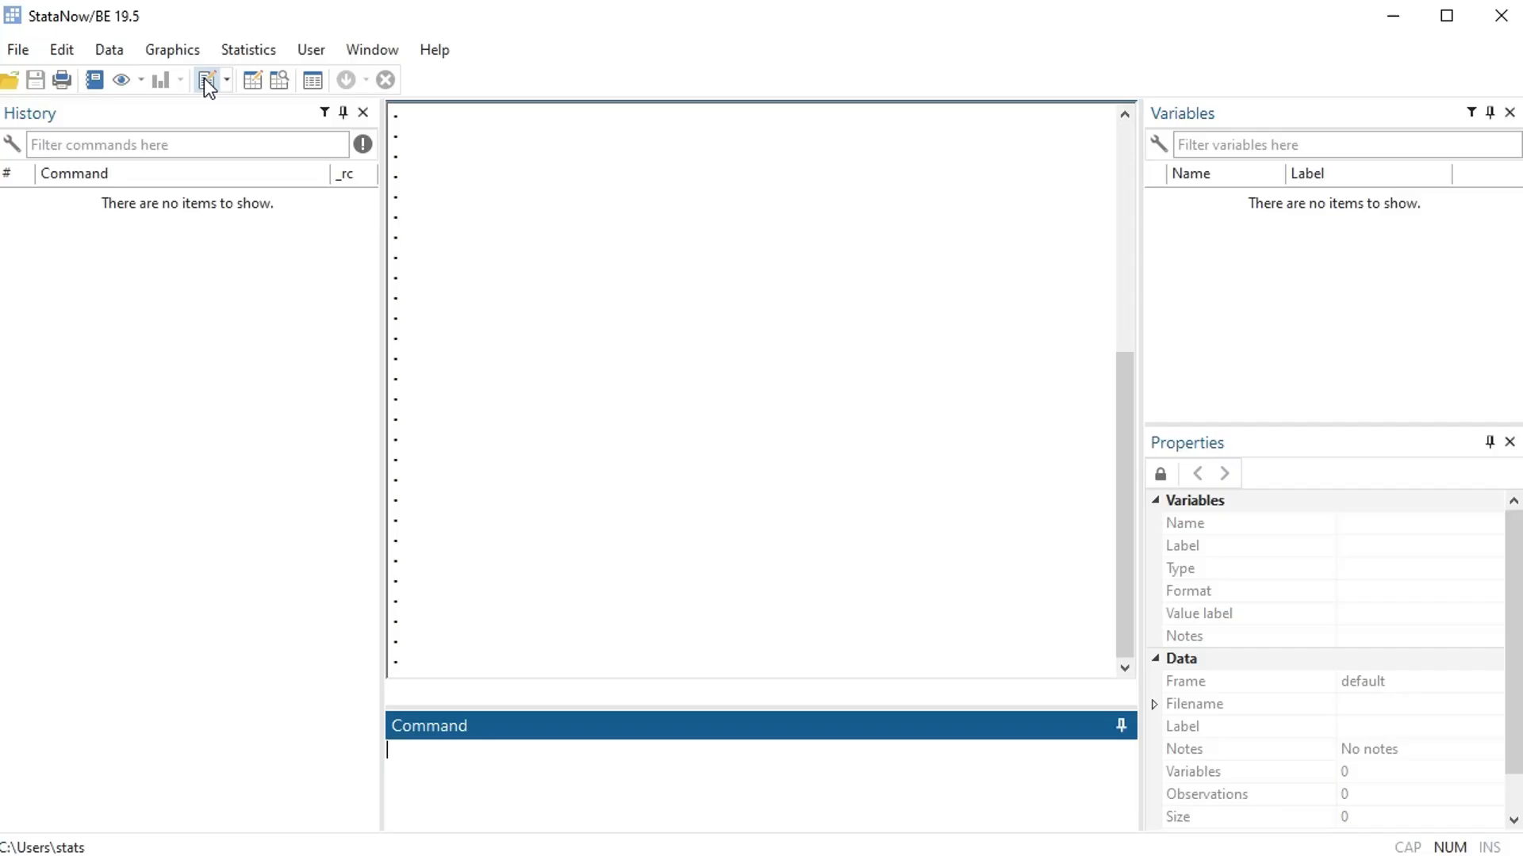
{"action": "mouse_move", "coordinate": [206, 79]}
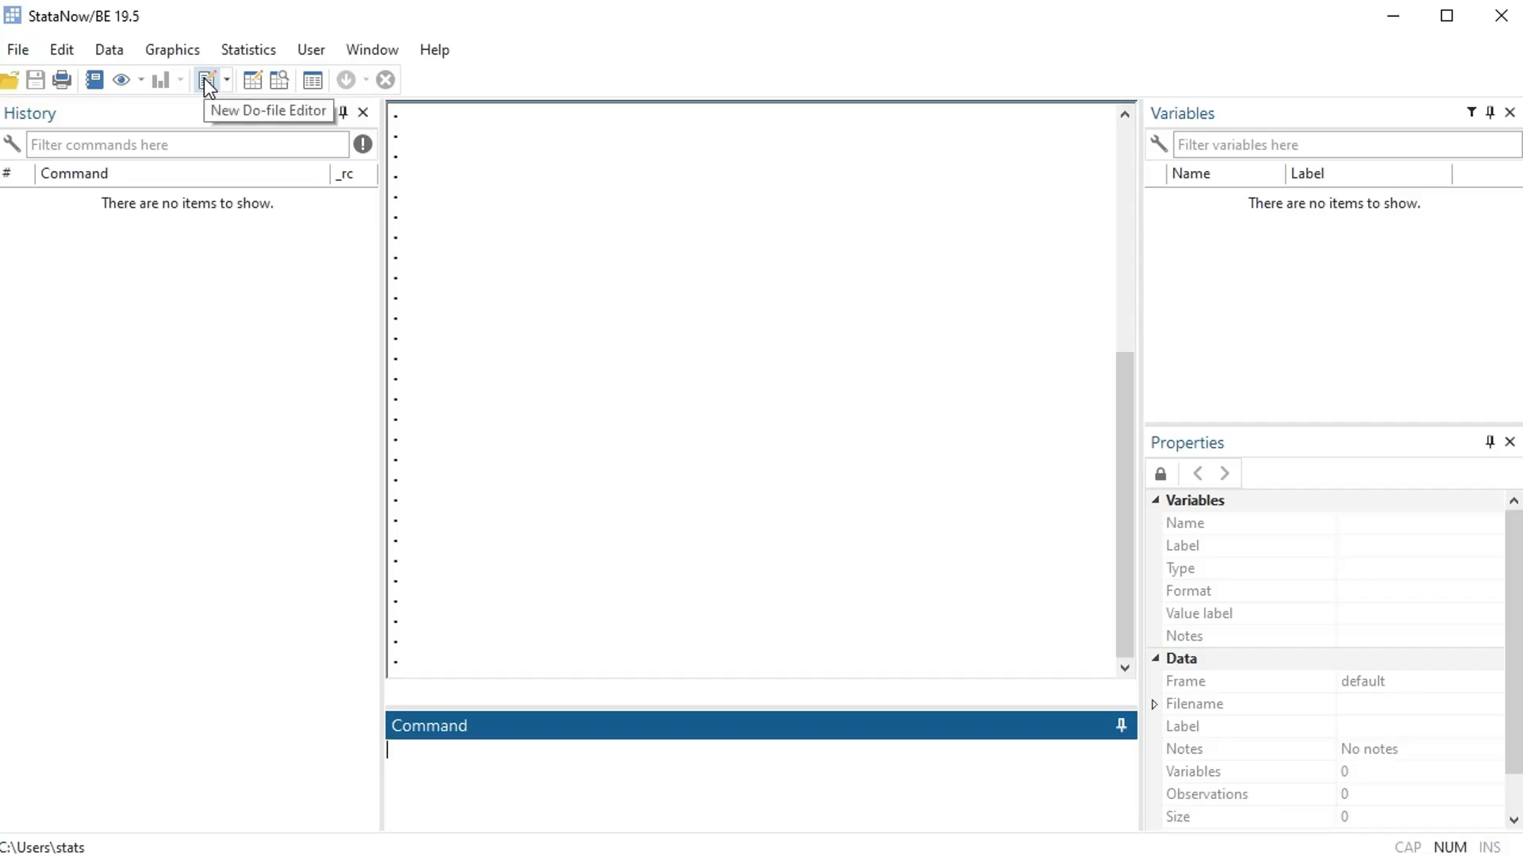
Open a blank Untitled do-file from the New Do-file Editor toolbar button
{"action": "left_click", "coordinate": [205, 79]}
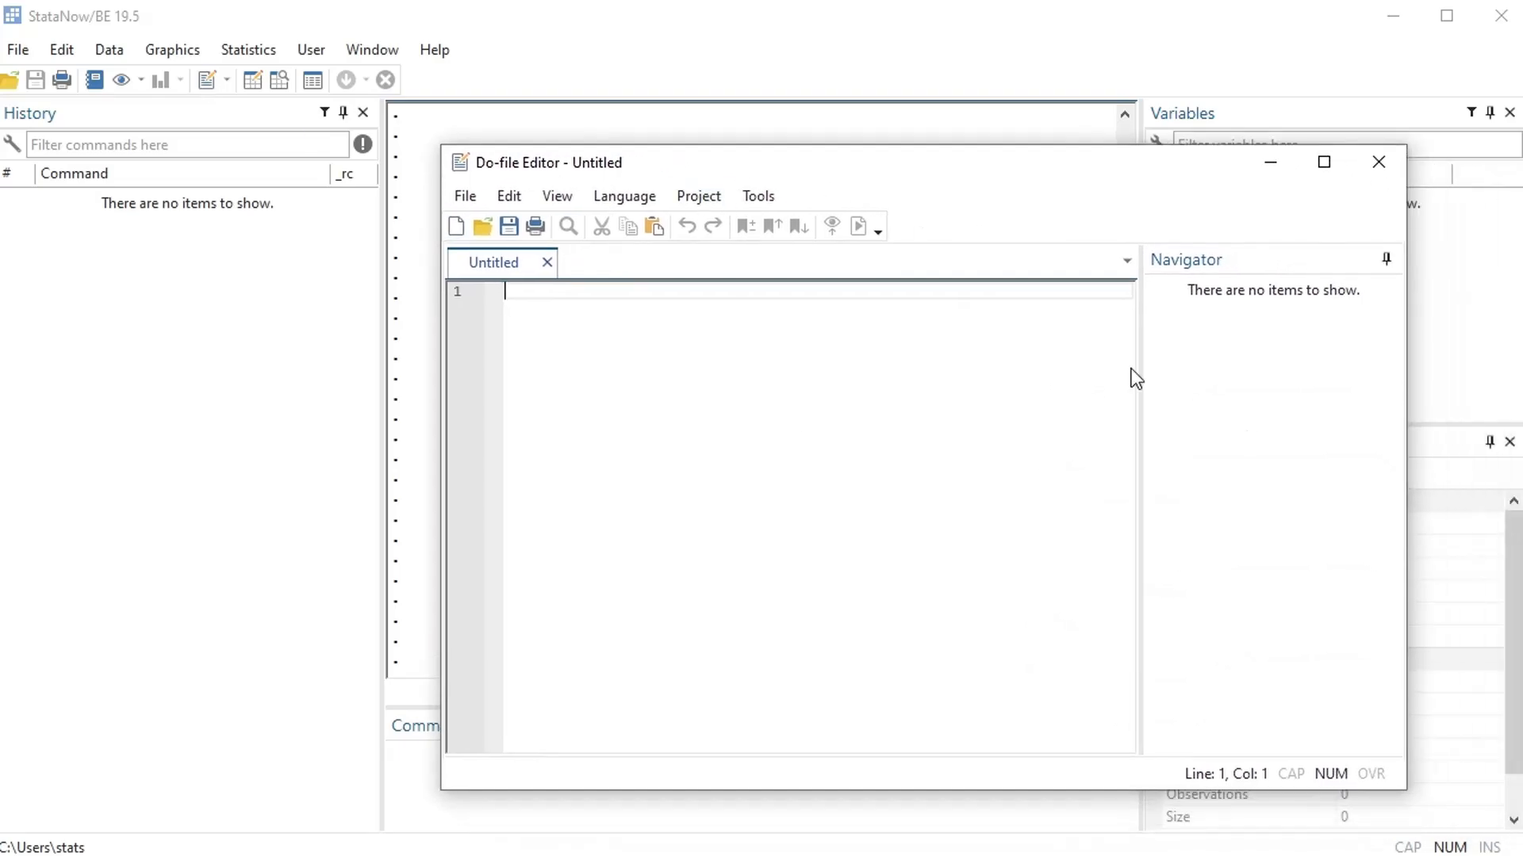
{"action": "mouse_move", "coordinate": [839, 351]}
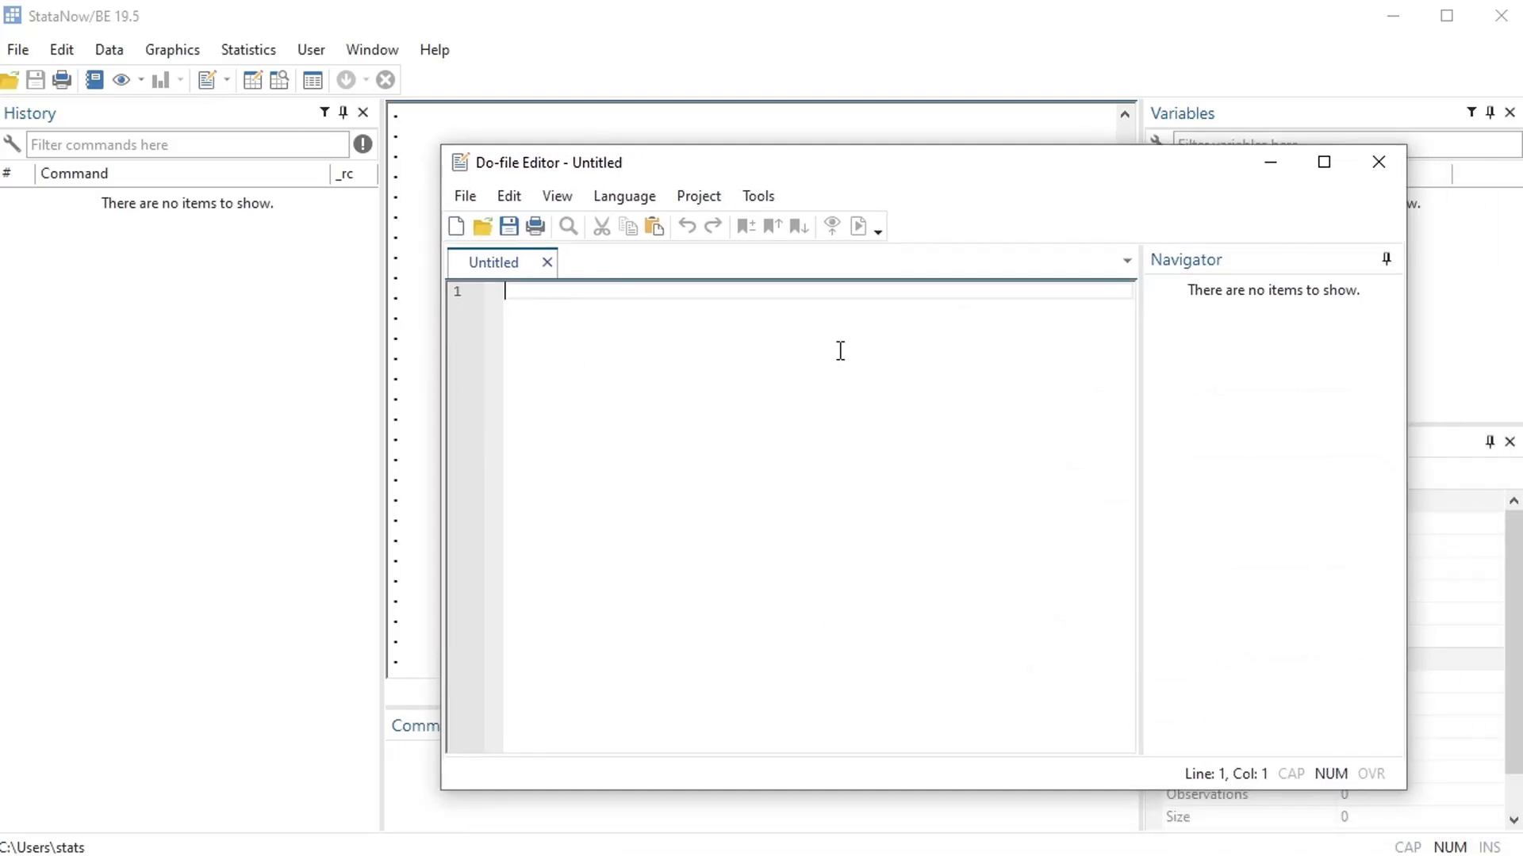
{"action": "mouse_move", "coordinate": [636, 438]}
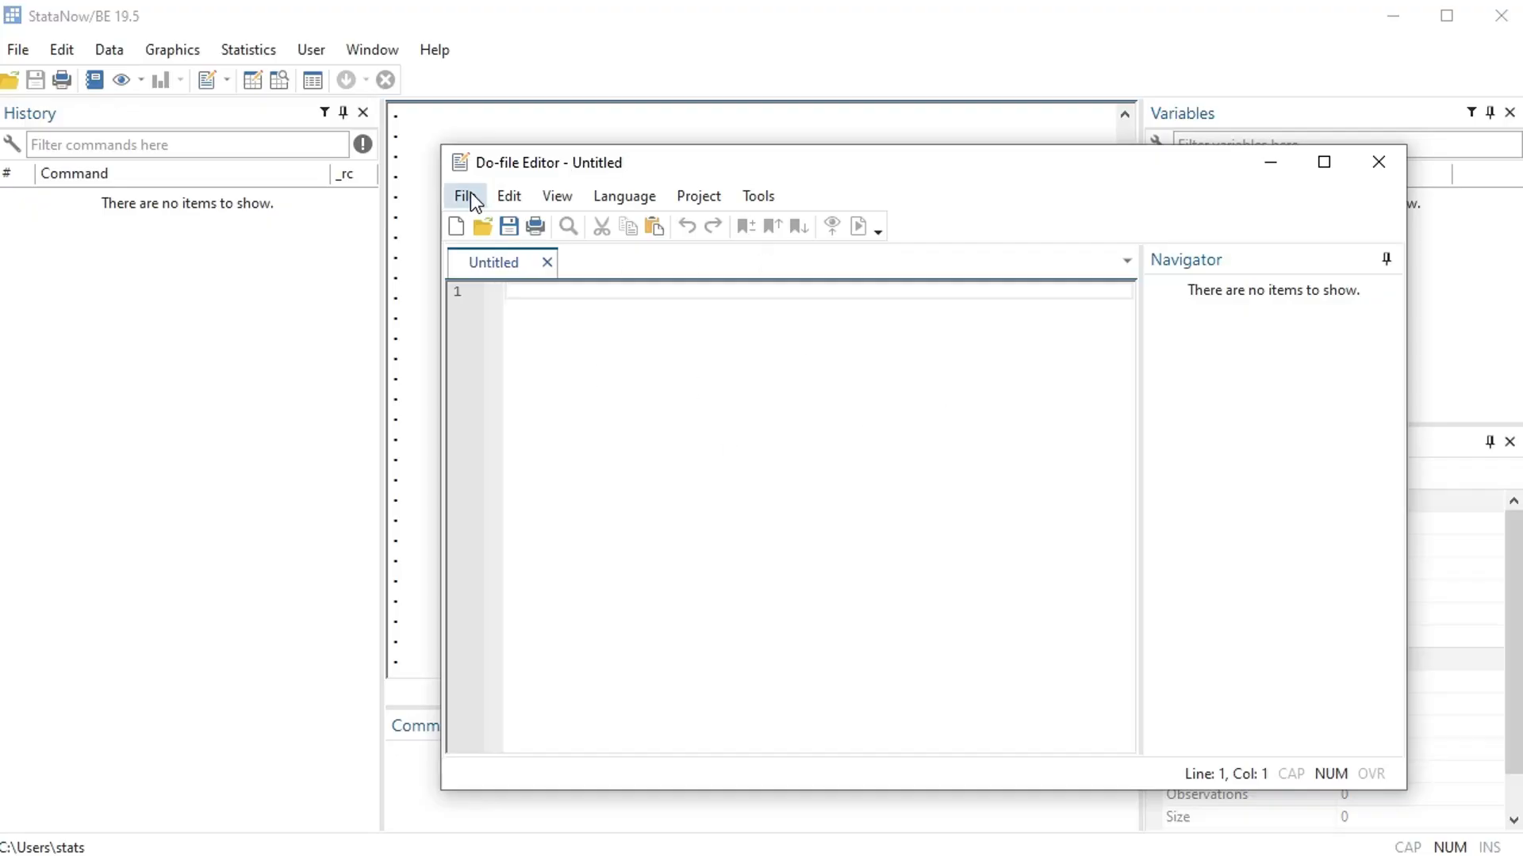
Save the blank do-file as 1-Example.do in the Desktop\Stata folder
{"action": "left_click", "coordinate": [466, 195]}
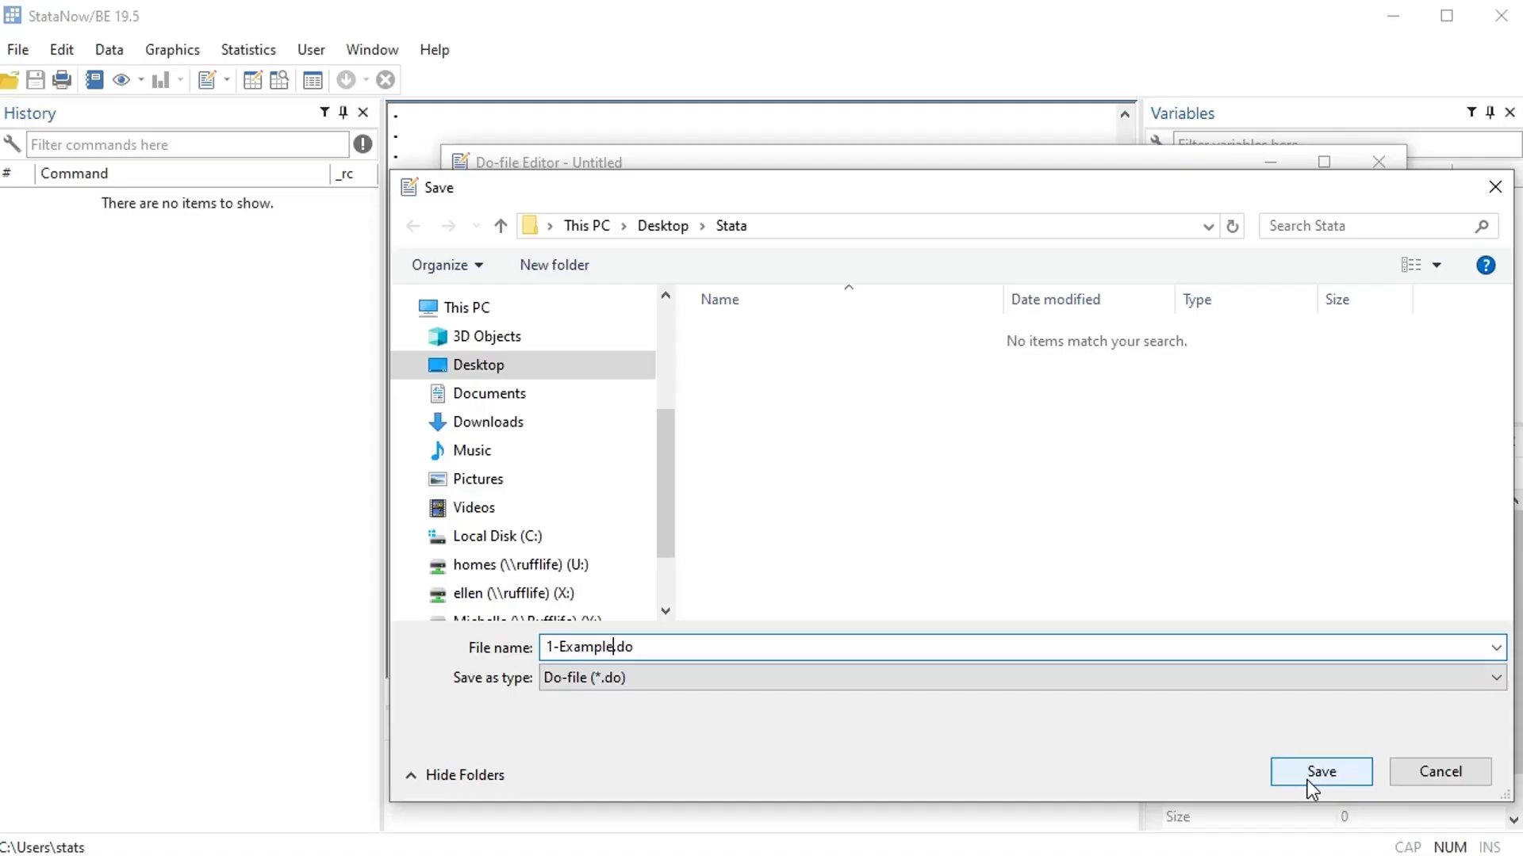
{"action": "left_click", "coordinate": [1320, 771]}
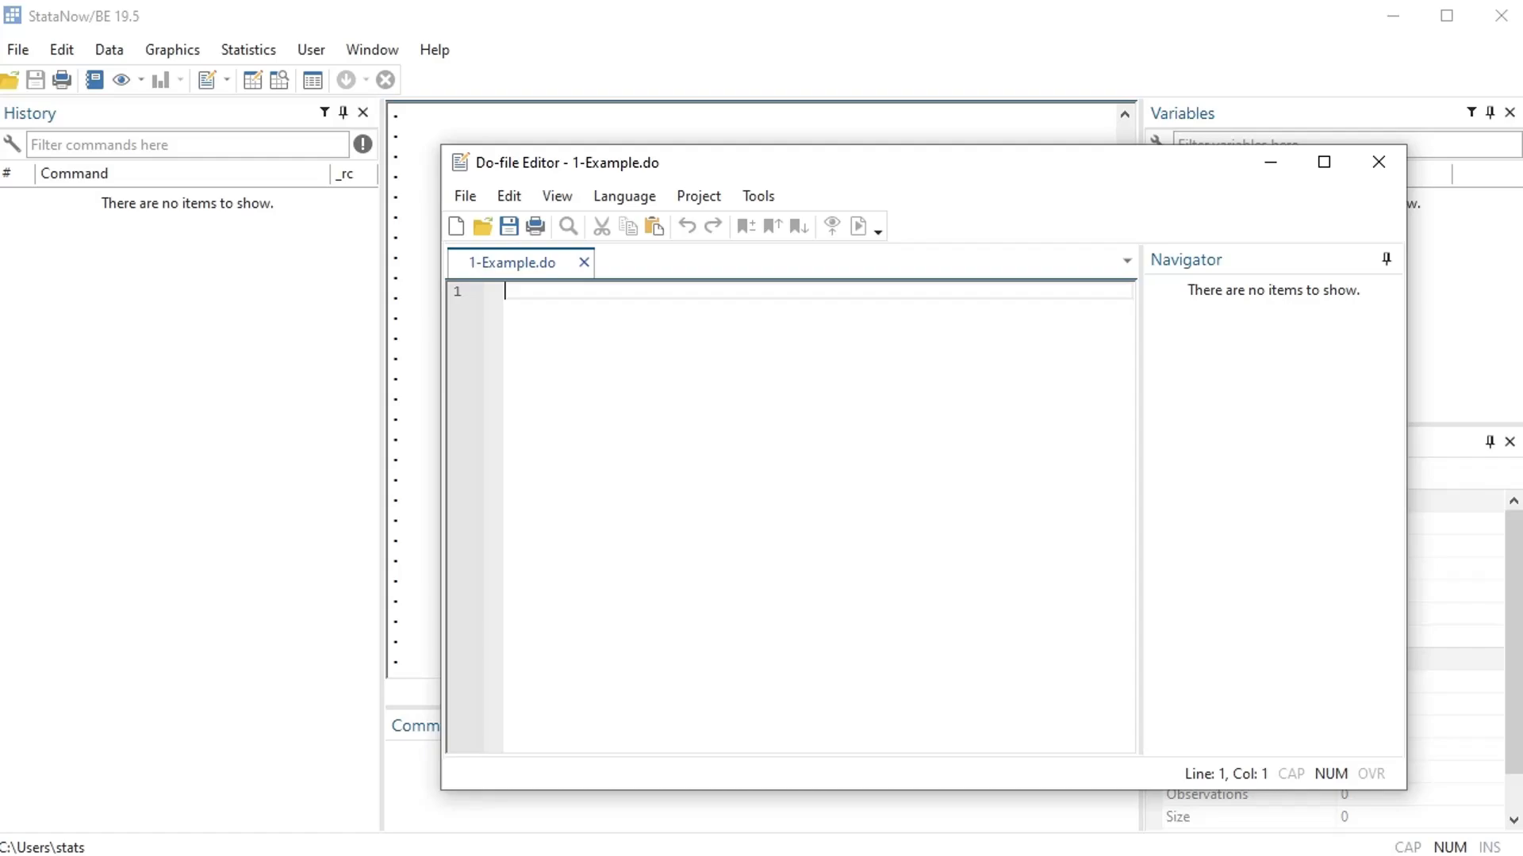
{"action": "mouse_move", "coordinate": [624, 299]}
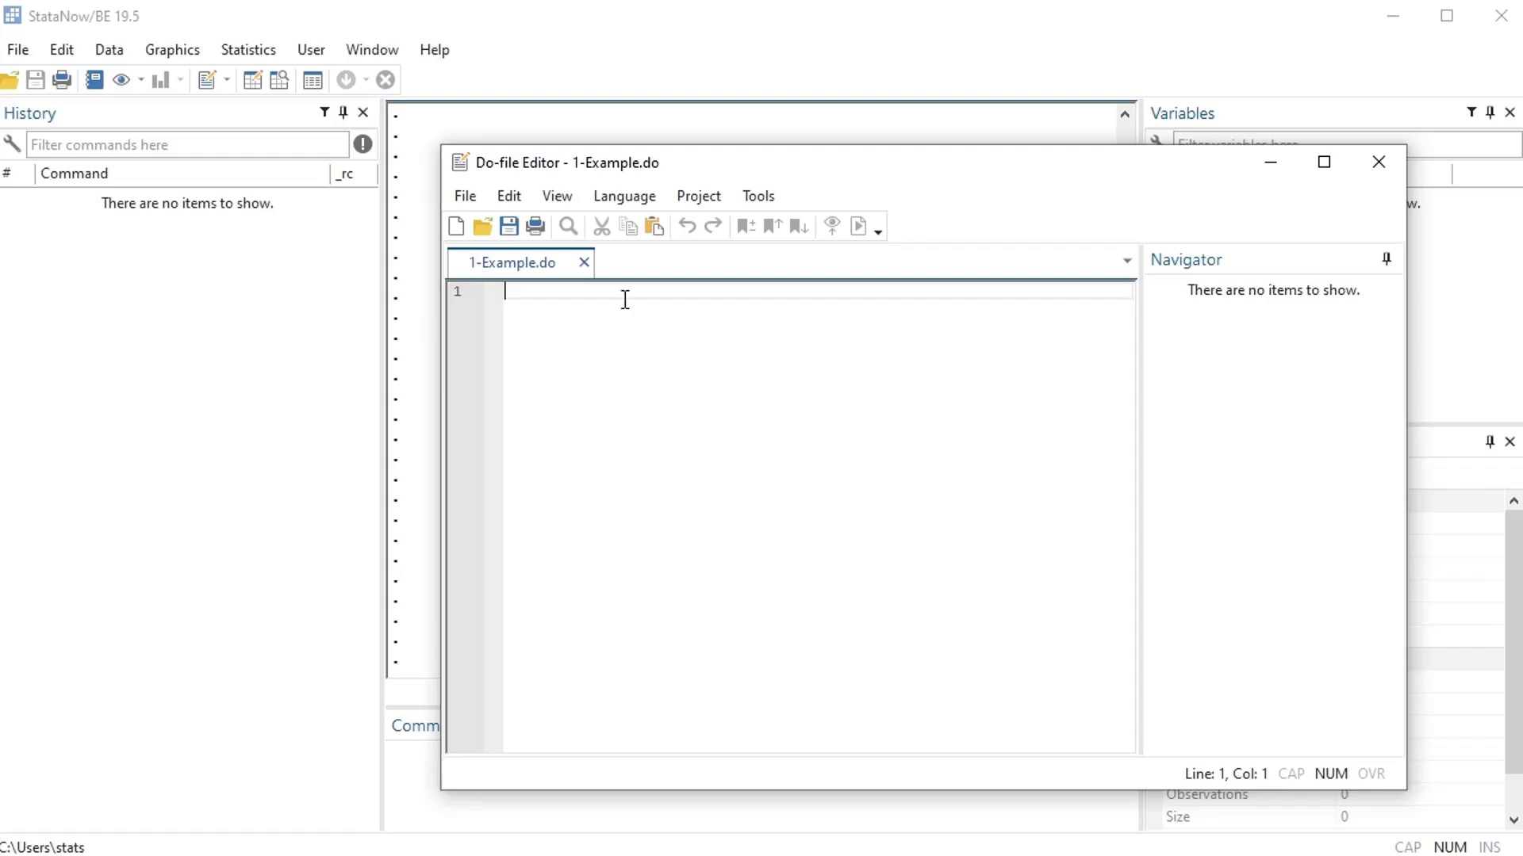
Write the '* Clear memory' comment and 'clear all' command, then add new lines below
{"action": "type", "text": "* Clear"}
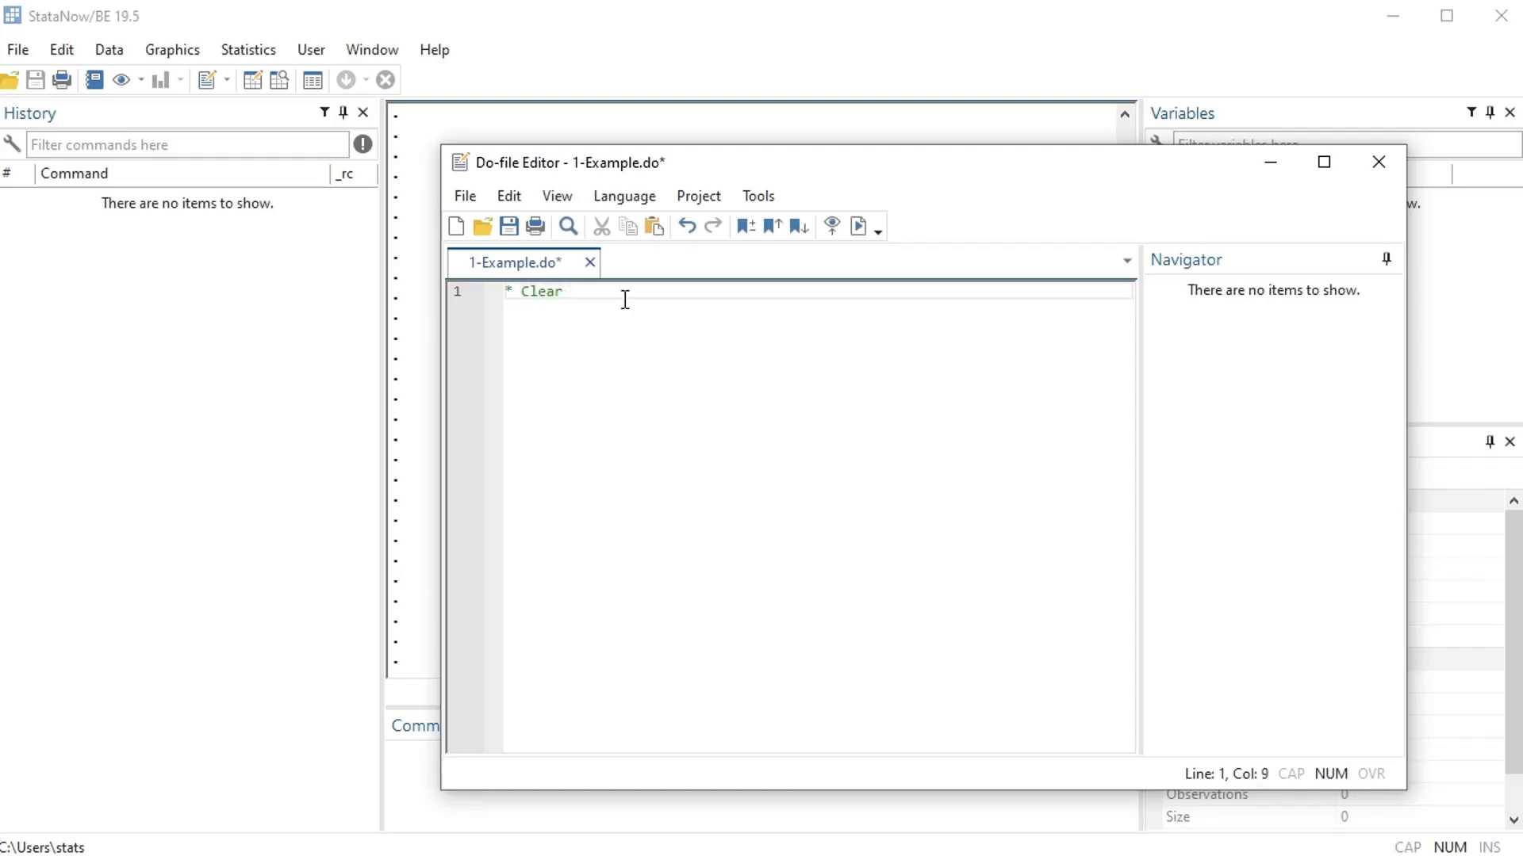
{"action": "type", "text": "memory"}
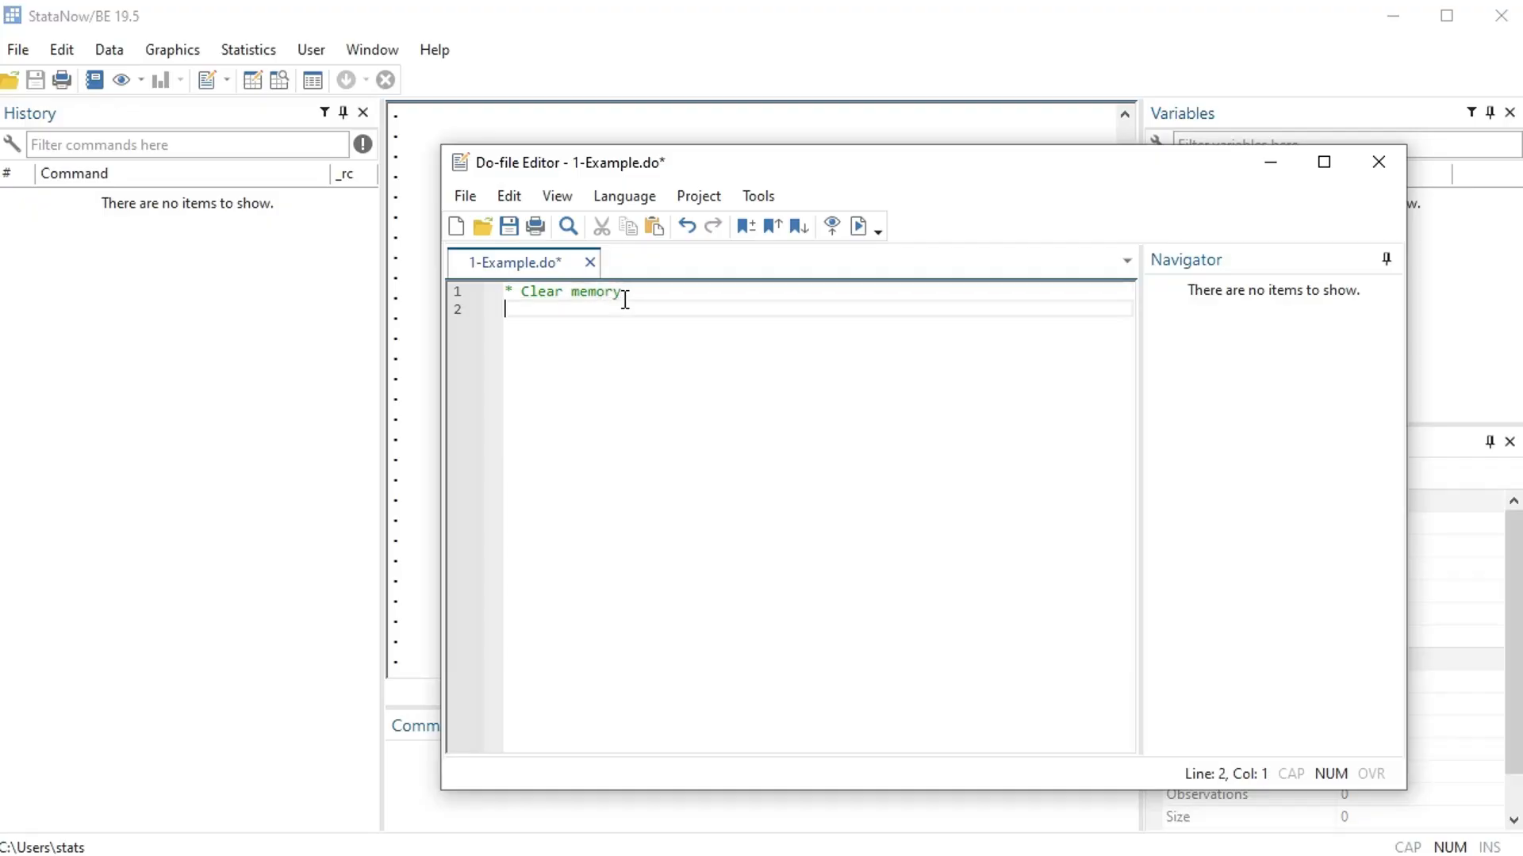
{"action": "type", "text": "clear al"}
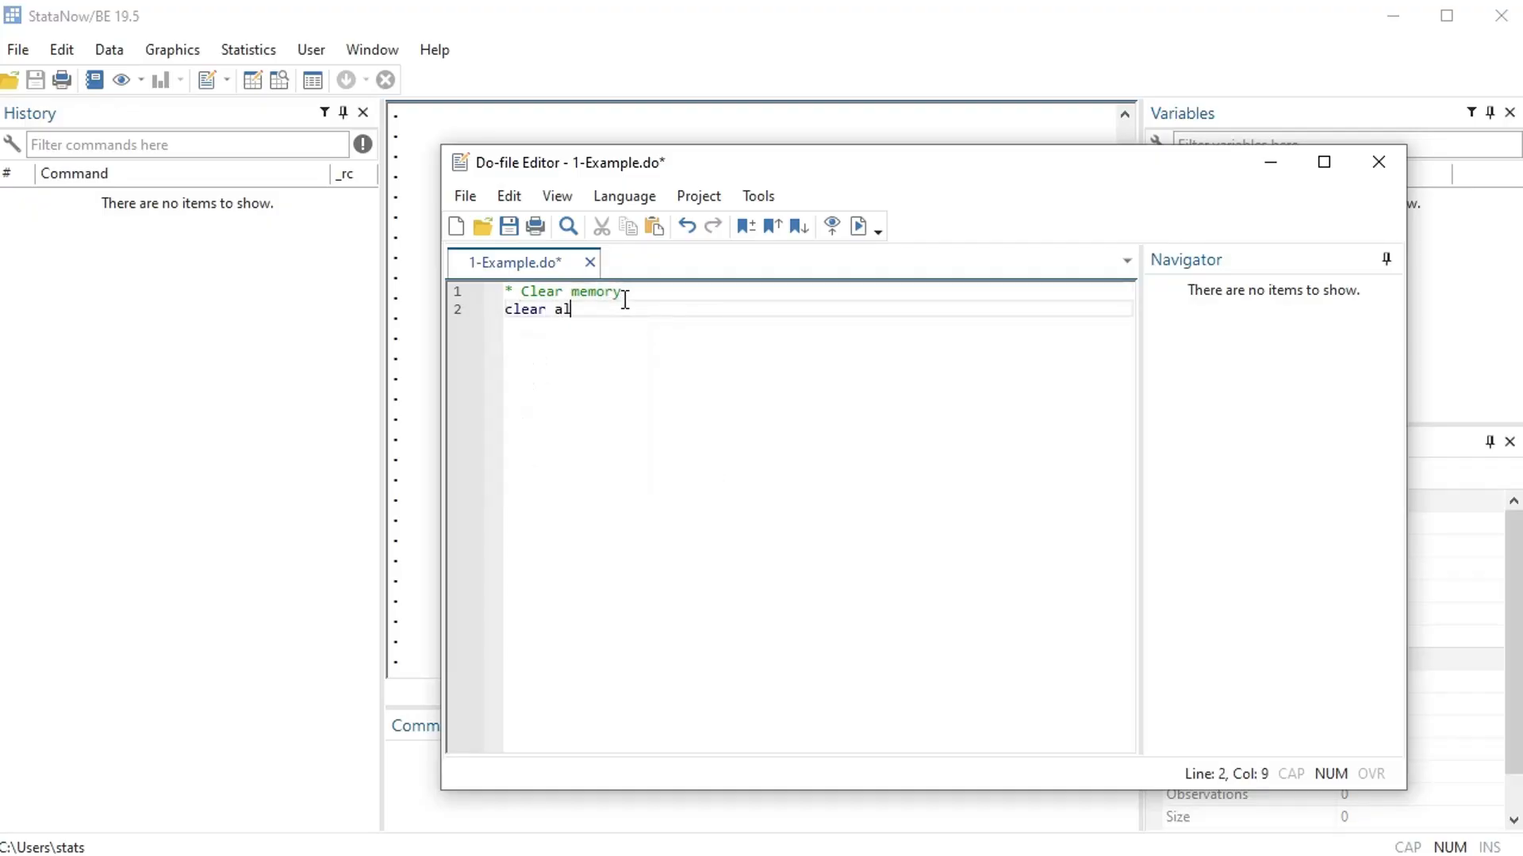
{"action": "type", "text": "l"}
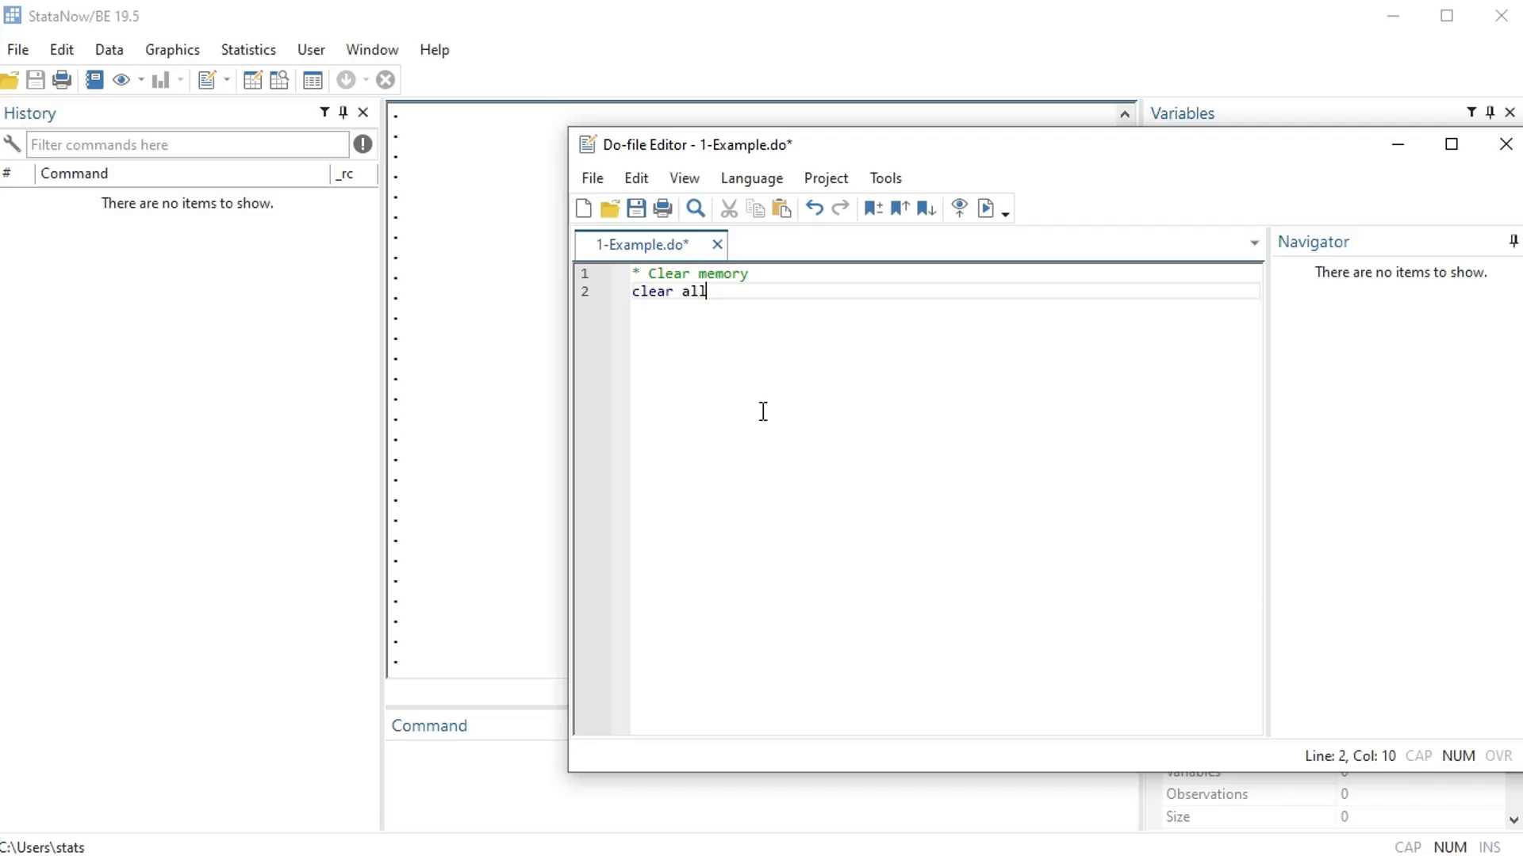
{"action": "key", "text": "Enter"}
{"action": "type", "text": "* import"}
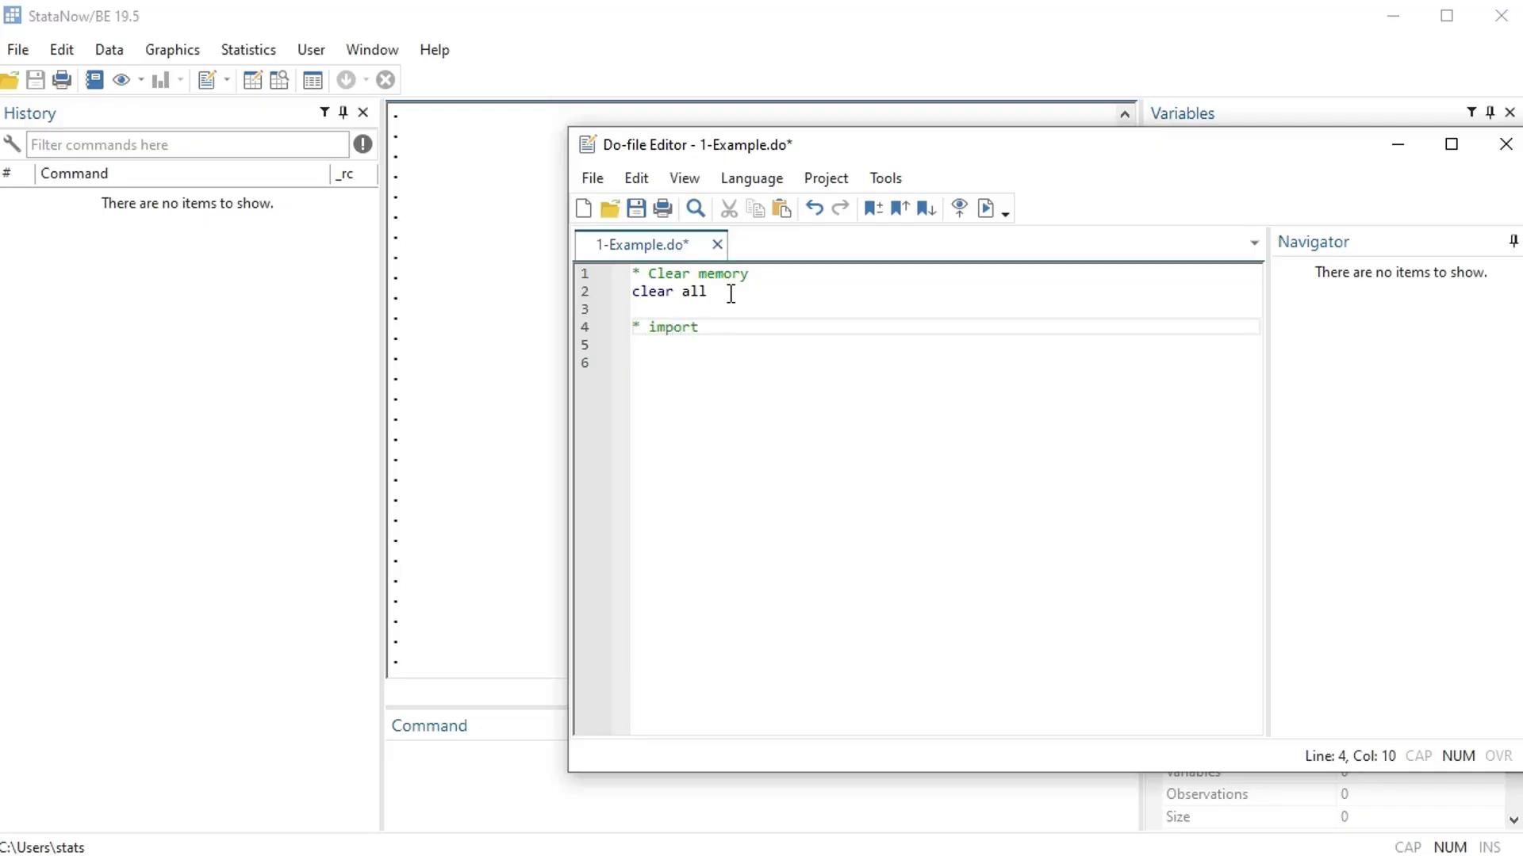
Extend the comment to 'import stata data file, .dta' and begin a use command on line 5
{"action": "type", "text": "stata data file, ."}
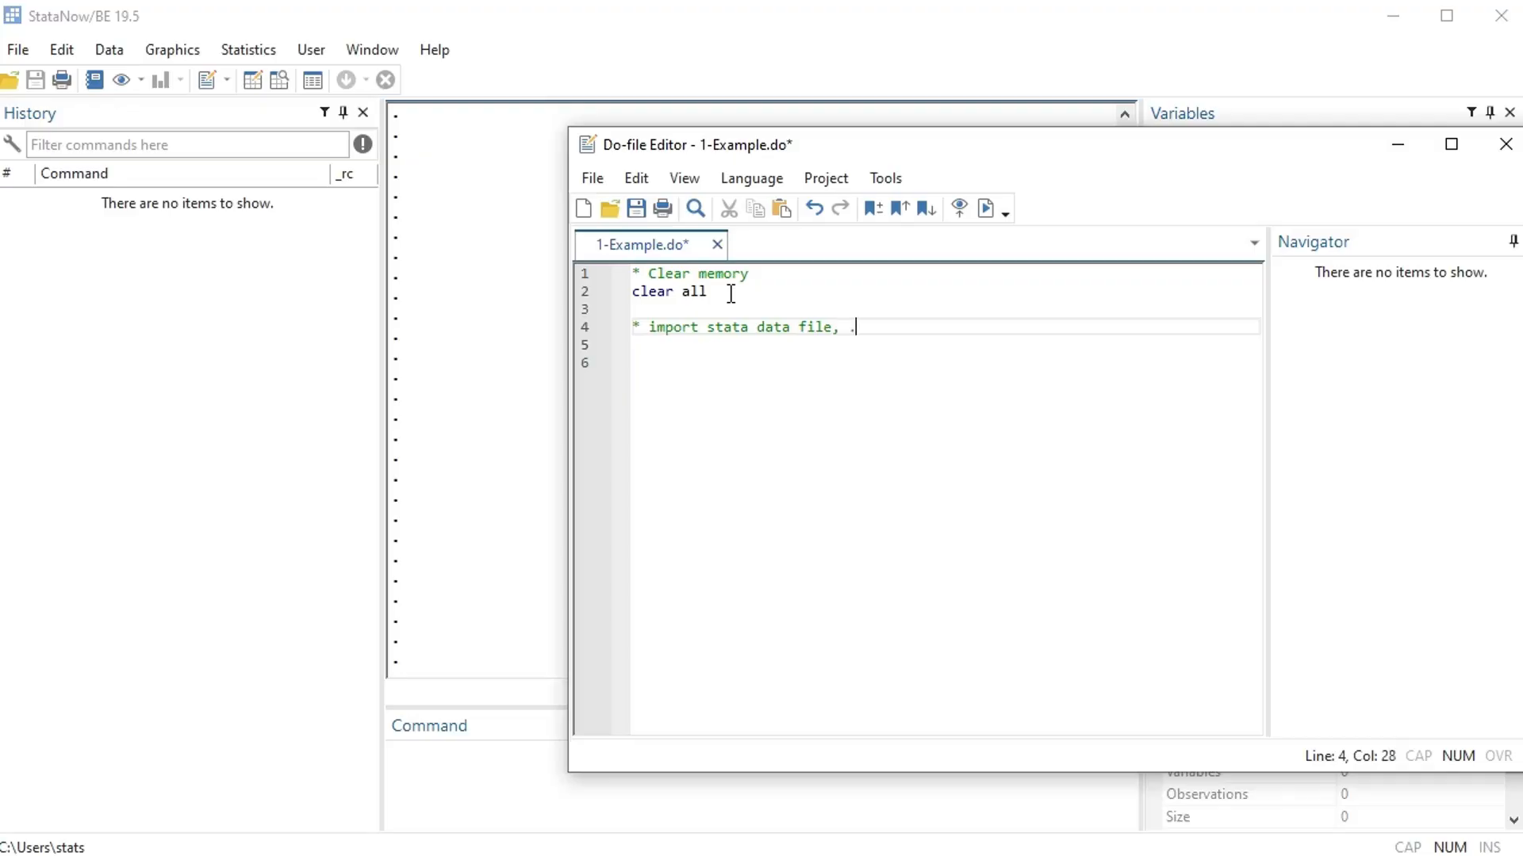
{"action": "type", "text": "dta"}
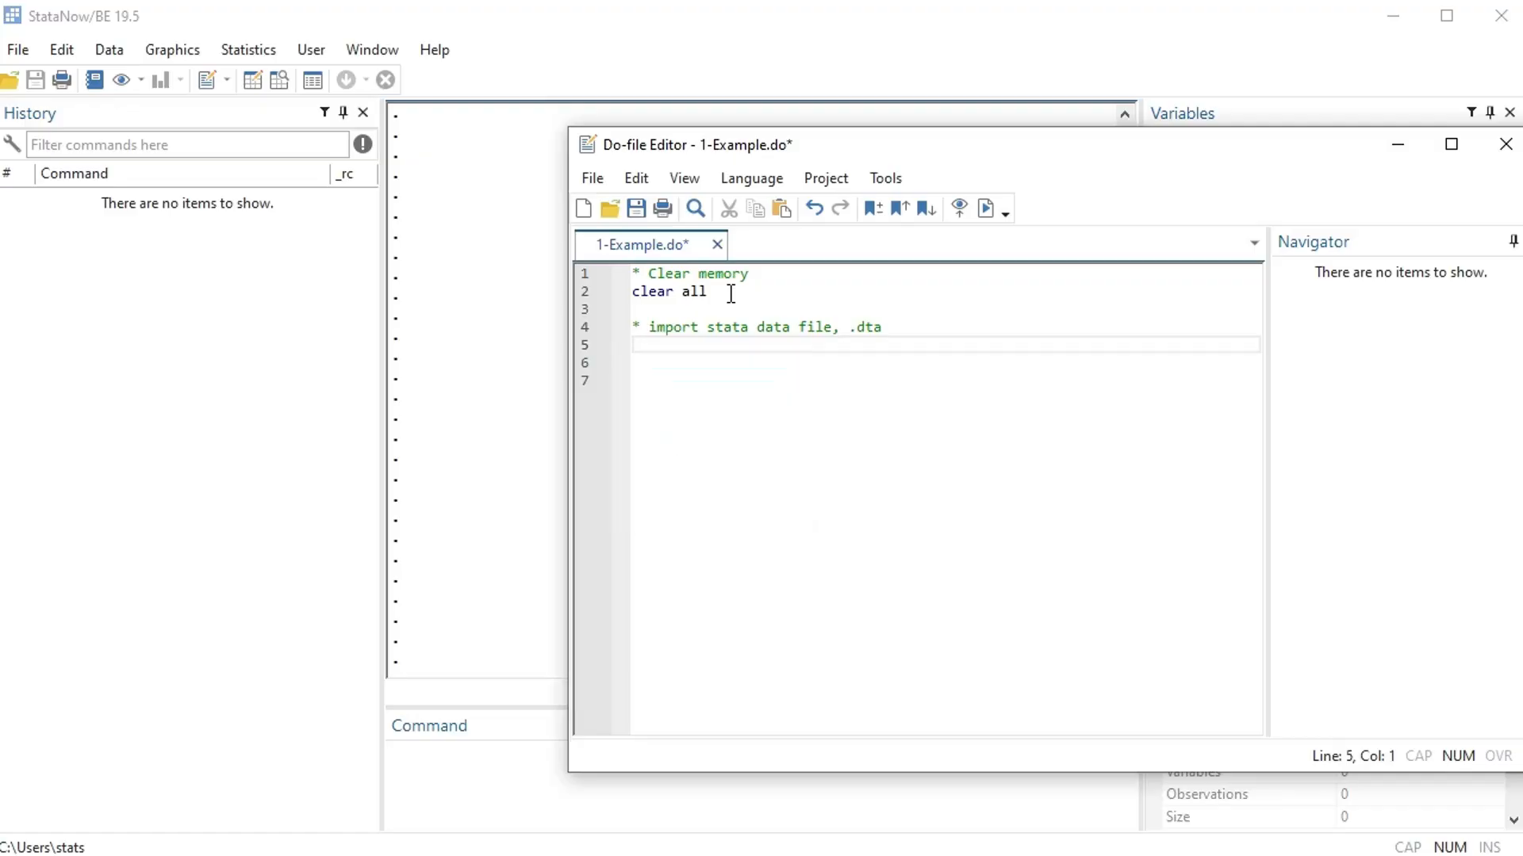
{"action": "type", "text": "use"}
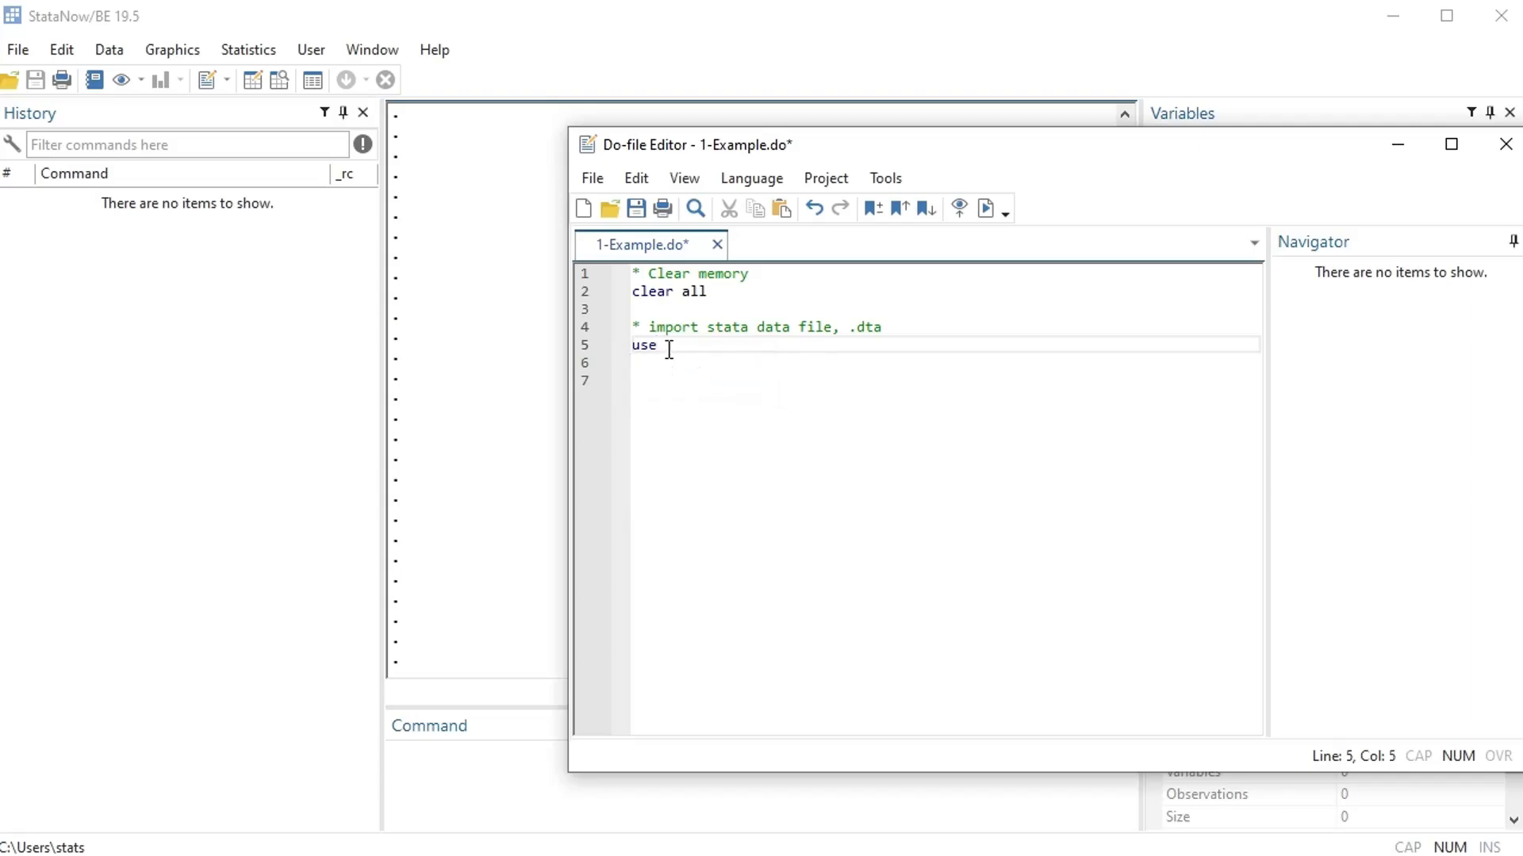
{"action": "key", "text": "Backspace"}
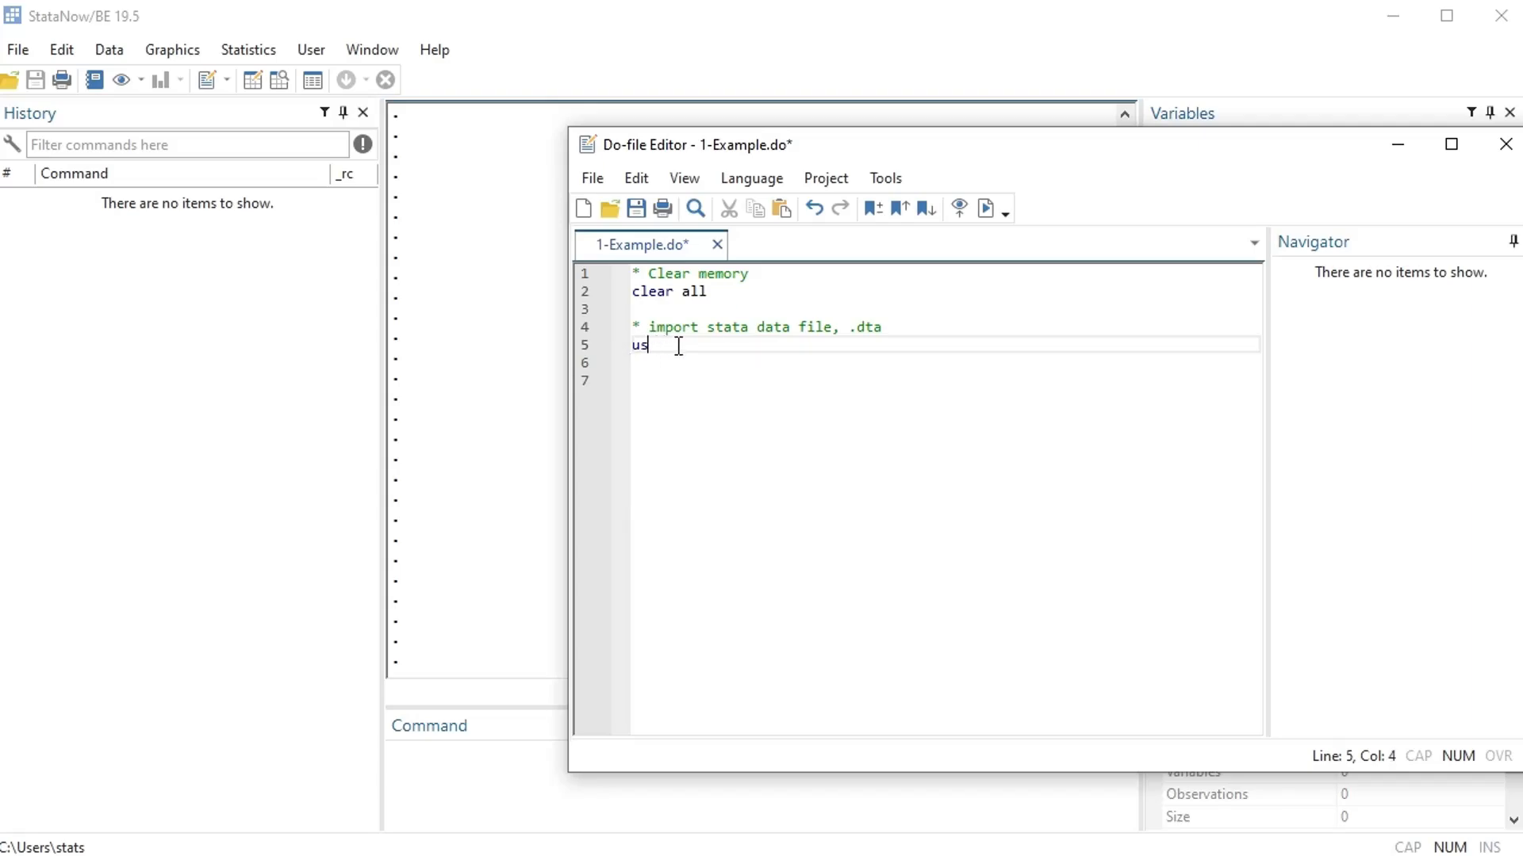
{"action": "type", "text": "e"}
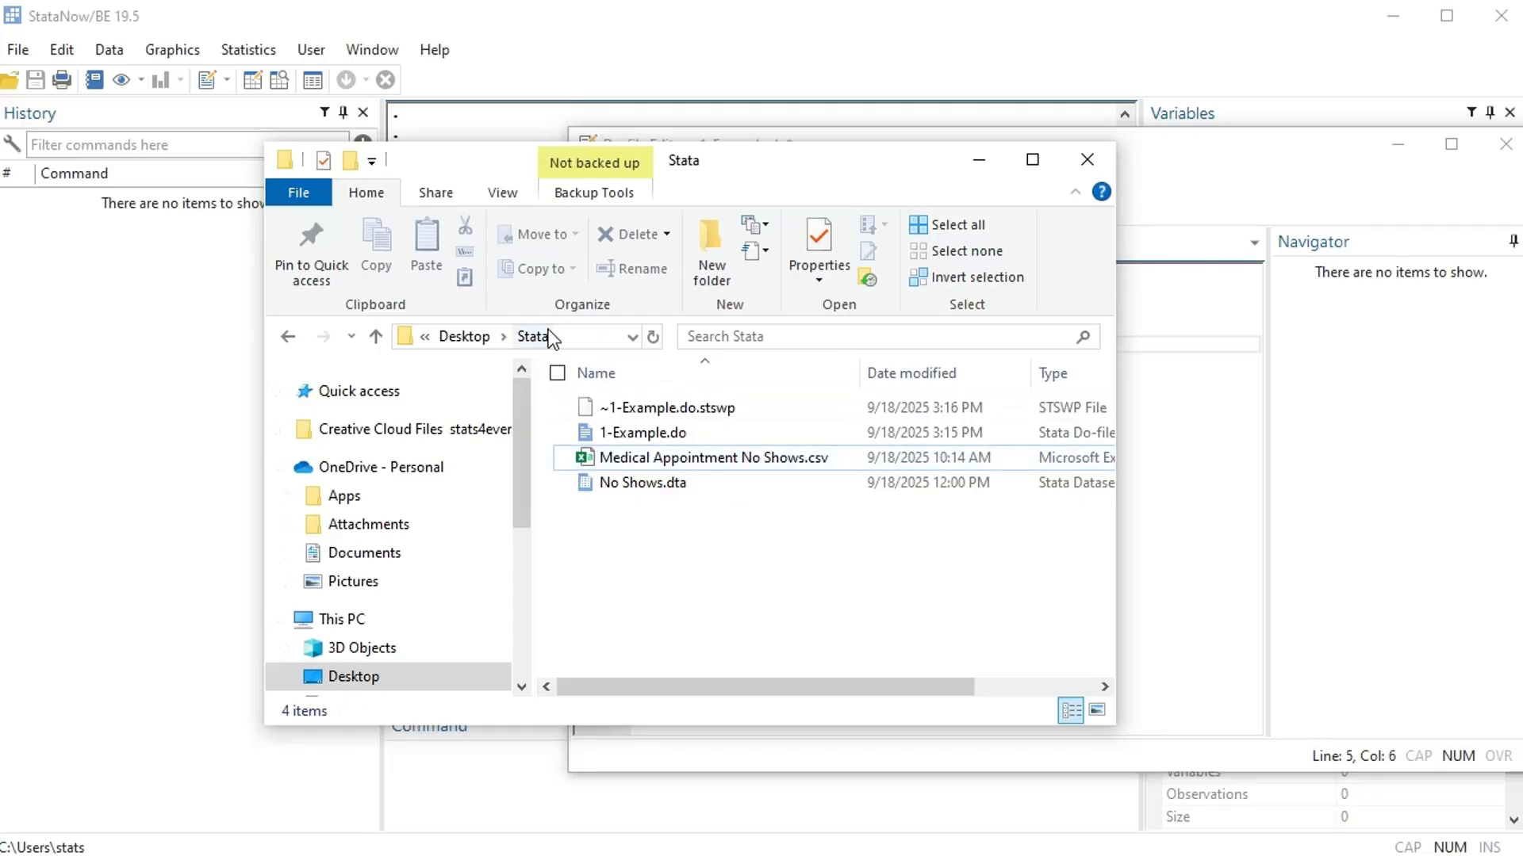
Copy the Stata folder's full Desktop path and confirm No Shows.dta is in it
{"action": "left_click", "coordinate": [643, 483]}
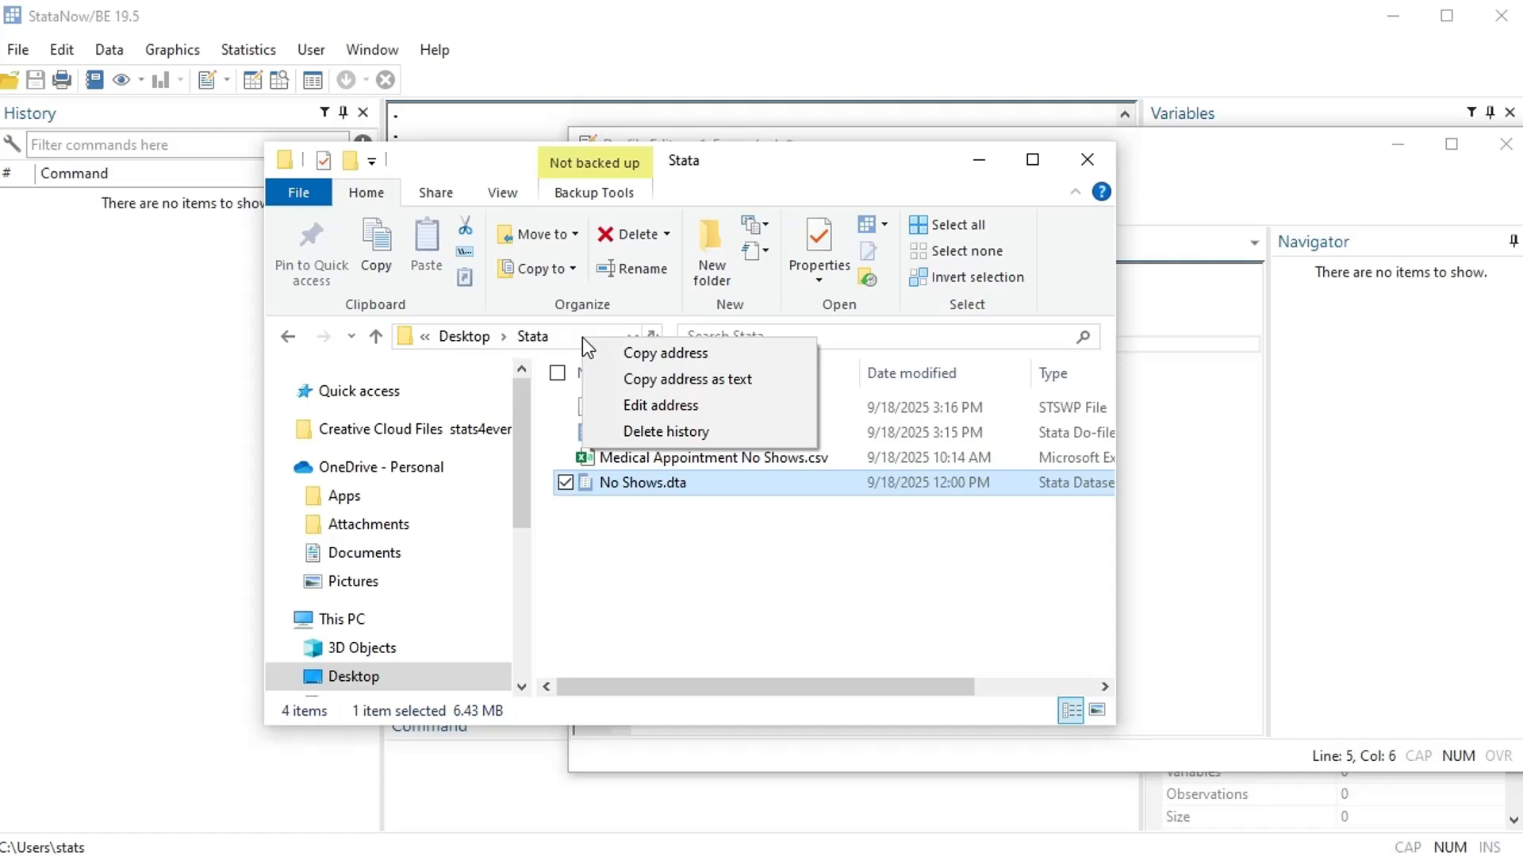
{"action": "mouse_move", "coordinate": [669, 622]}
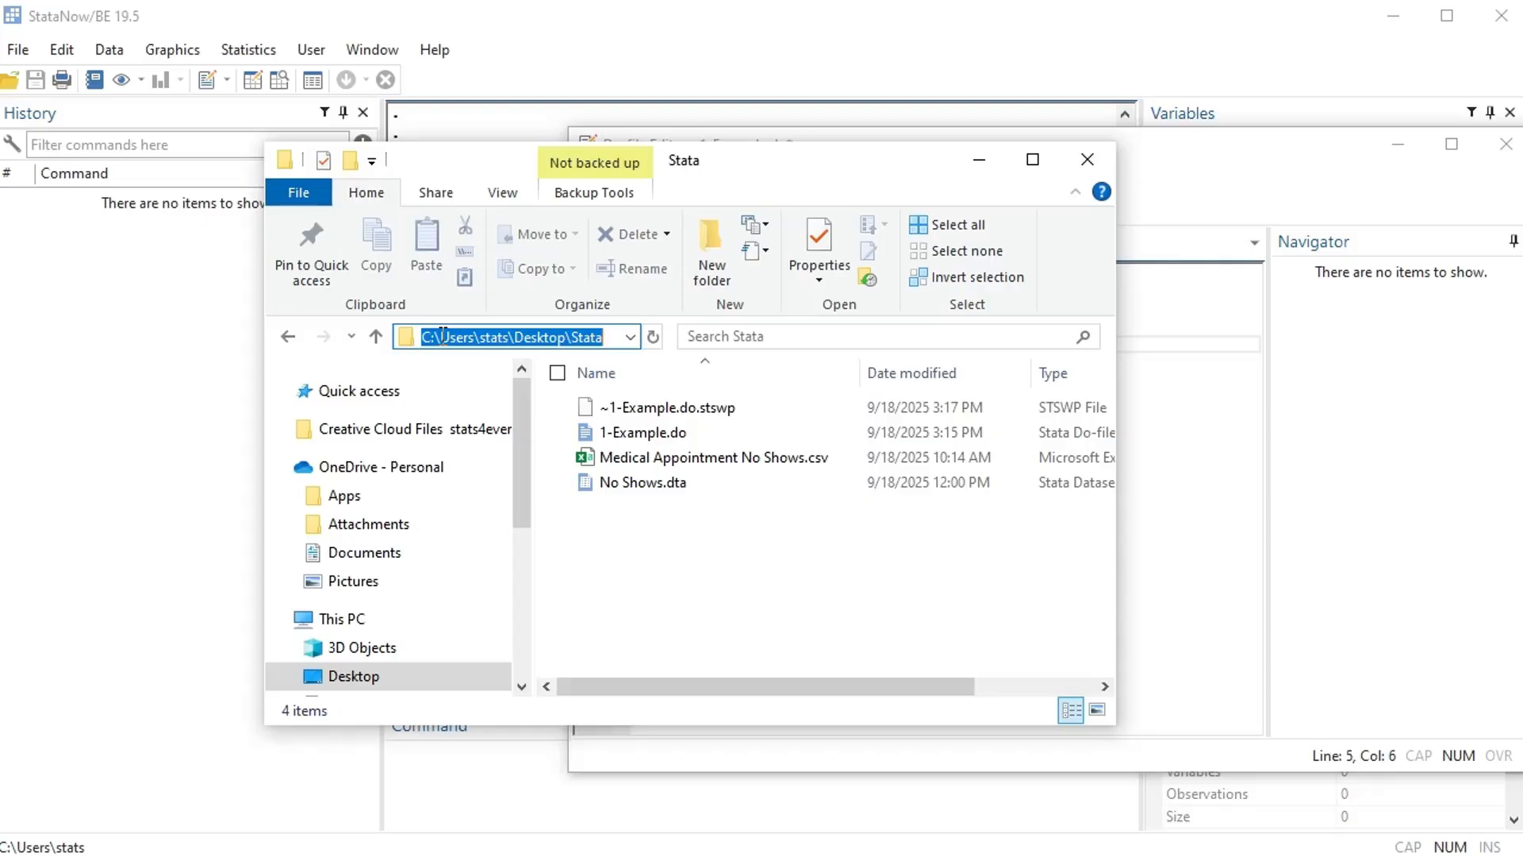
{"action": "right_click", "coordinate": [524, 337]}
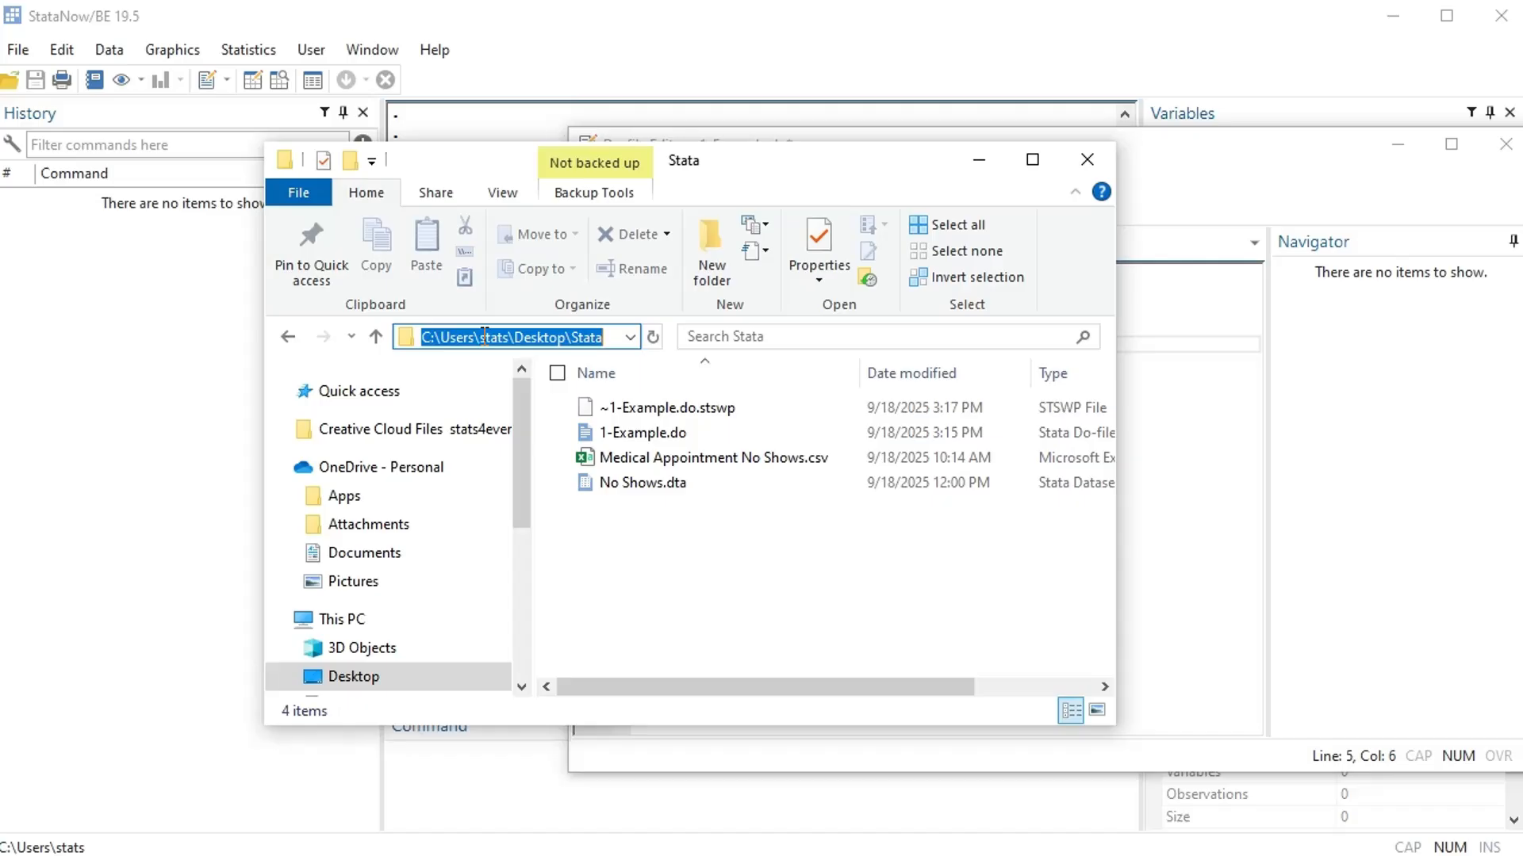
{"action": "left_click", "coordinate": [641, 483]}
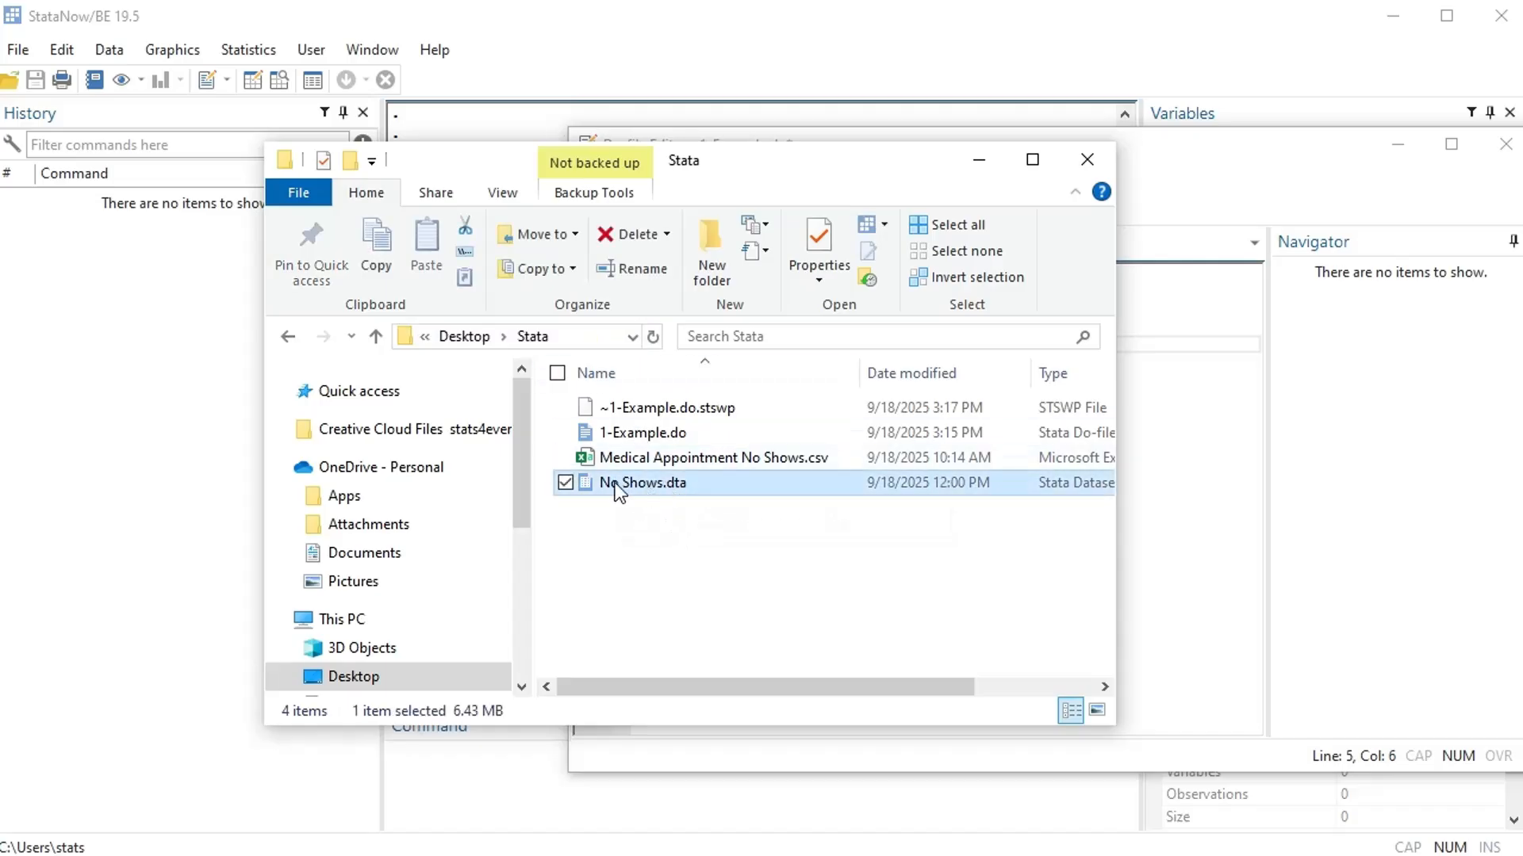
{"action": "mouse_move", "coordinate": [675, 493]}
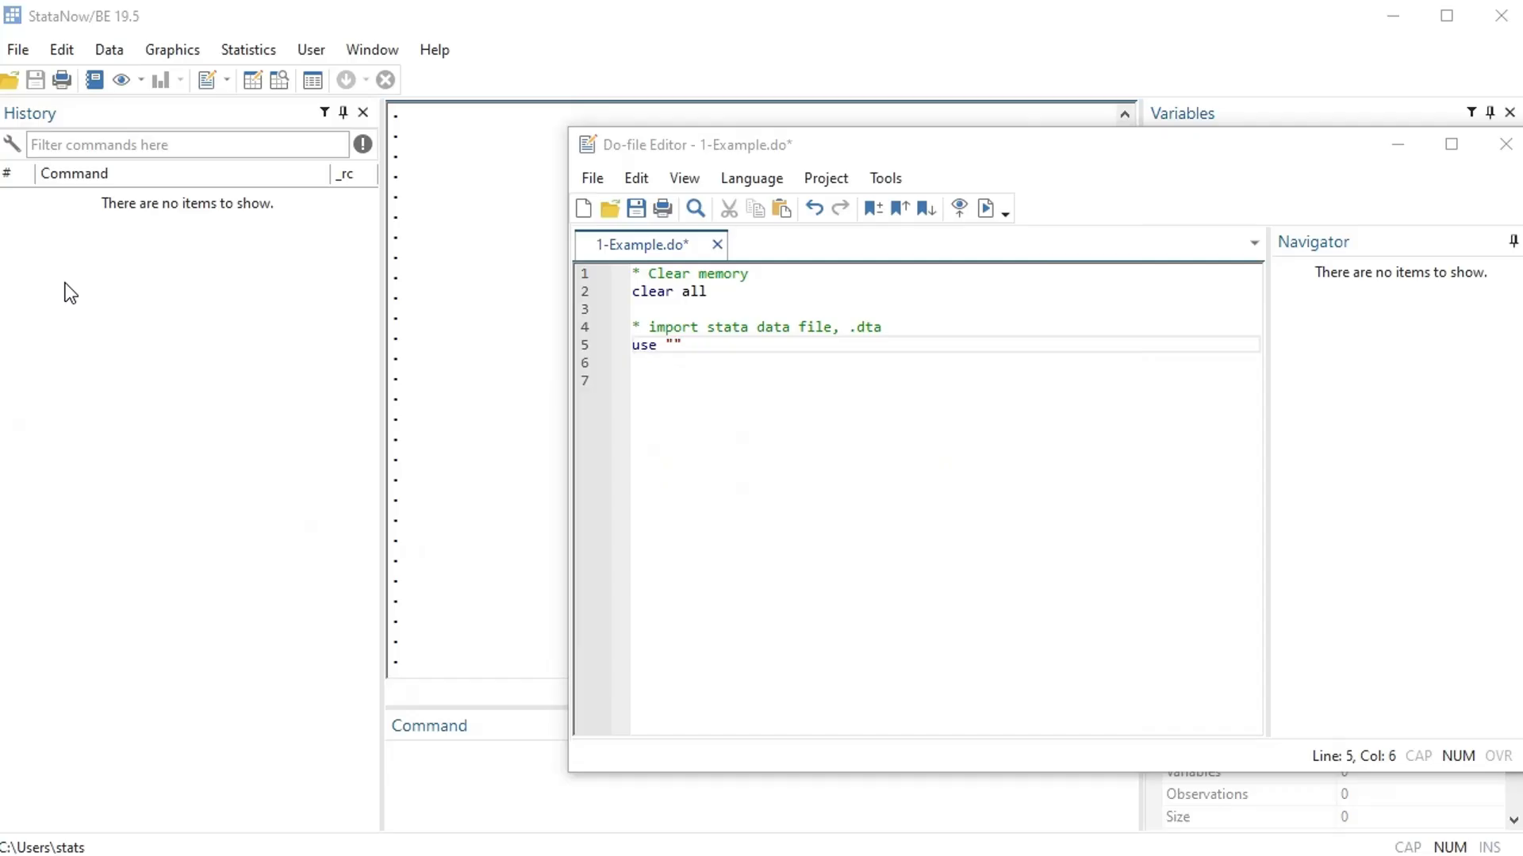
Complete line 5 as use "C:\Users\stats\Desktop\Stata\No Shows.dta", clear
{"action": "type", "text": "C:\\Users\\stats\\Desktop\\Stata"}
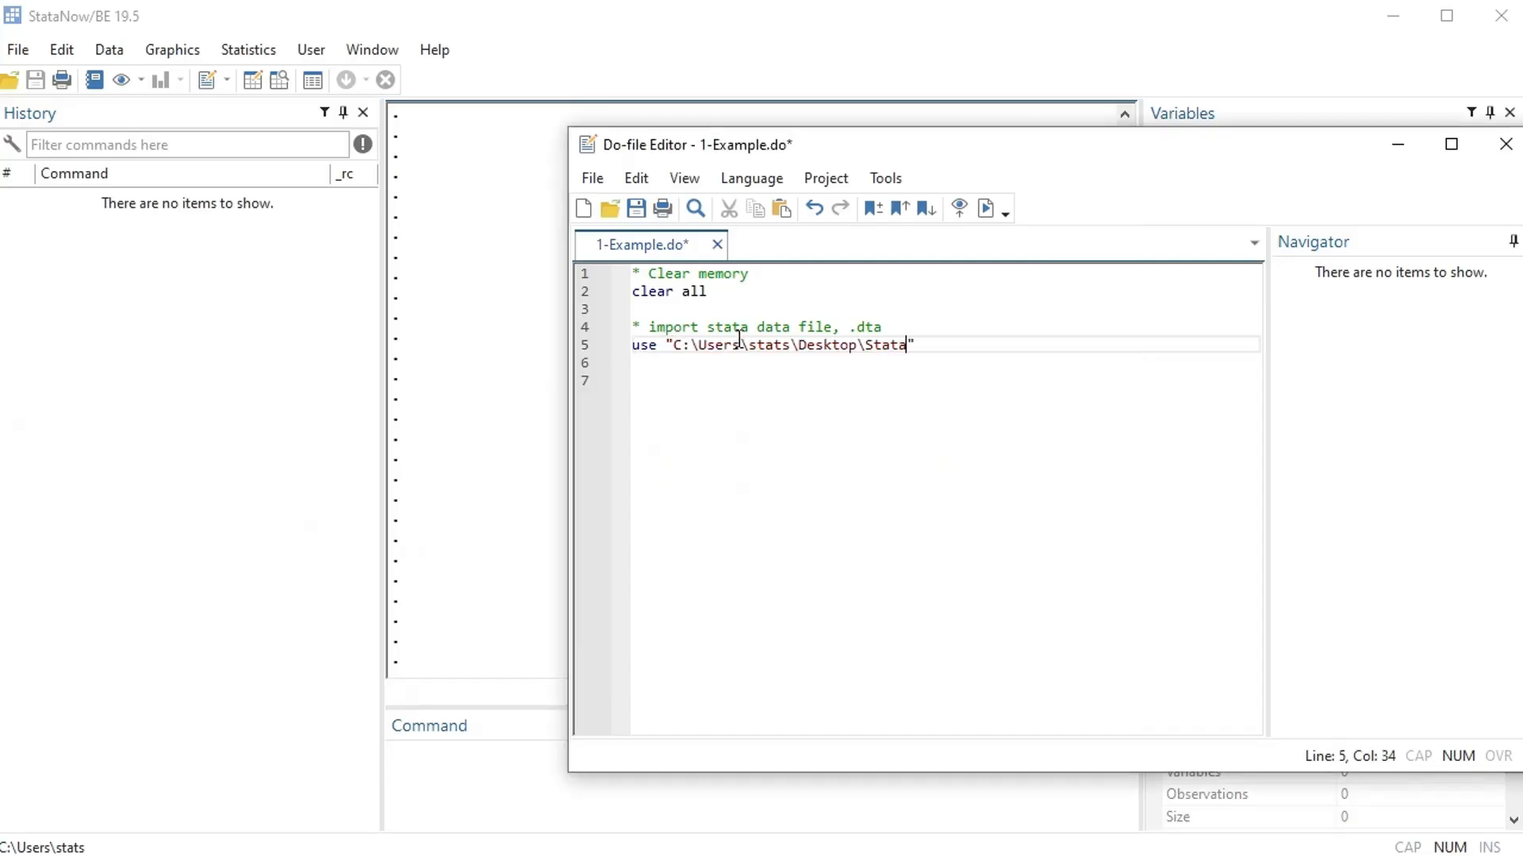
{"action": "mouse_move", "coordinate": [1195, 403]}
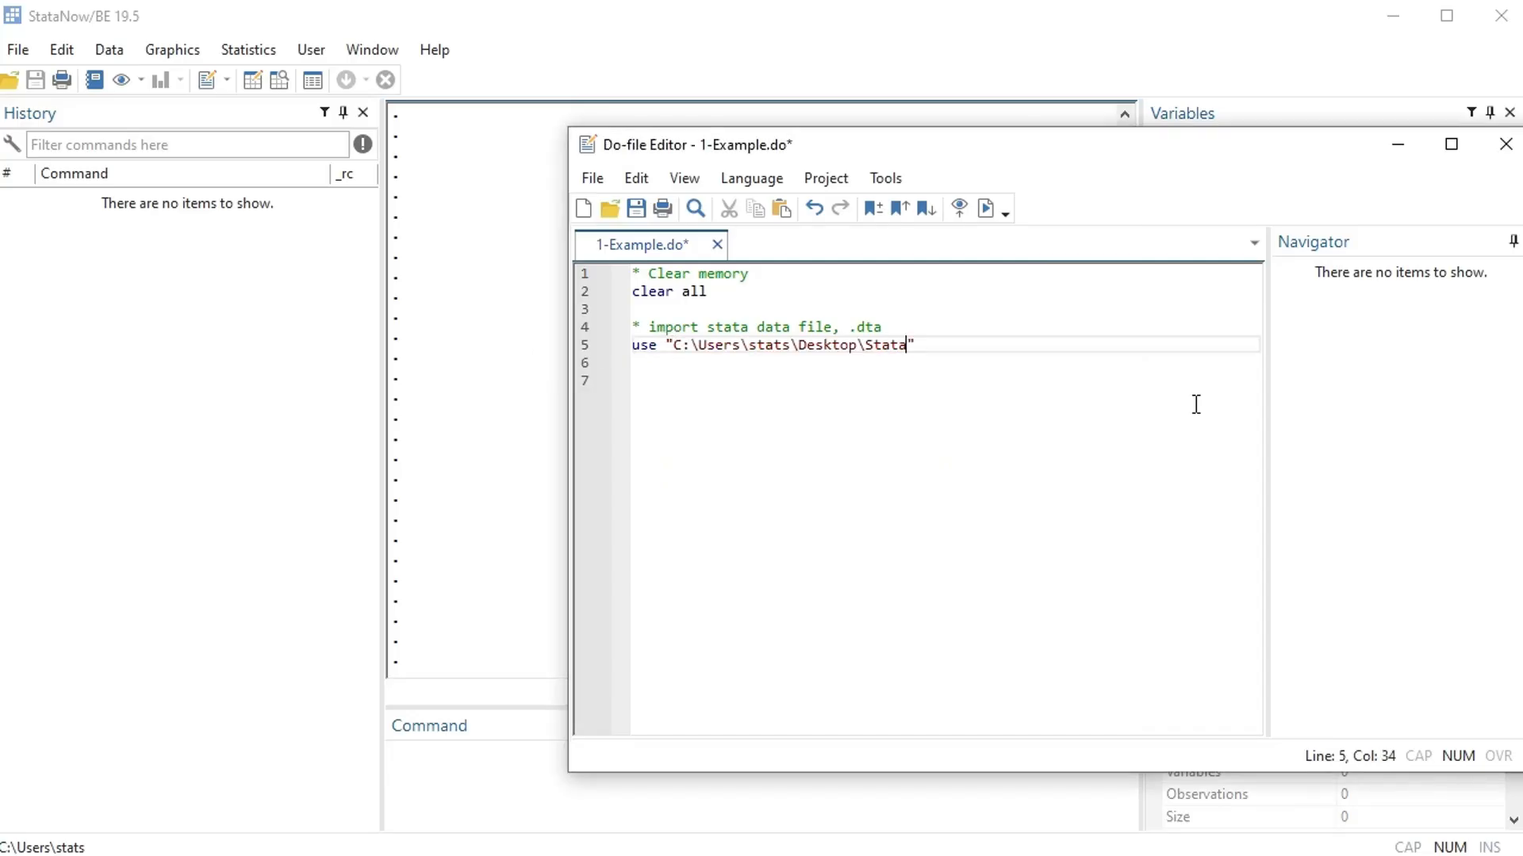
{"action": "type", "text": "\\No Sh"}
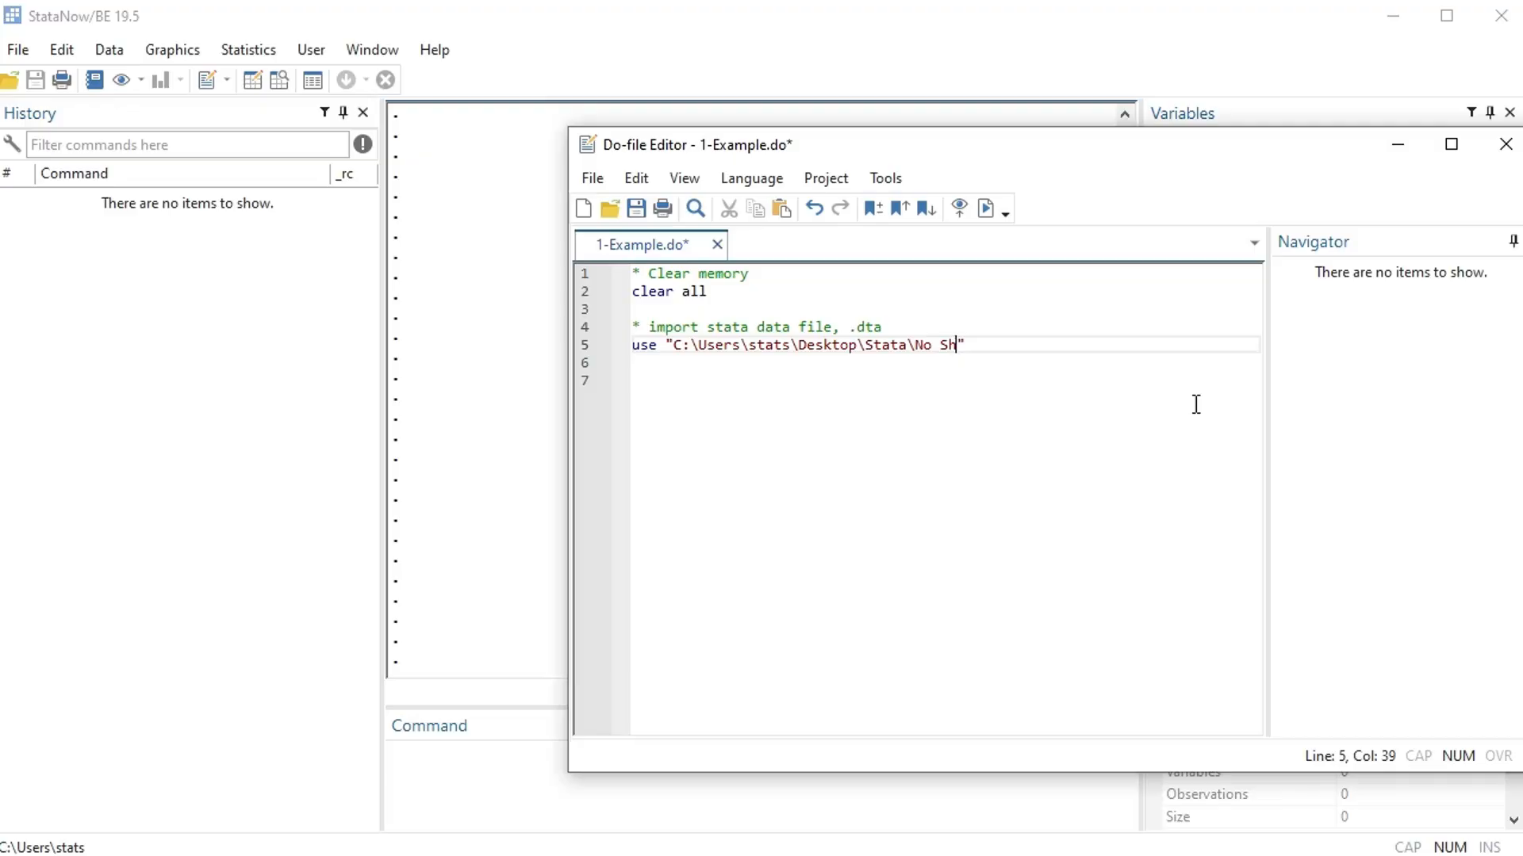
{"action": "type", "text": "ows."}
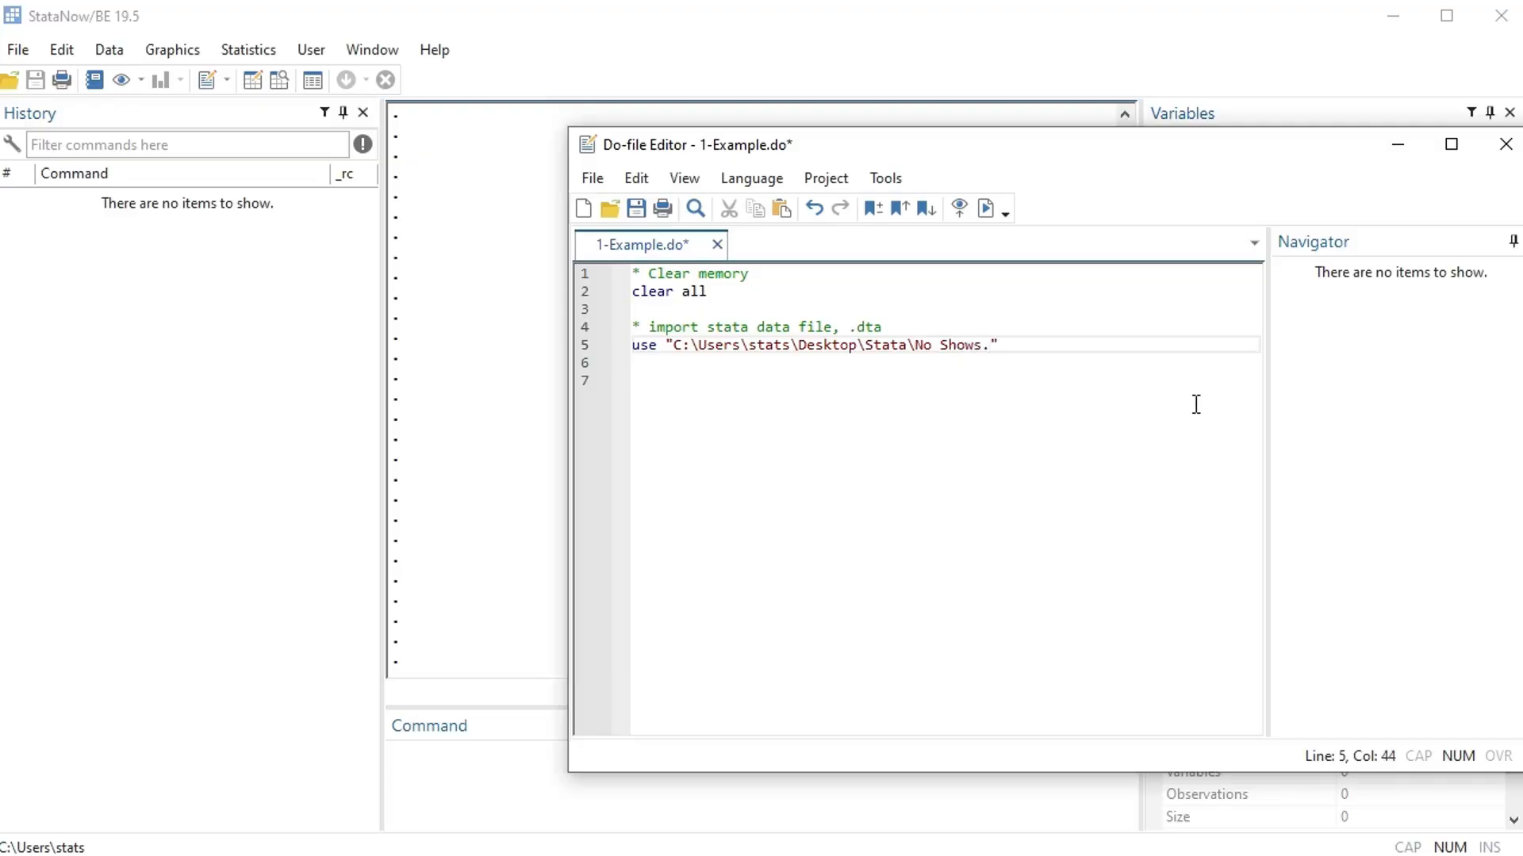
{"action": "type", "text": "dta"}
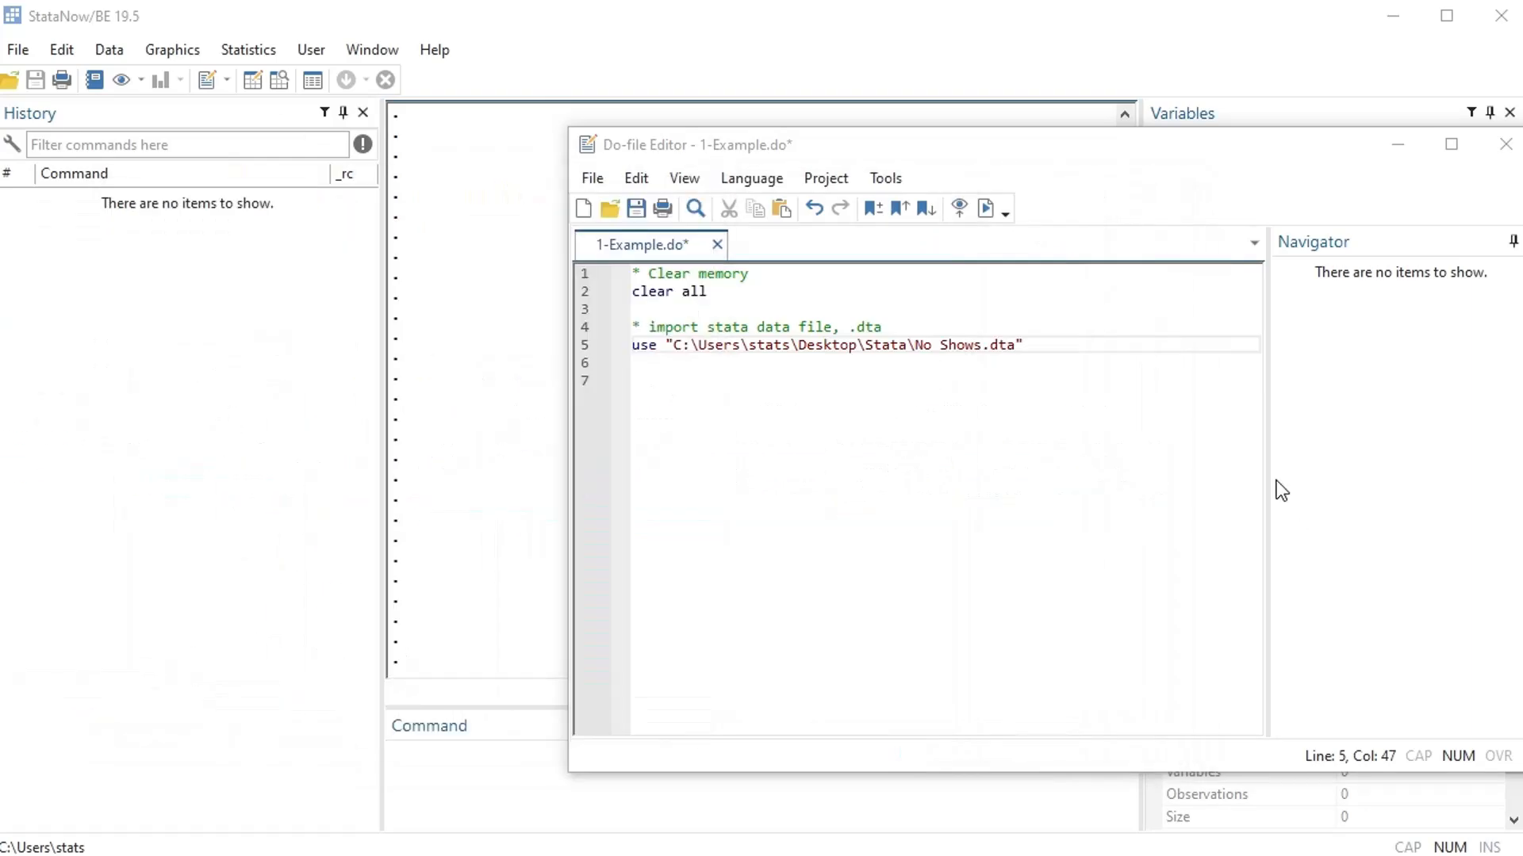
{"action": "type", "text": ", cle"}
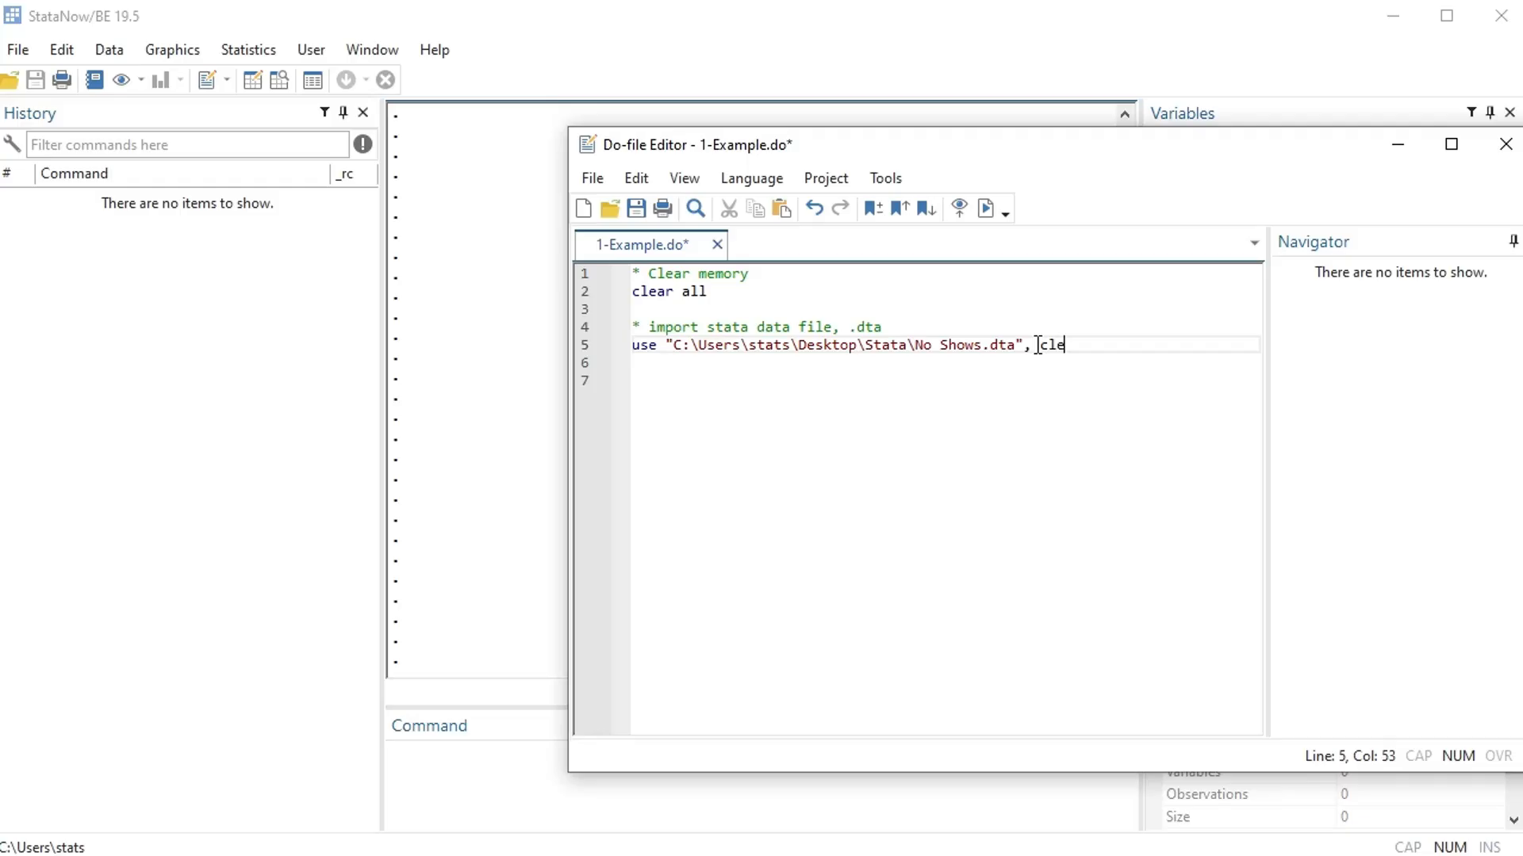
{"action": "type", "text": "ar"}
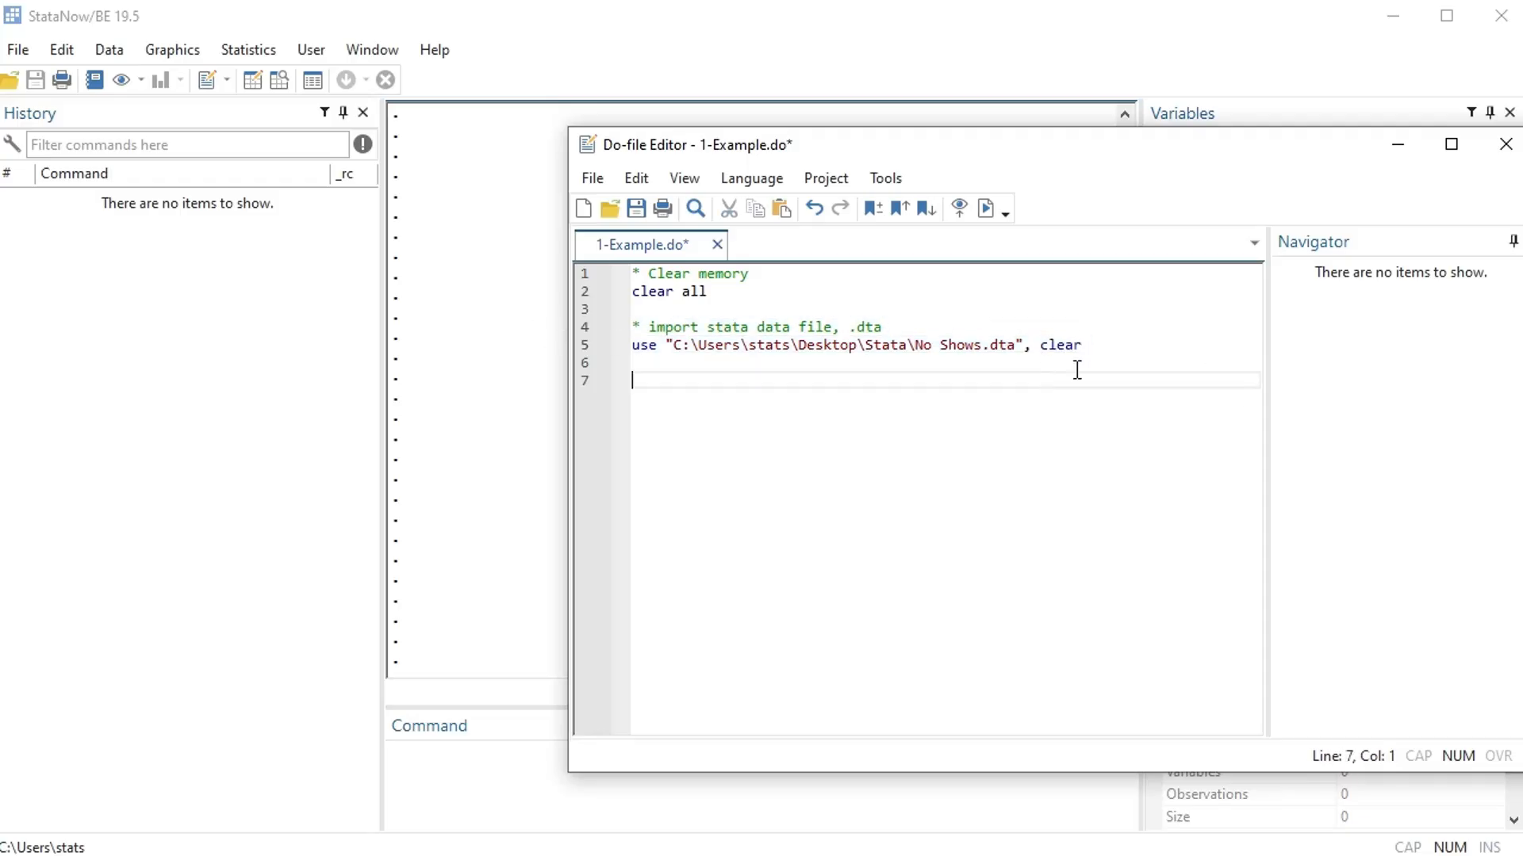
{"action": "left_click_drag", "start_coordinate": [692, 144], "coordinate": [489, 516]}
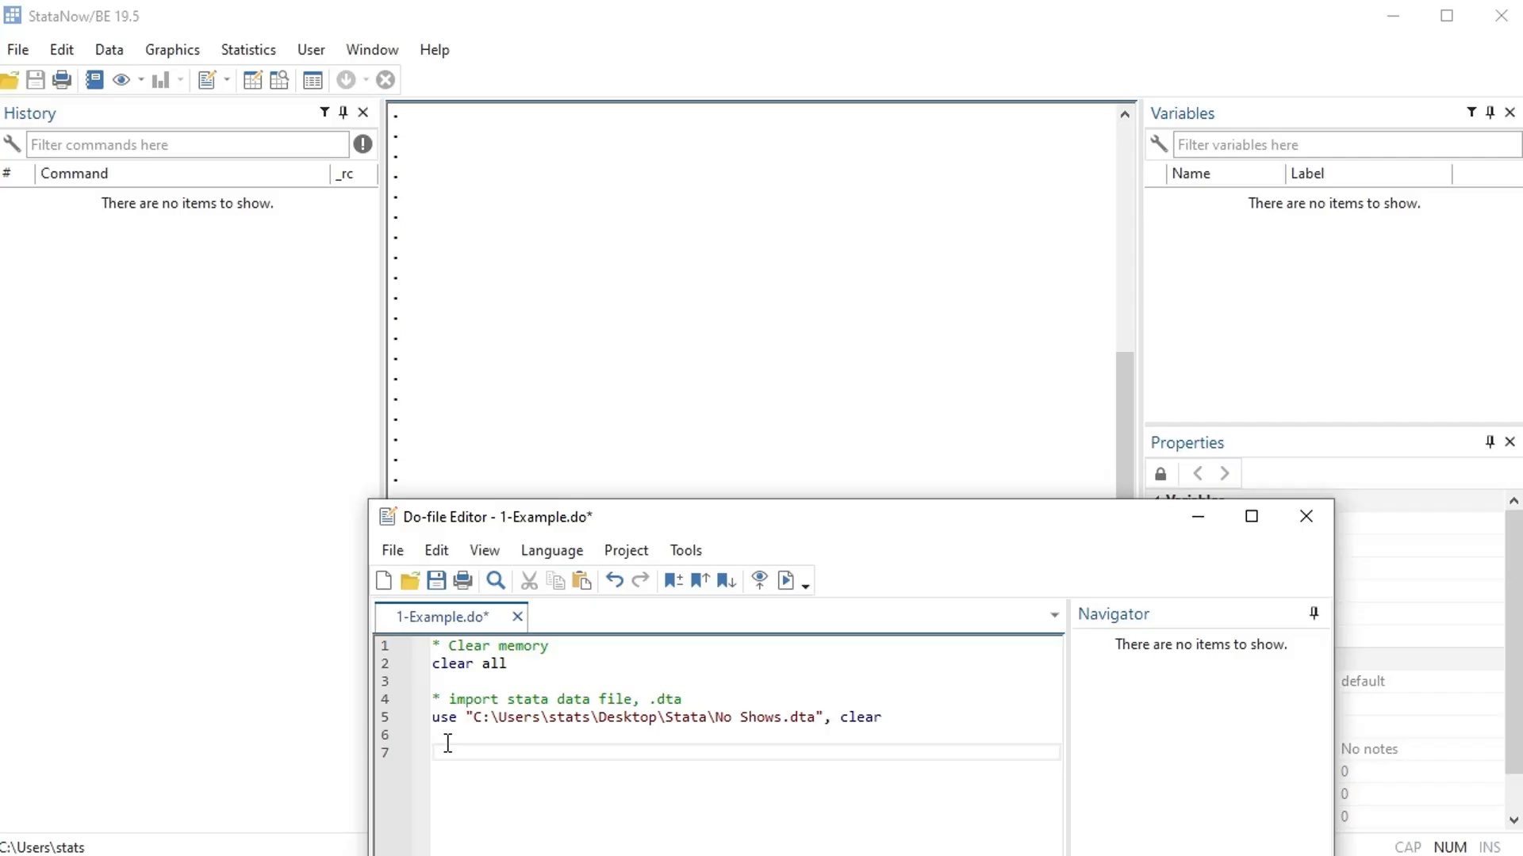
{"action": "mouse_move", "coordinate": [522, 663]}
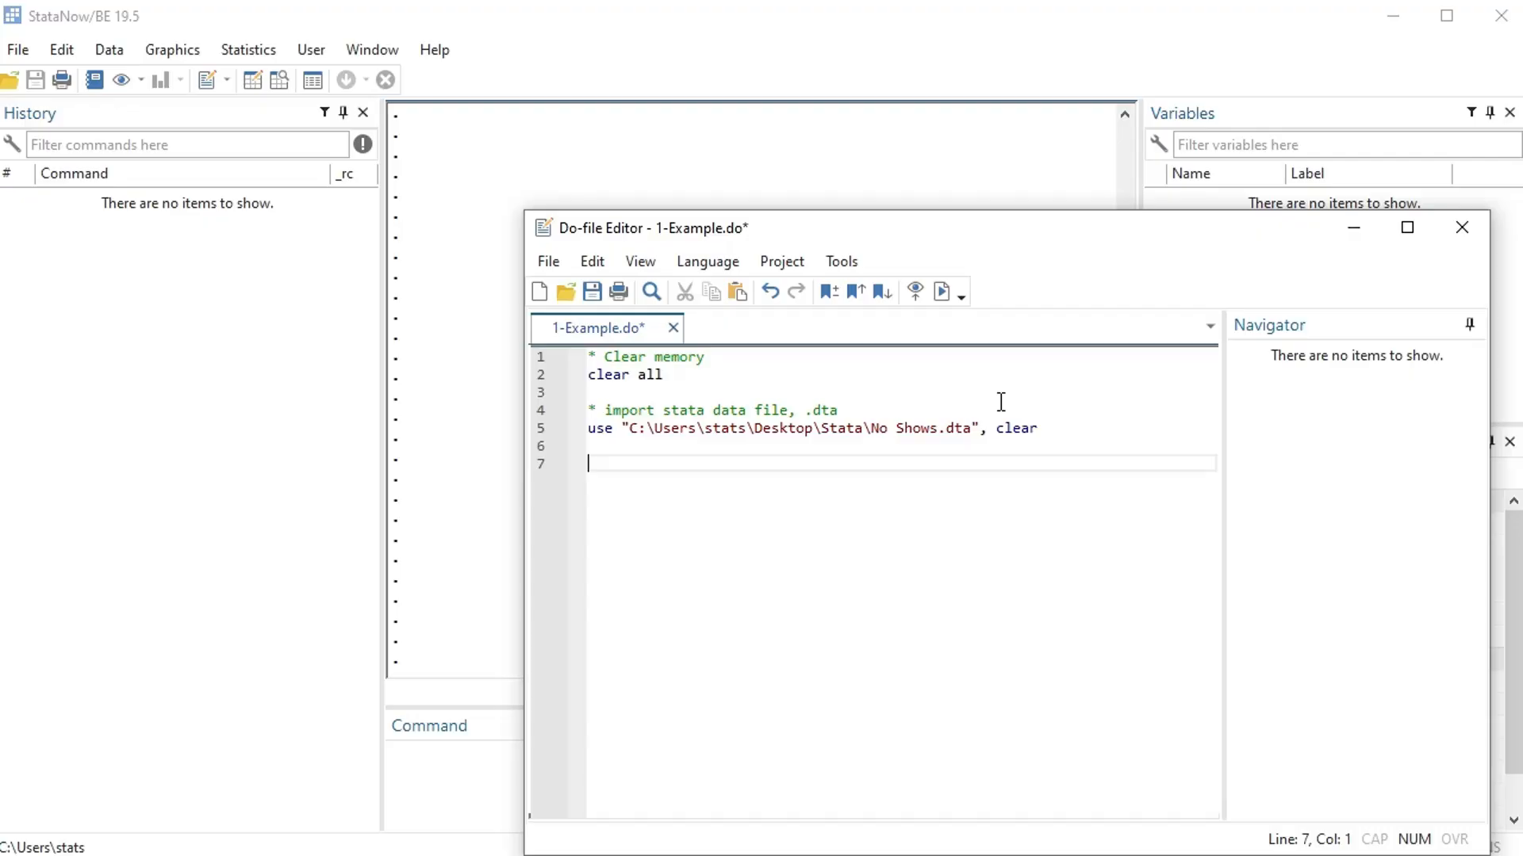
{"action": "mouse_move", "coordinate": [941, 291]}
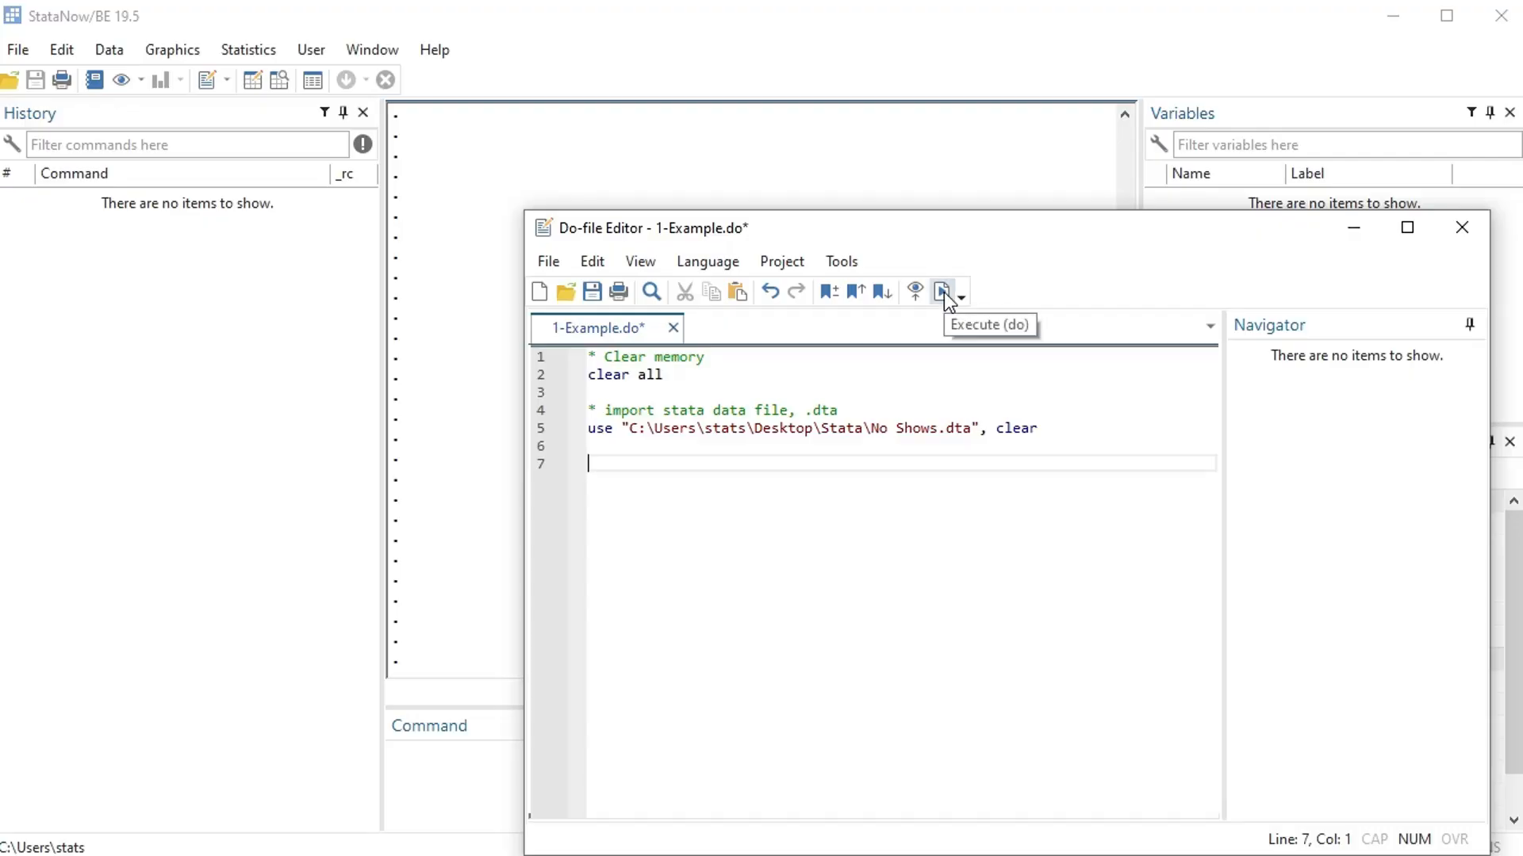
Run the whole do-file, then run only the use command on line 5
{"action": "left_click", "coordinate": [942, 291]}
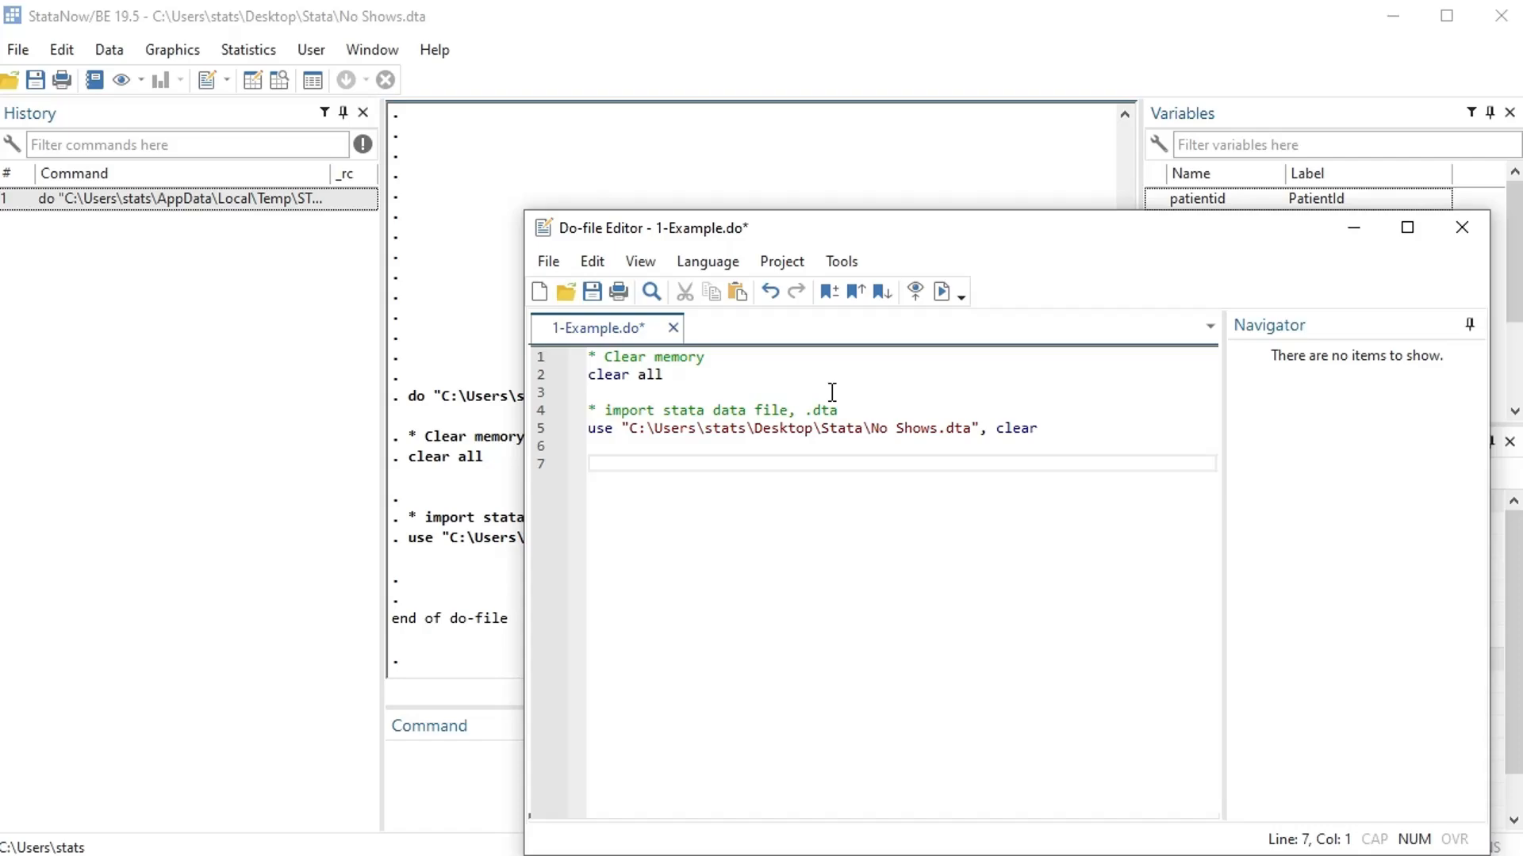
{"action": "triple_click", "coordinate": [811, 428]}
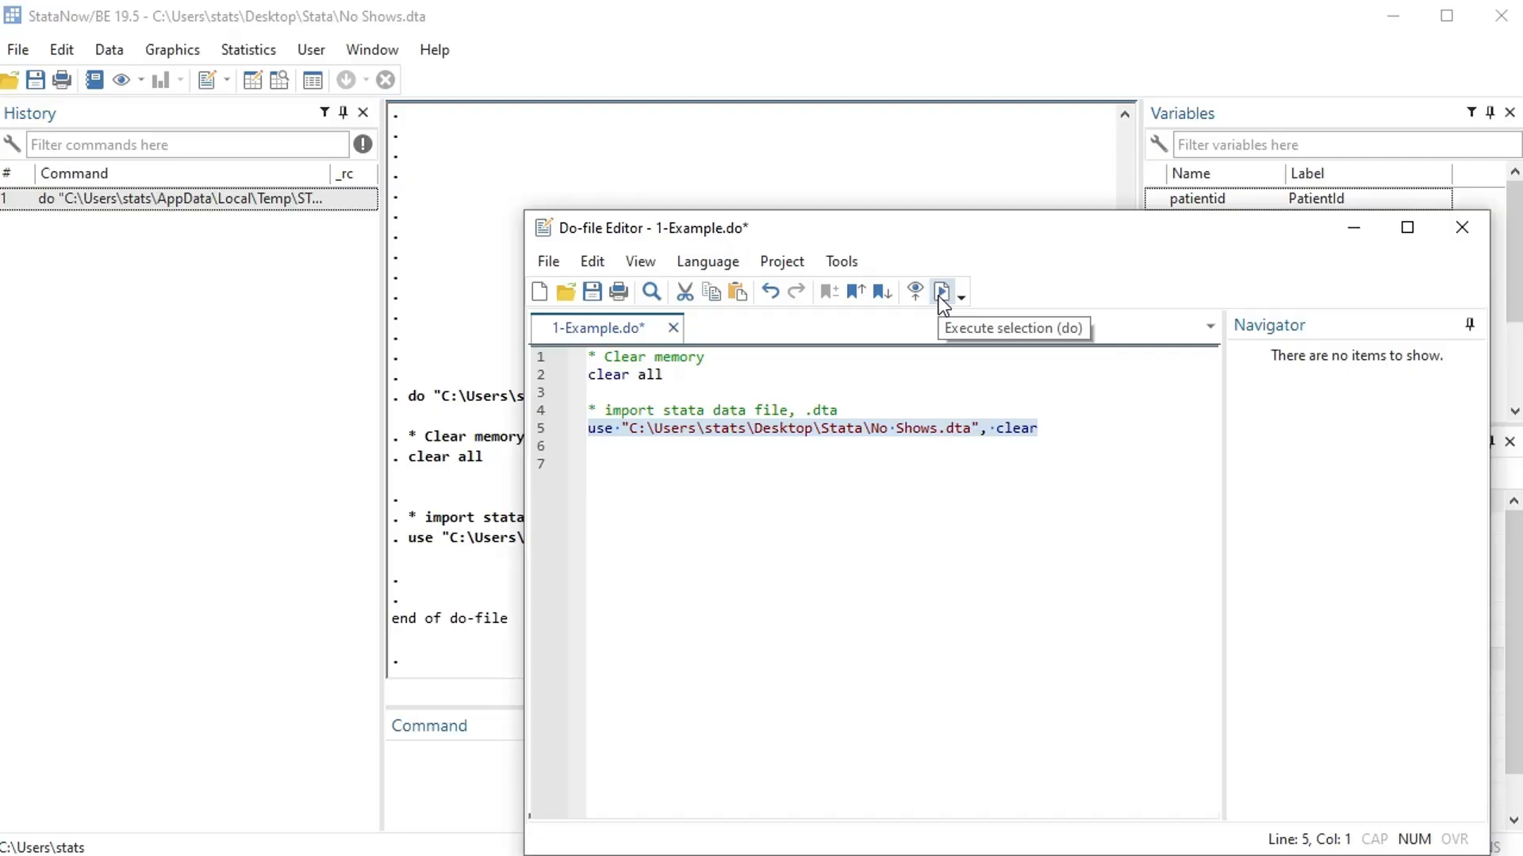
{"action": "left_click", "coordinate": [940, 290]}
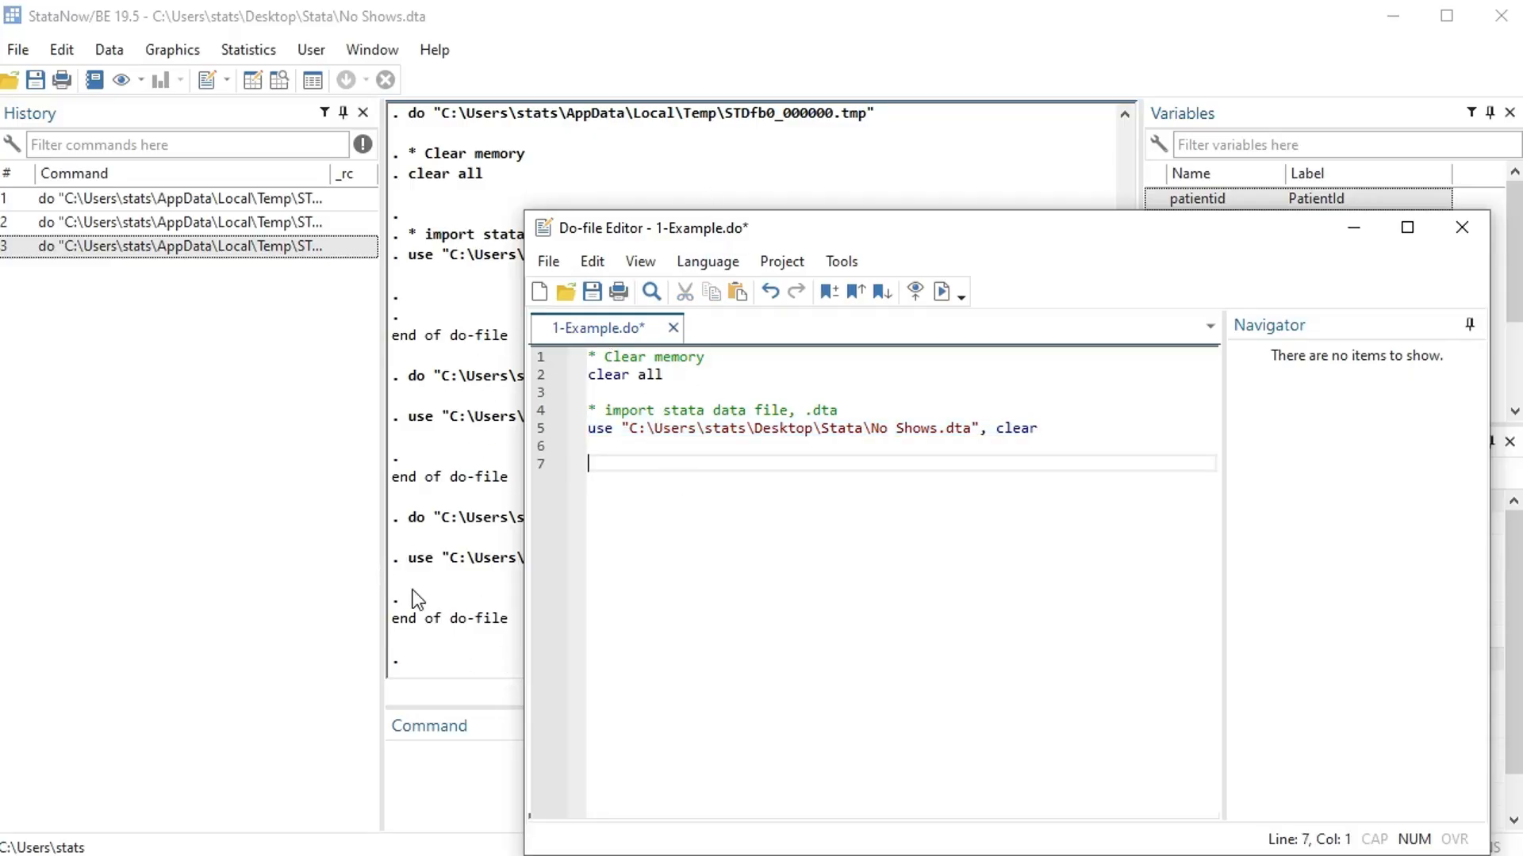
{"action": "left_click_drag", "start_coordinate": [641, 228], "coordinate": [903, 293]}
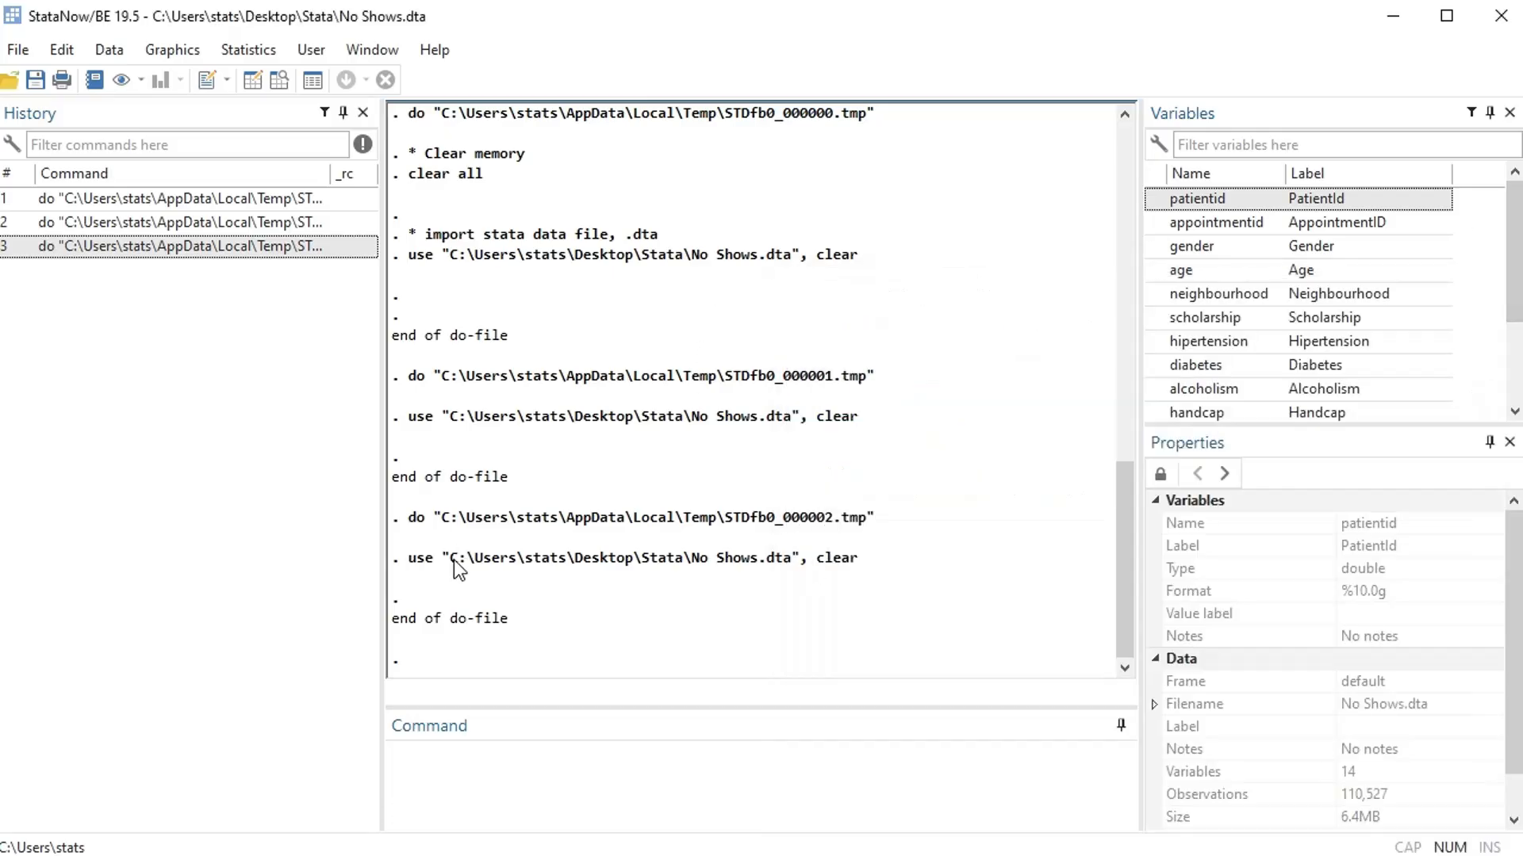
{"action": "mouse_move", "coordinate": [275, 107]}
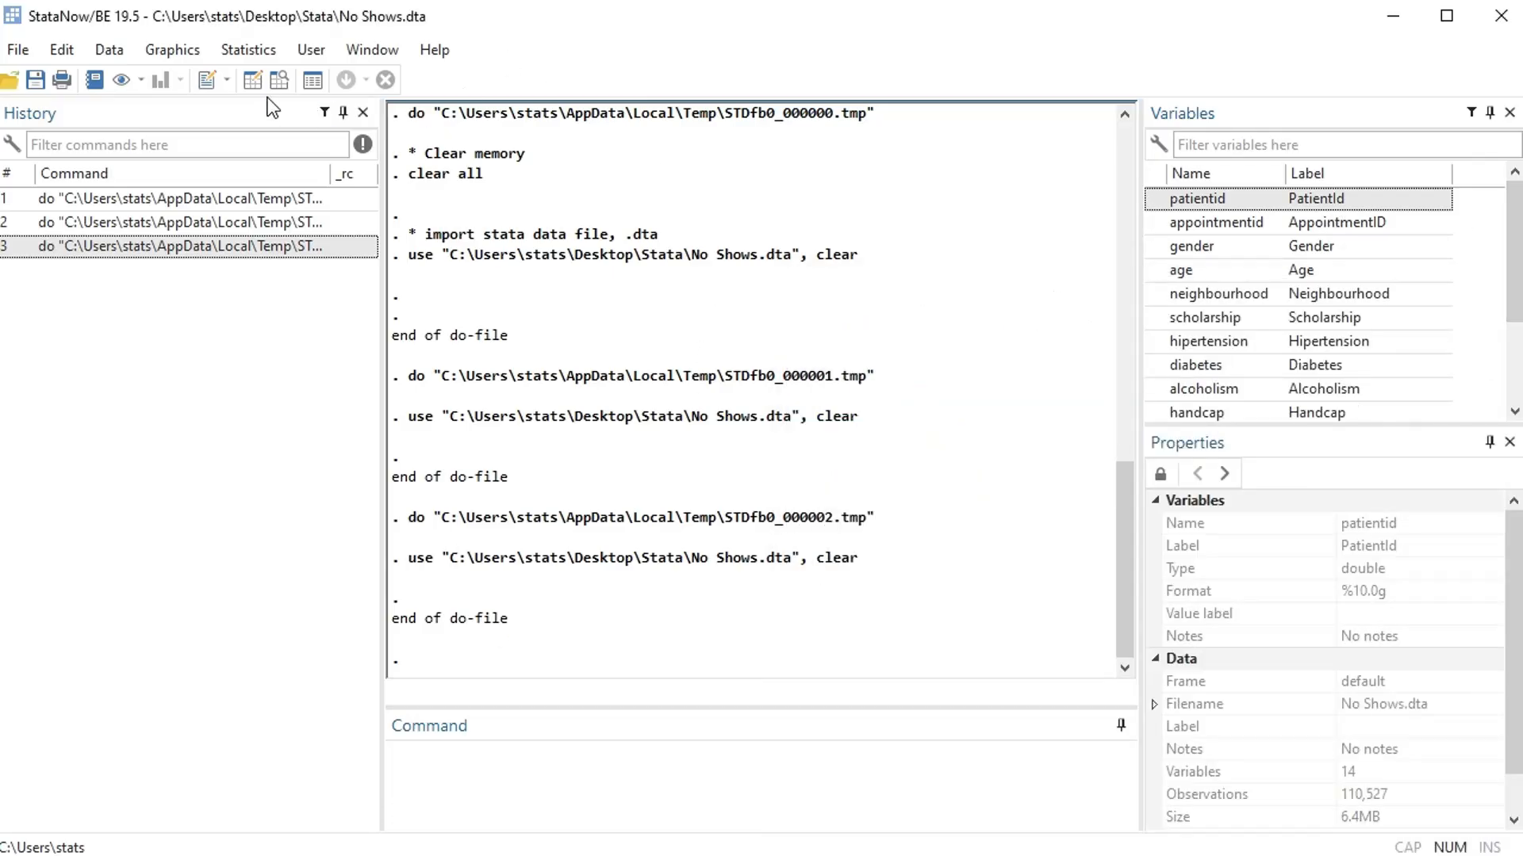
{"action": "mouse_move", "coordinate": [280, 81]}
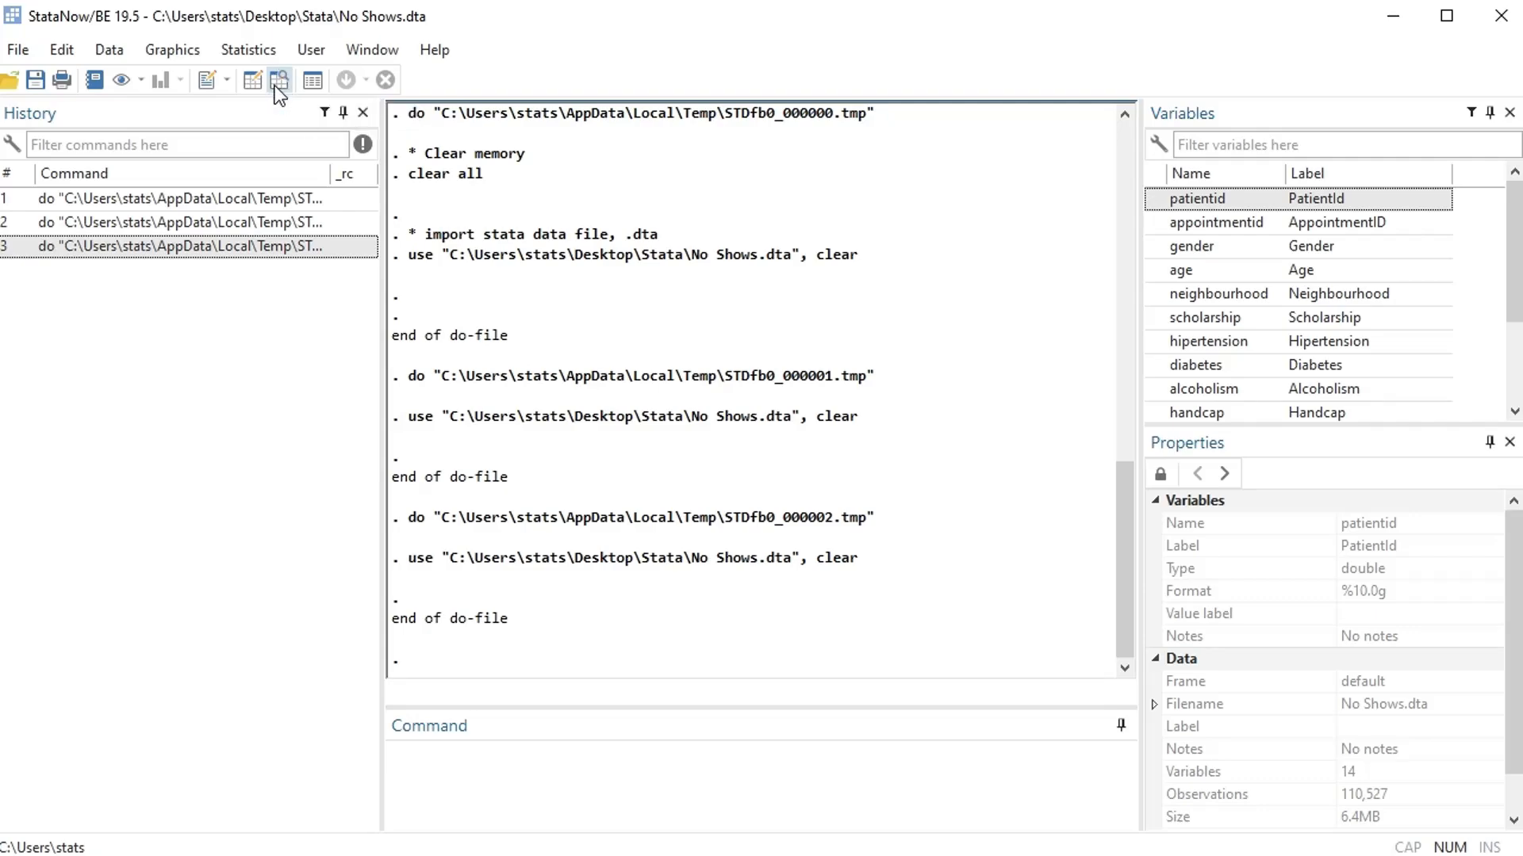
{"action": "mouse_move", "coordinate": [252, 79]}
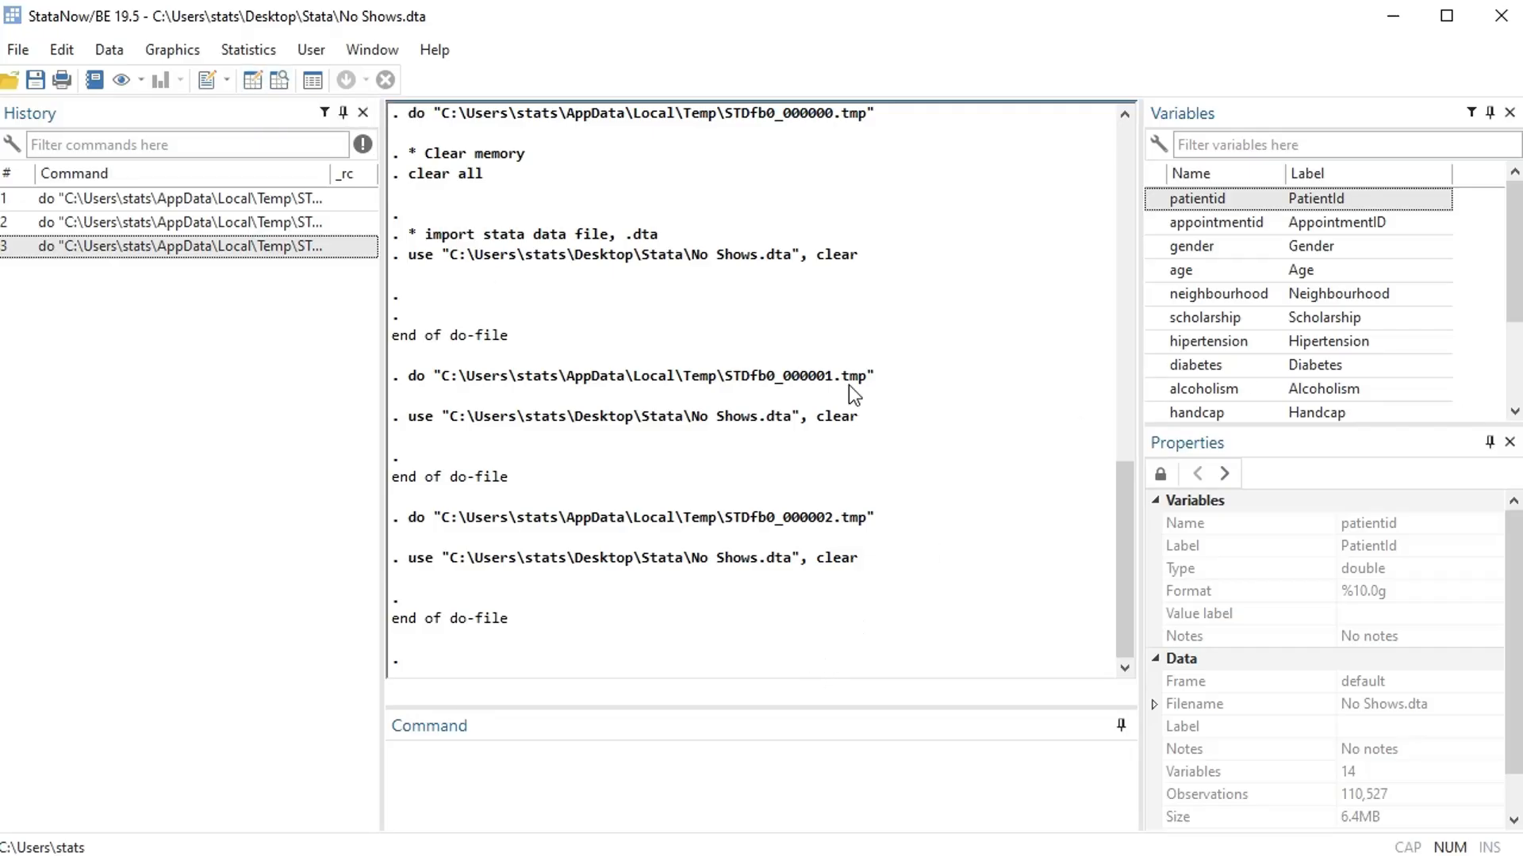
{"action": "mouse_move", "coordinate": [281, 79]}
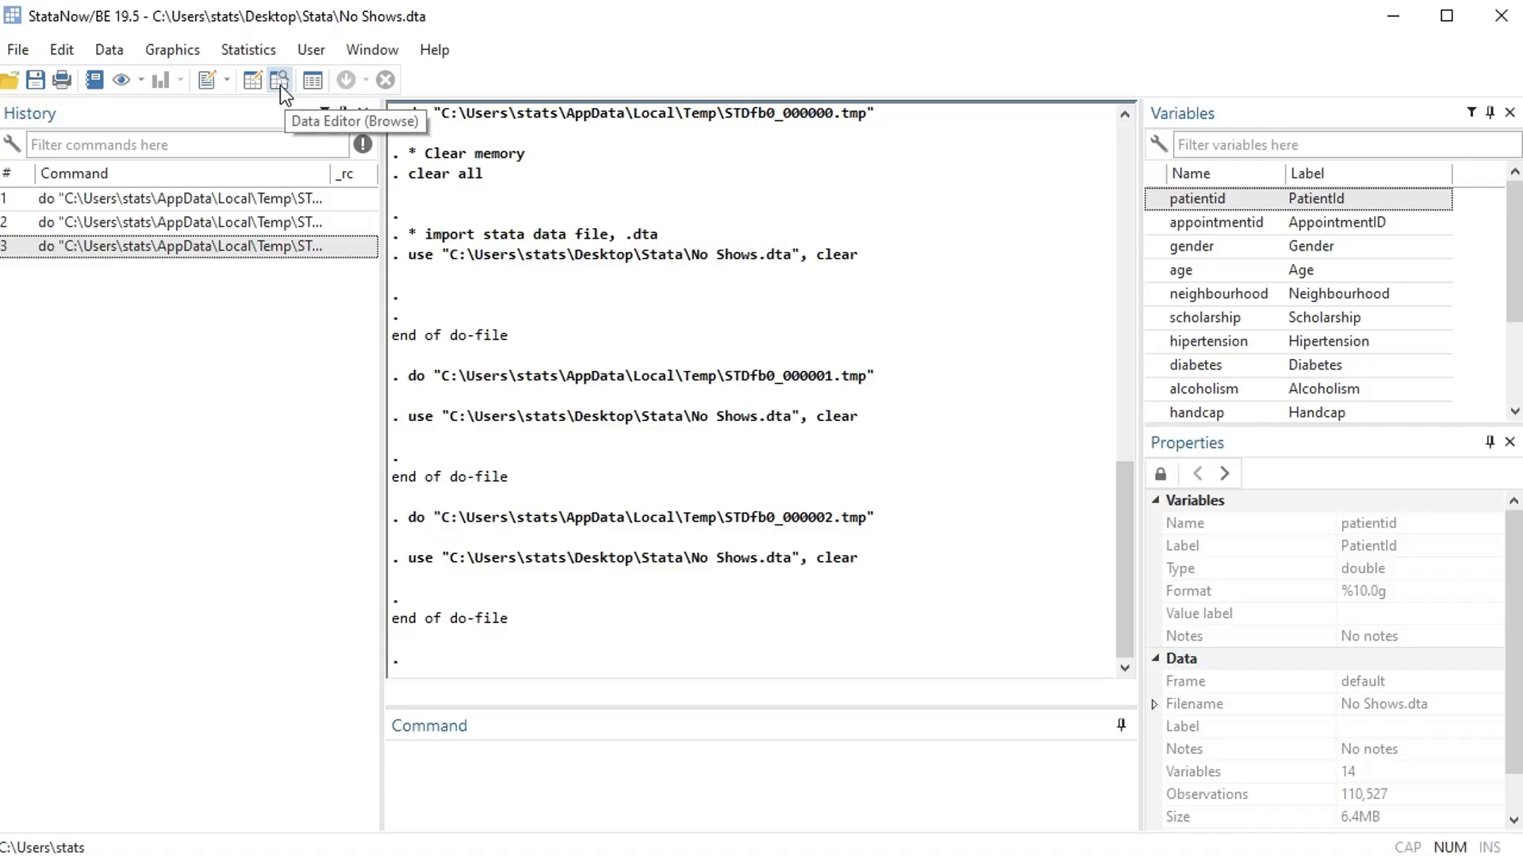
{"action": "left_click", "coordinate": [281, 79]}
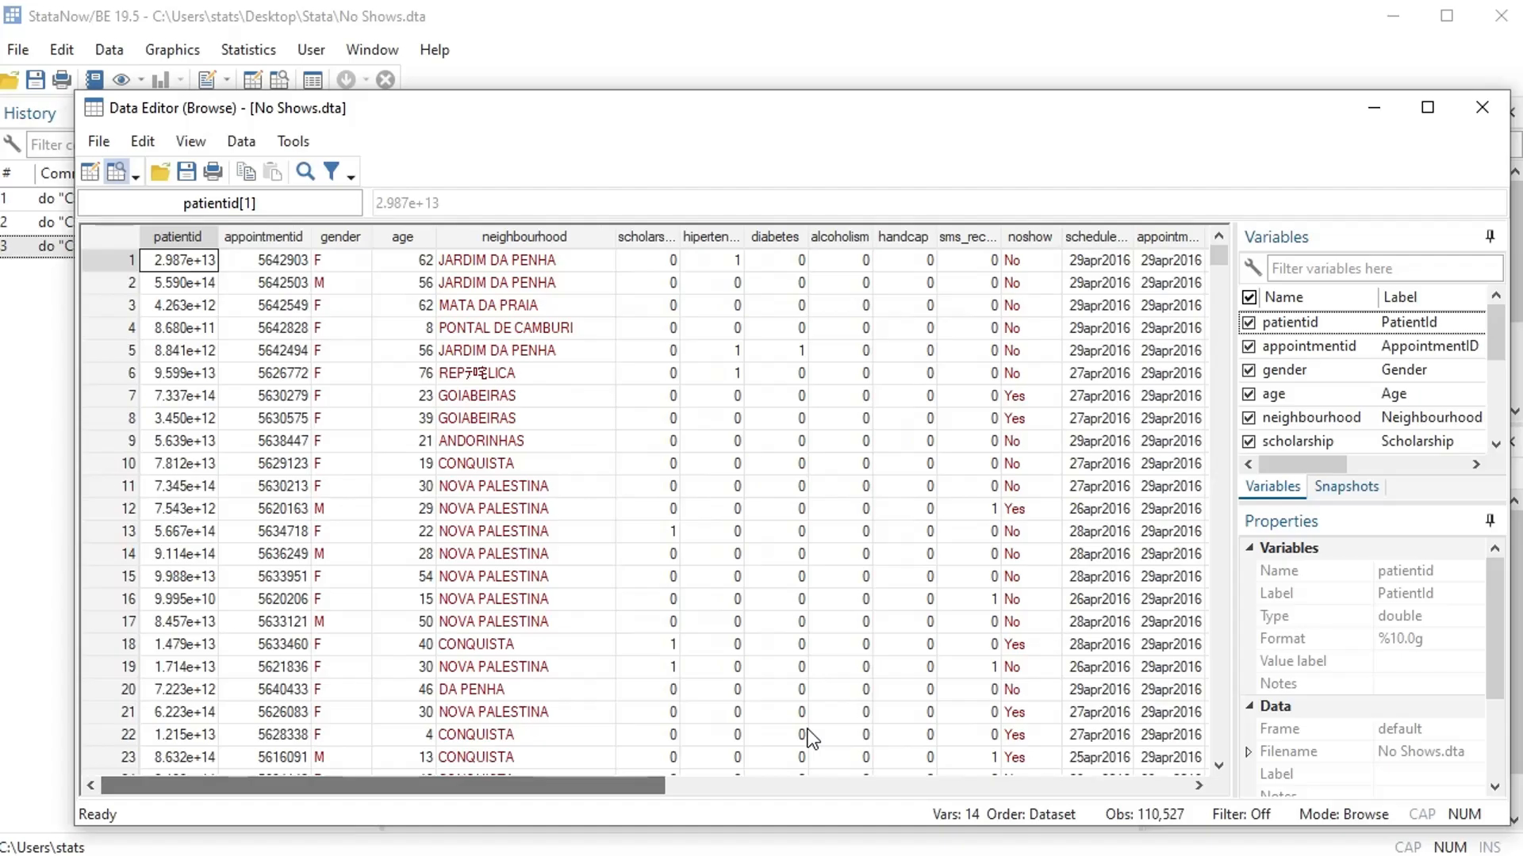
{"action": "left_click", "coordinate": [1480, 107]}
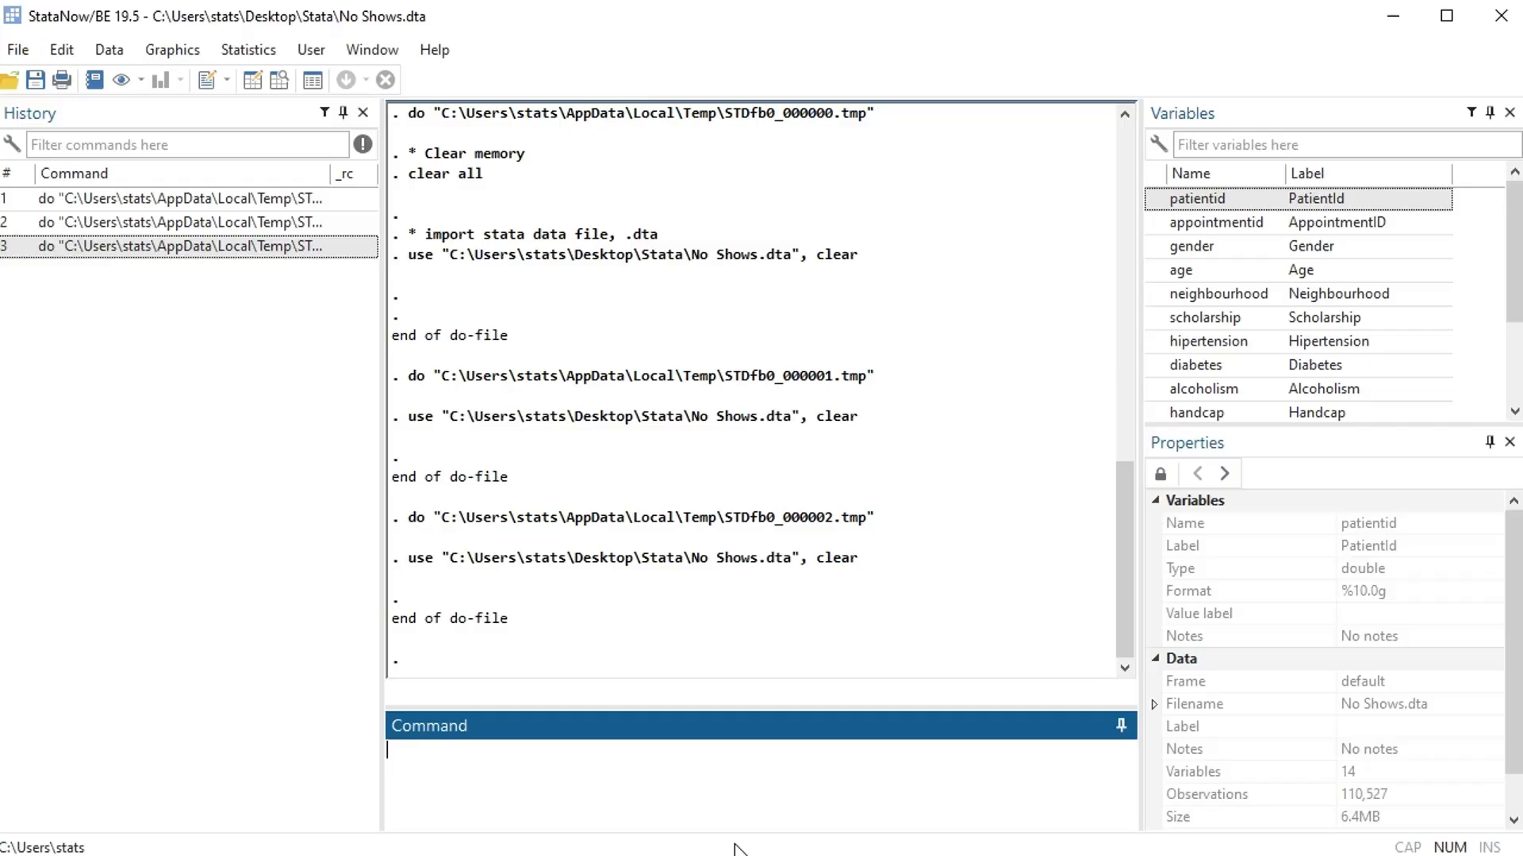
{"action": "mouse_move", "coordinate": [652, 427]}
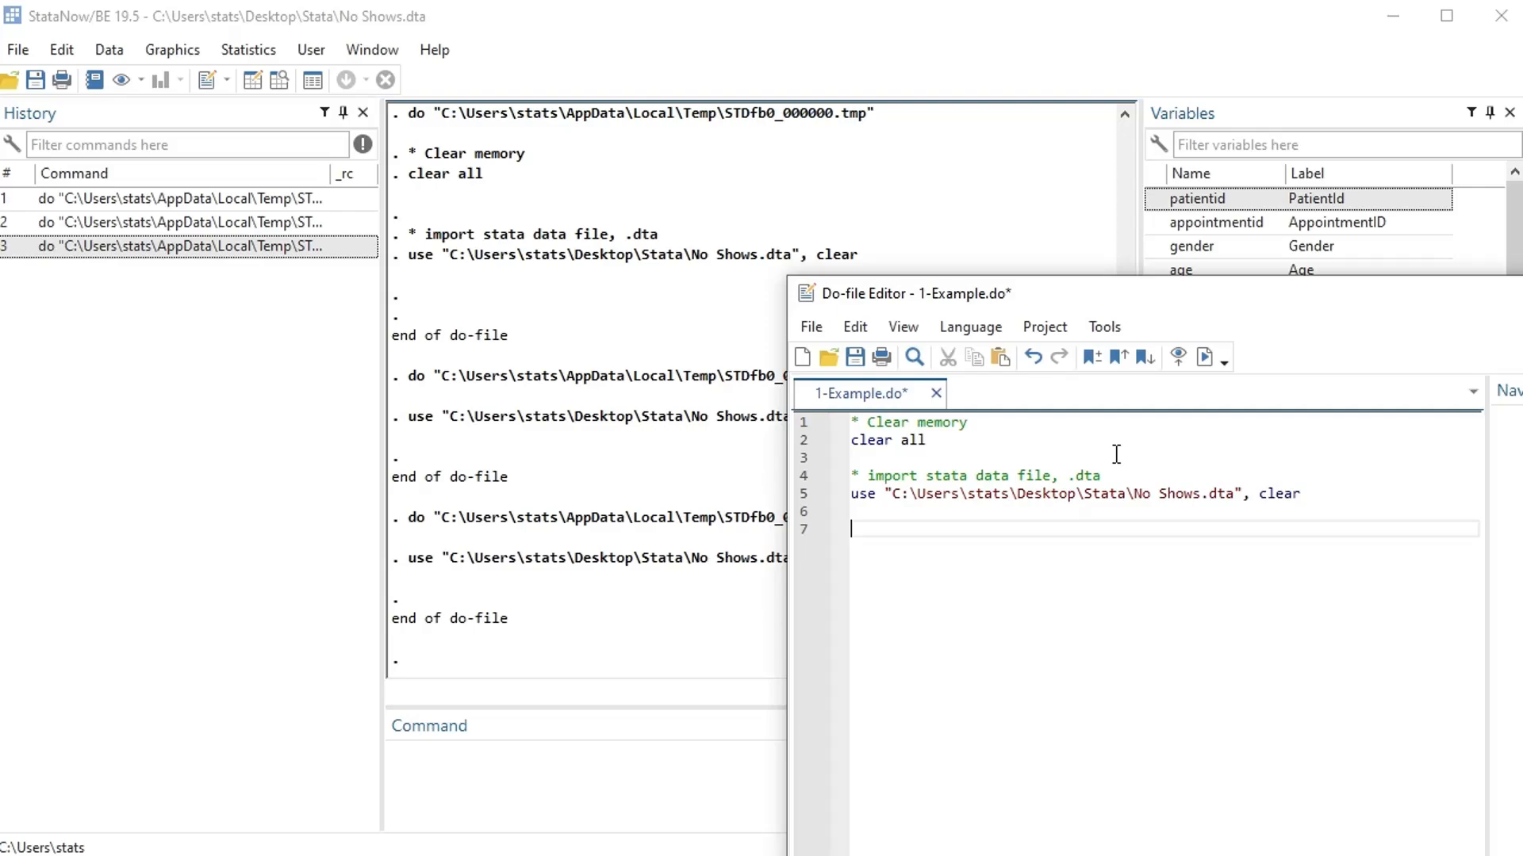
{"action": "mouse_move", "coordinate": [1120, 473]}
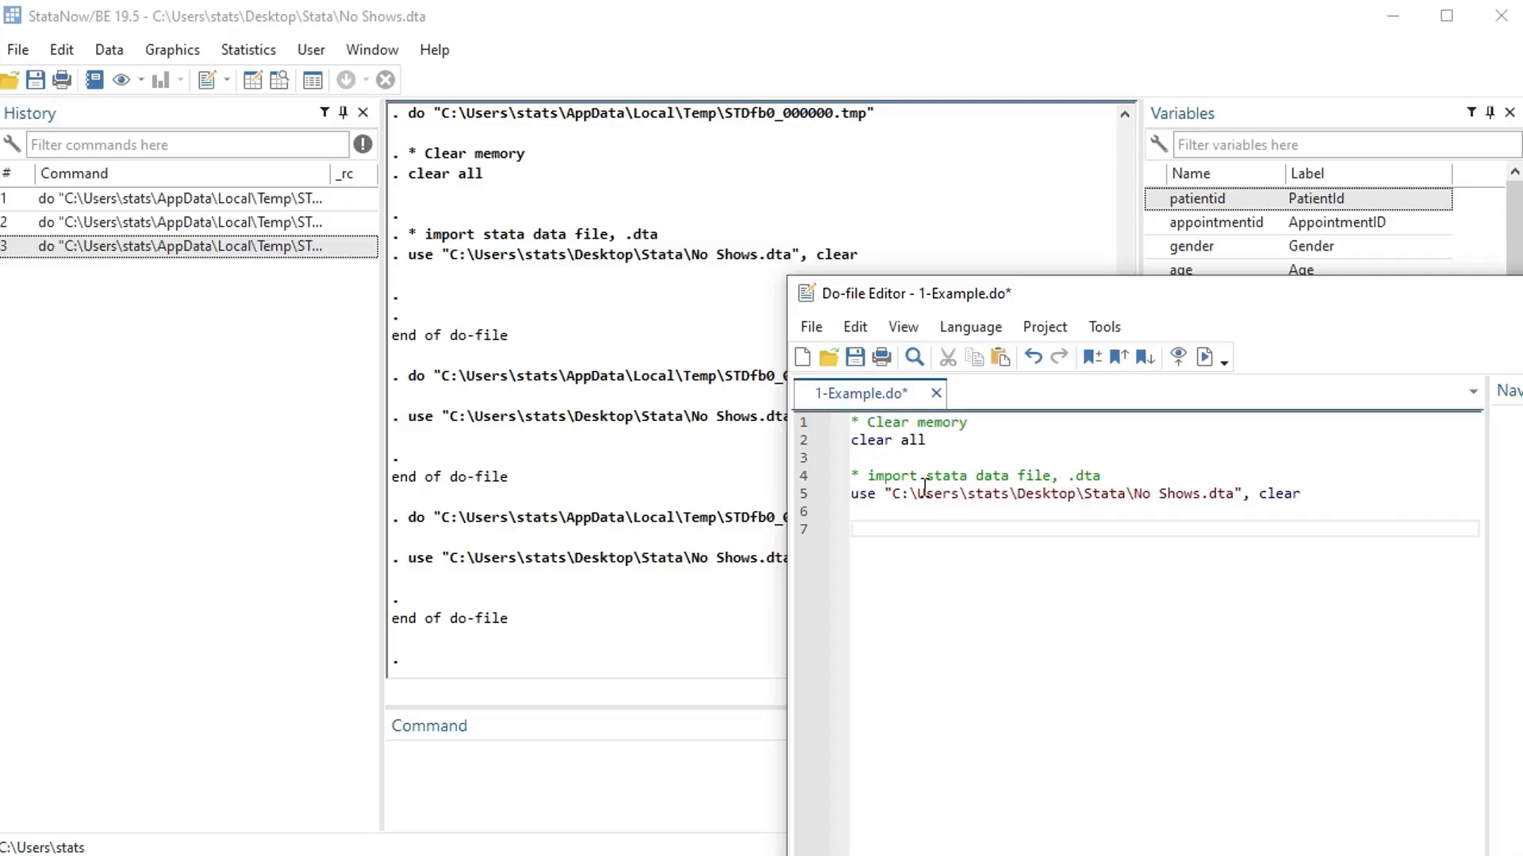
Add a '* import .csv file' comment on line 7 and autocomplete 'import delimited' on line 8
{"action": "type", "text": "* impro"}
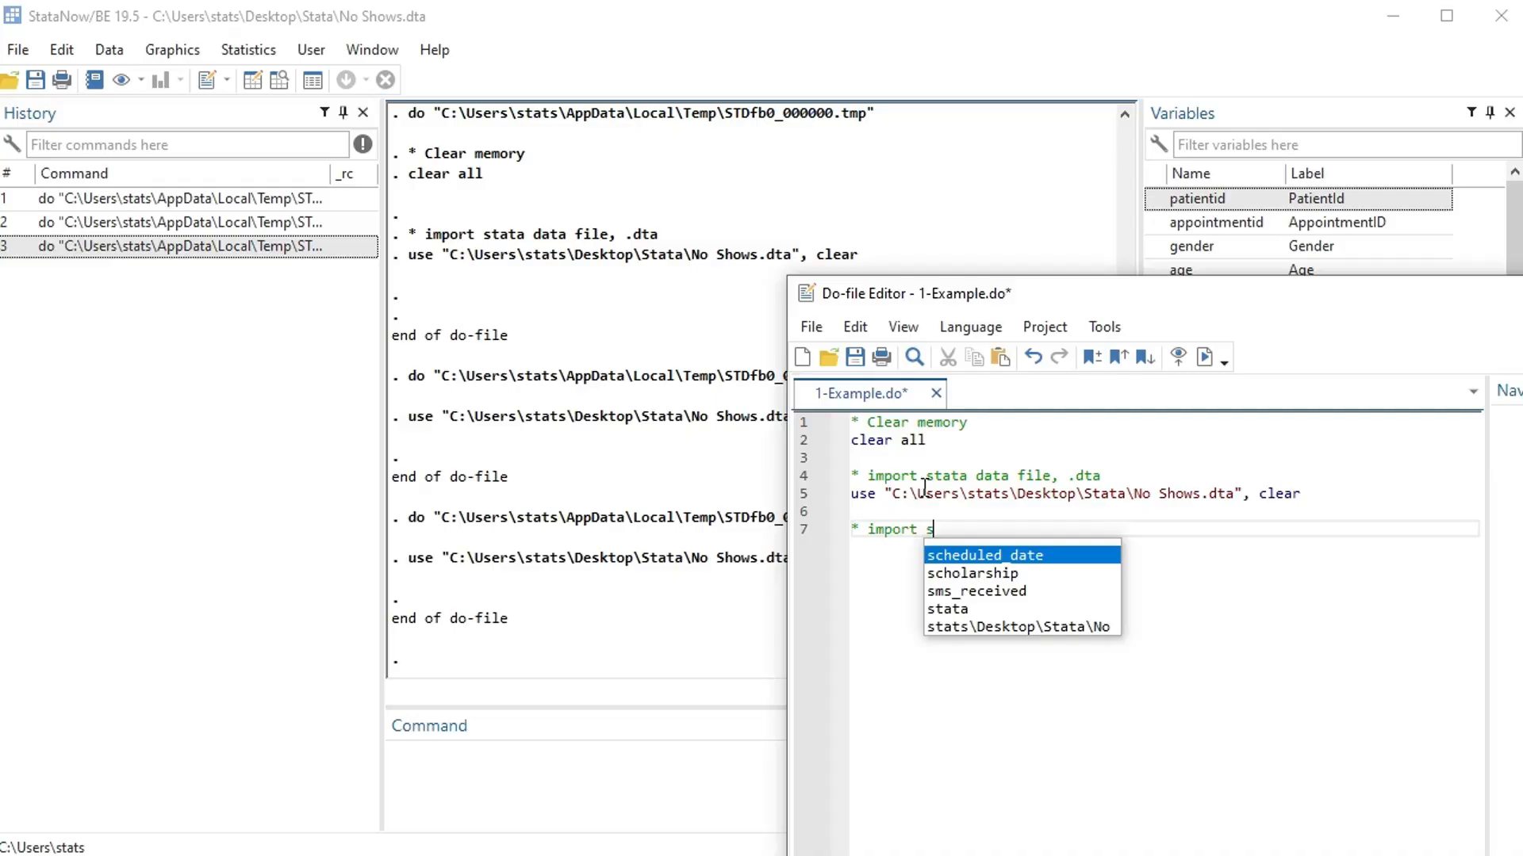
{"action": "type", "text": ".c"}
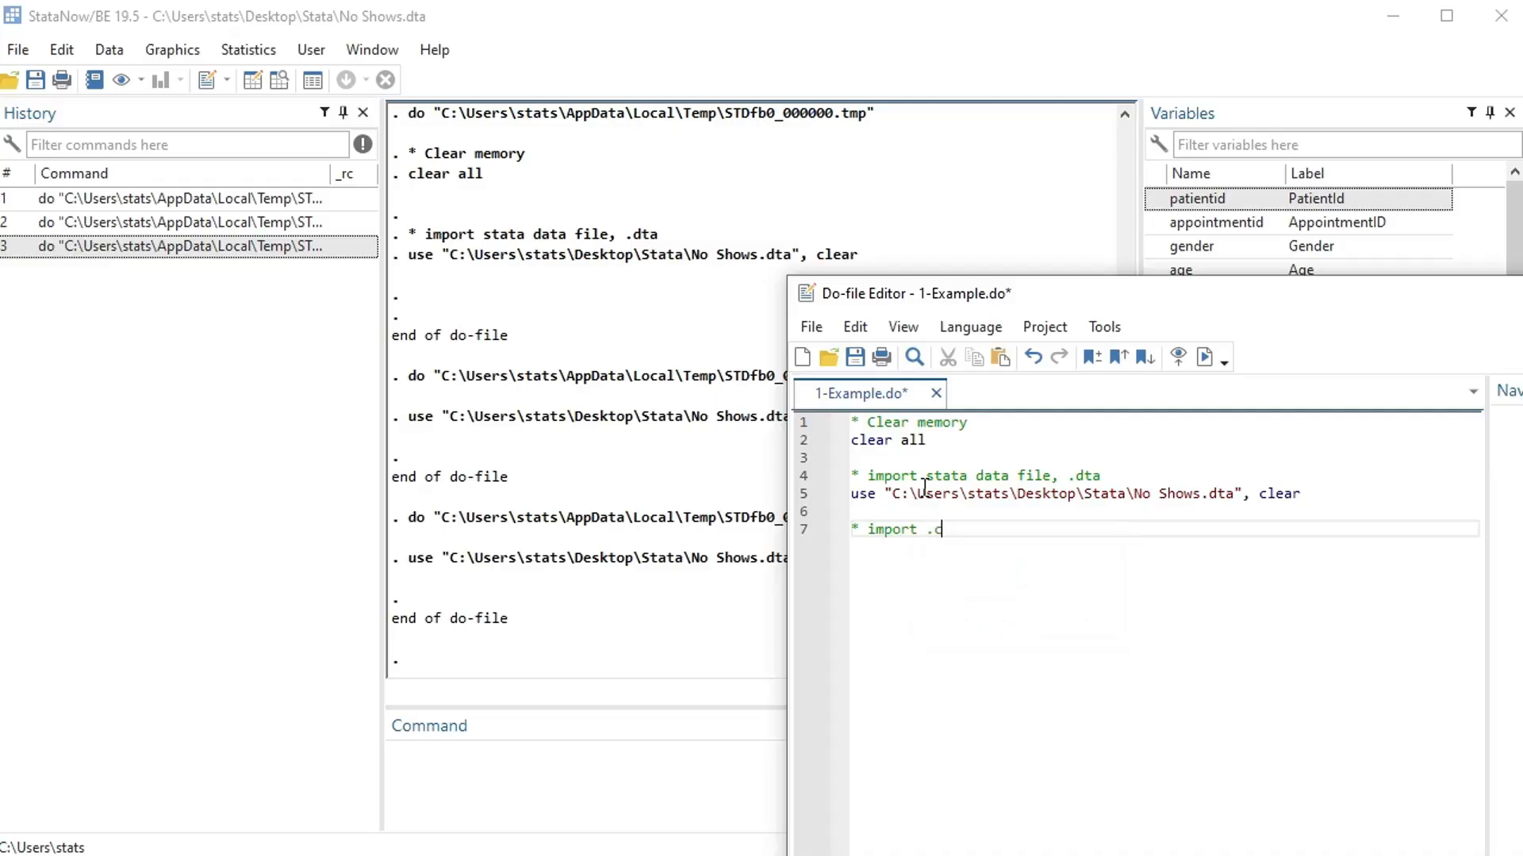
{"action": "type", "text": "sv file"}
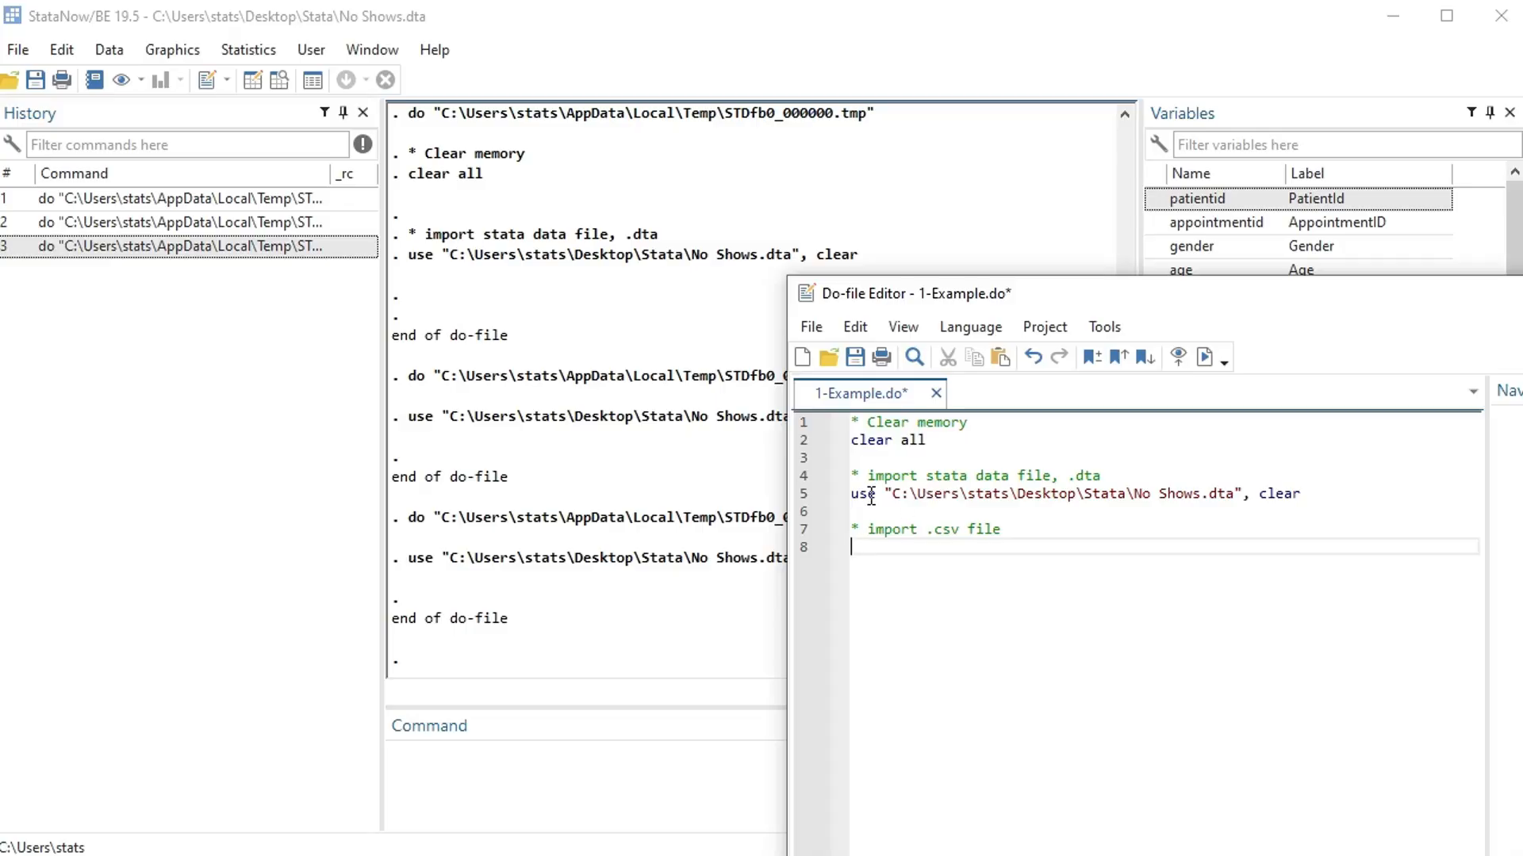
{"action": "type", "text": "imp"}
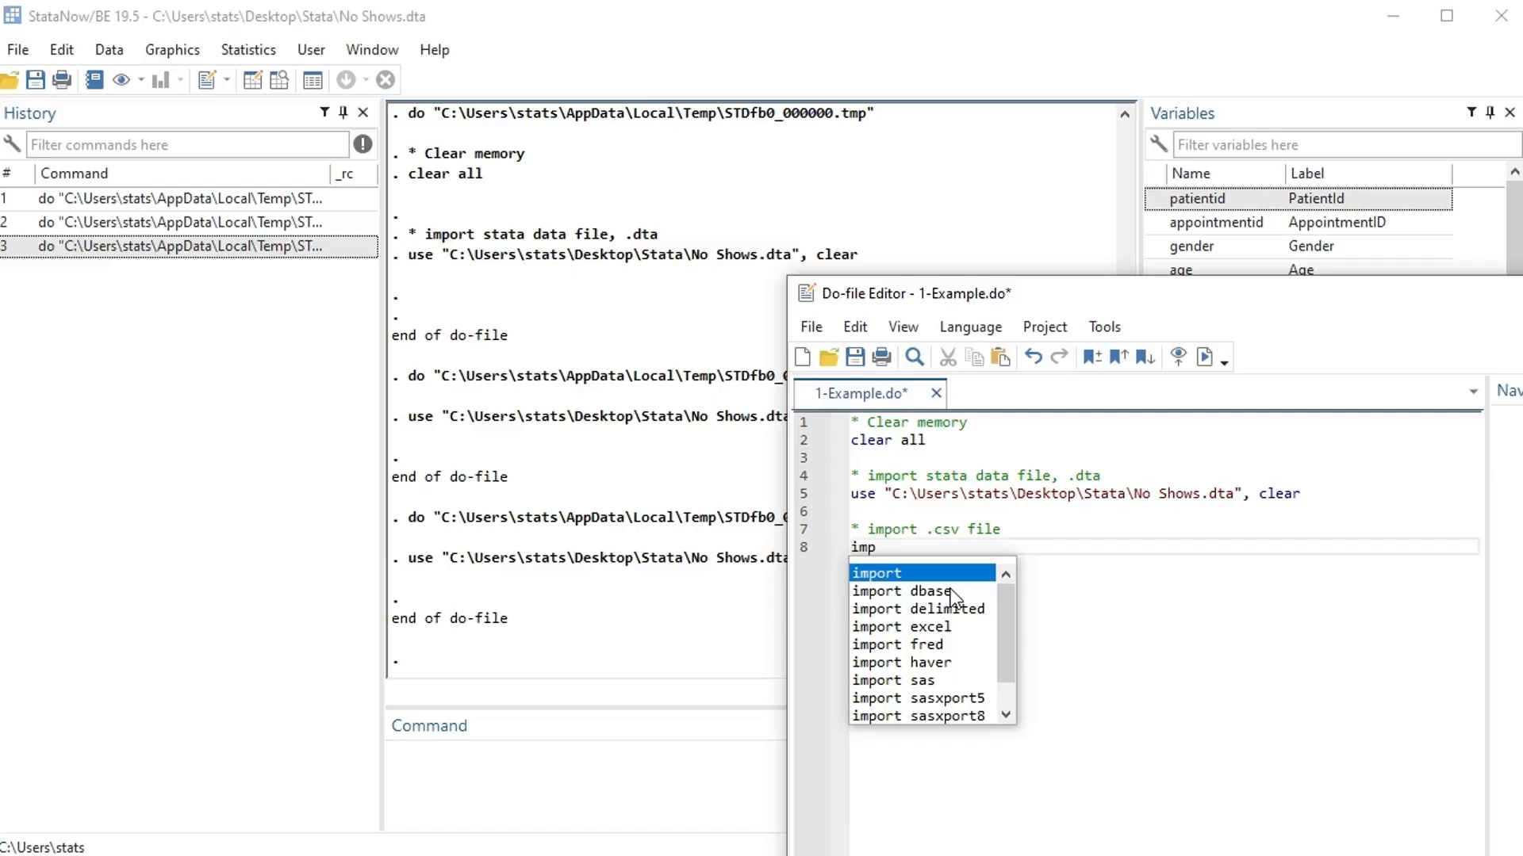
{"action": "mouse_move", "coordinate": [847, 289]}
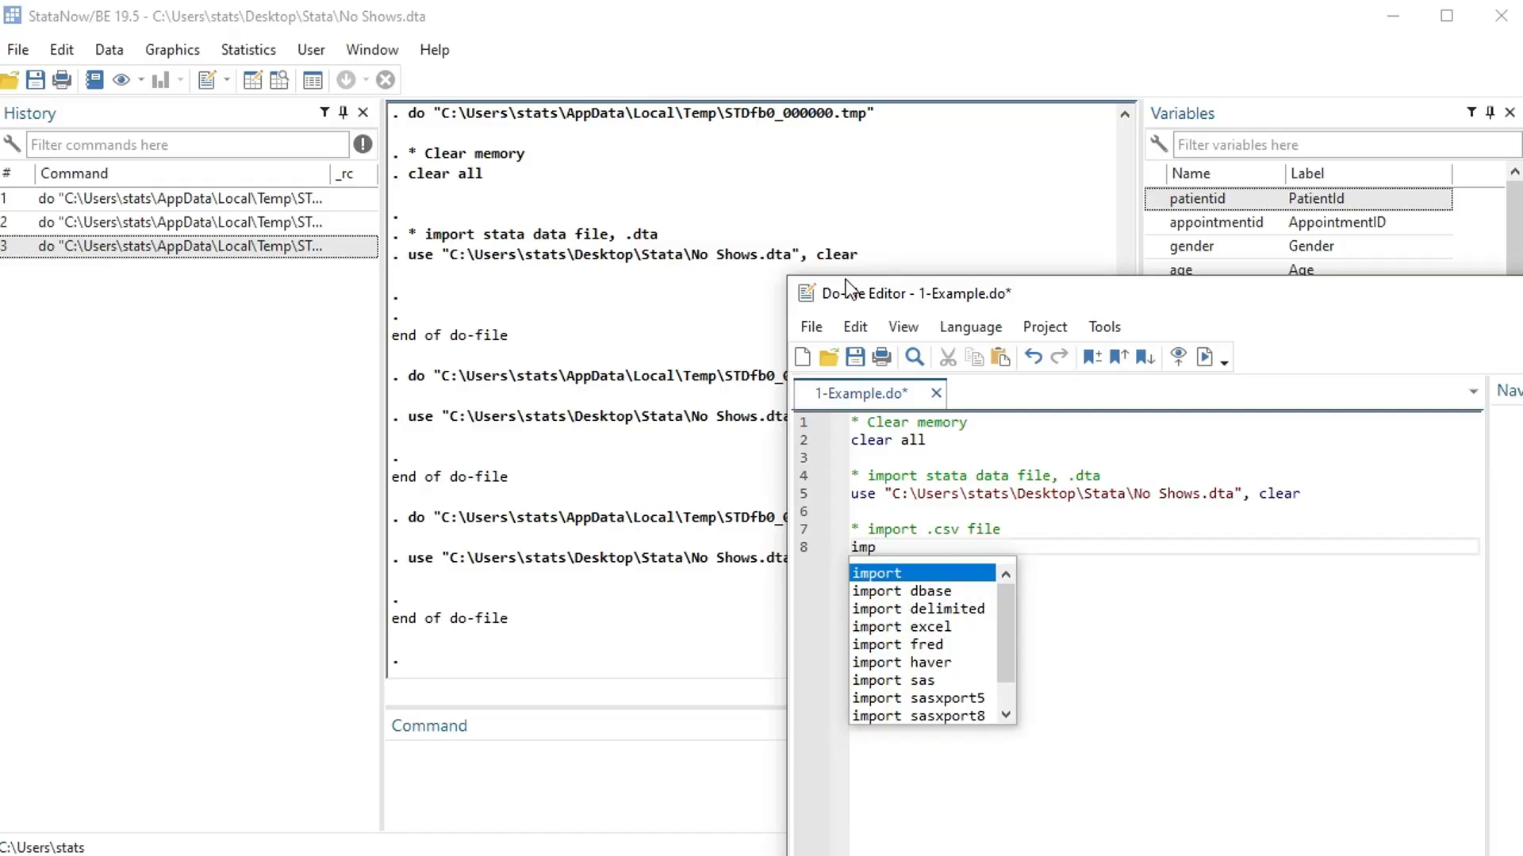
{"action": "mouse_move", "coordinate": [882, 617]}
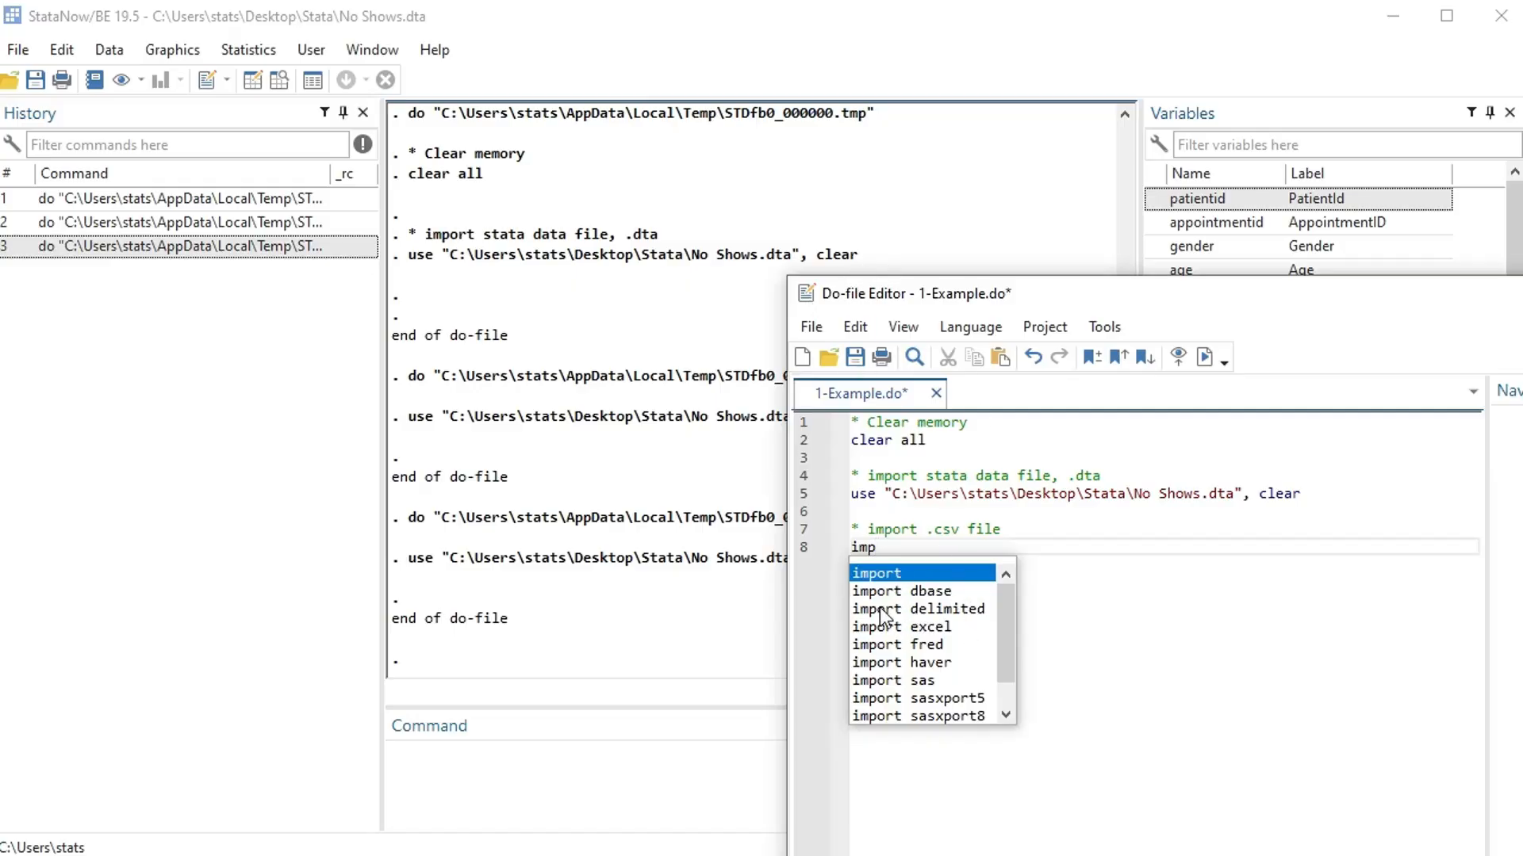
{"action": "mouse_move", "coordinate": [974, 619]}
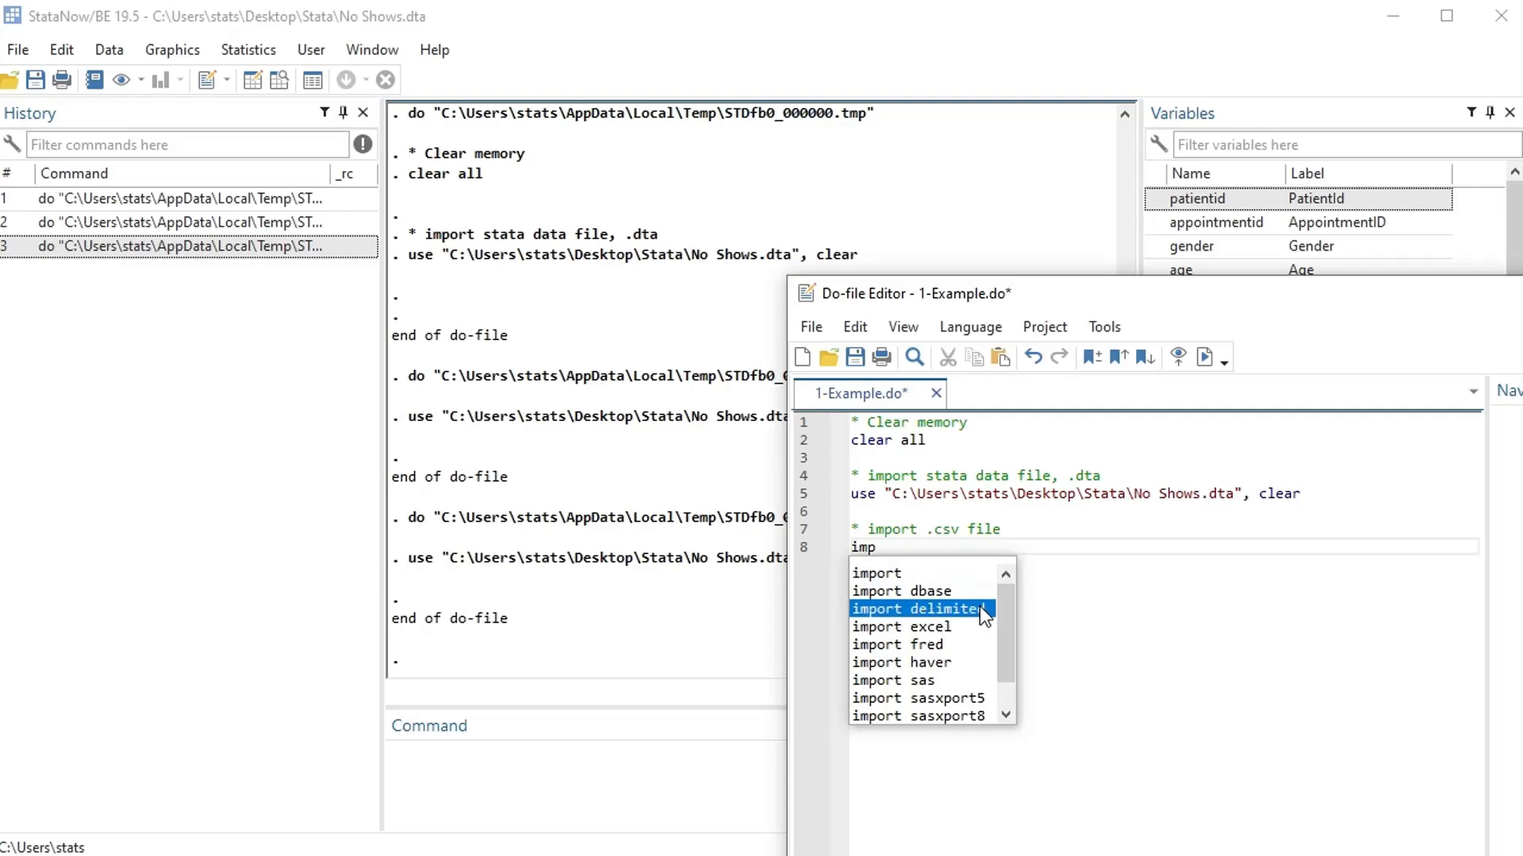
{"action": "left_click", "coordinate": [919, 609]}
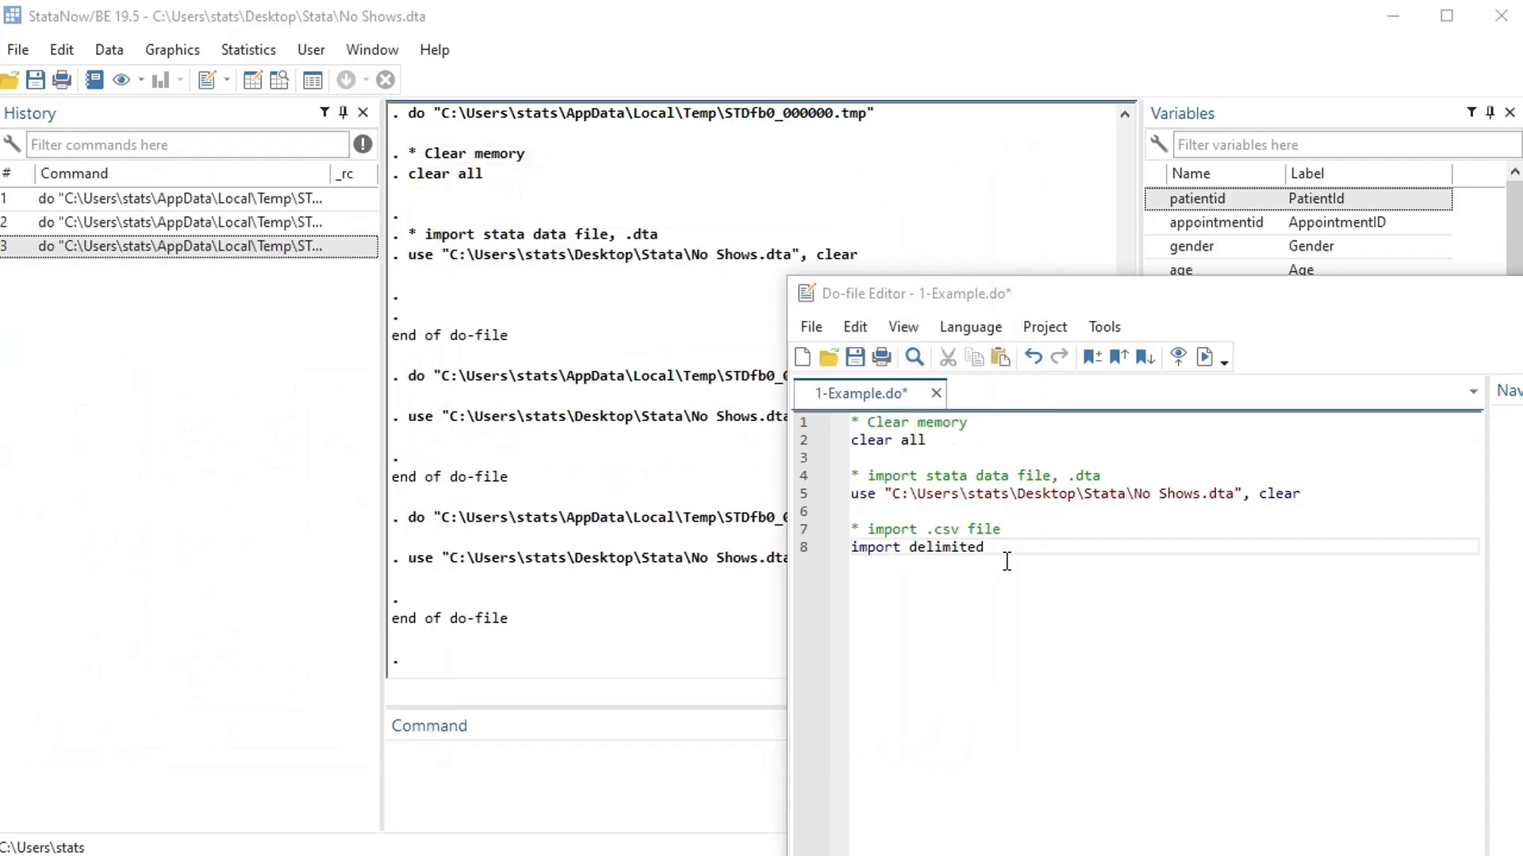
Finish line 8 with the Medical Appointment No Shows.csv path and clear option, then run it
{"action": "type", "text": "\"C:\\Users\\stats\\Desktop\\Stata\""}
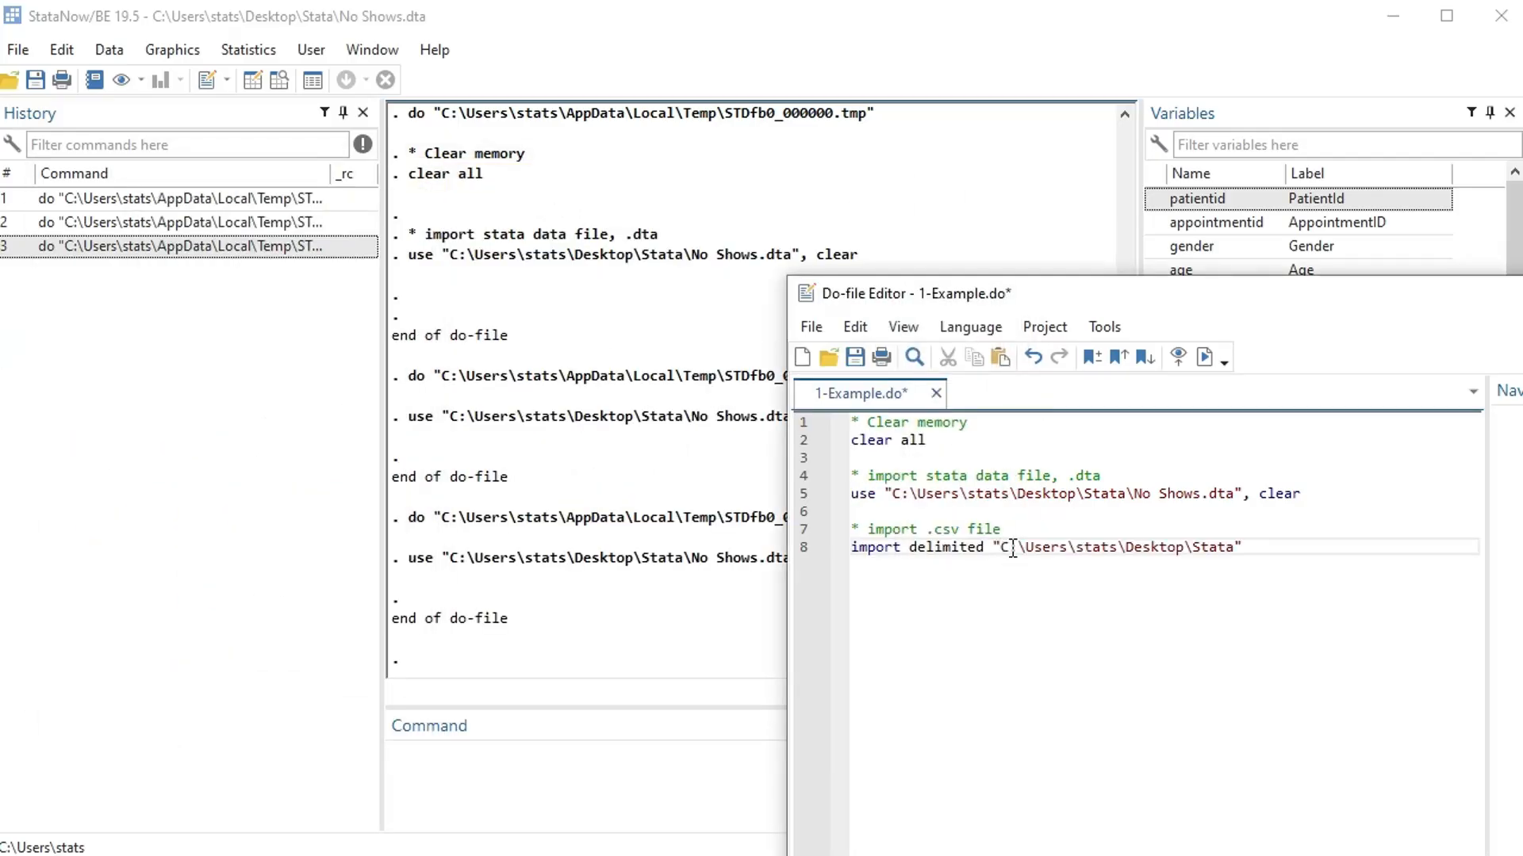
{"action": "type", "text": "\\"}
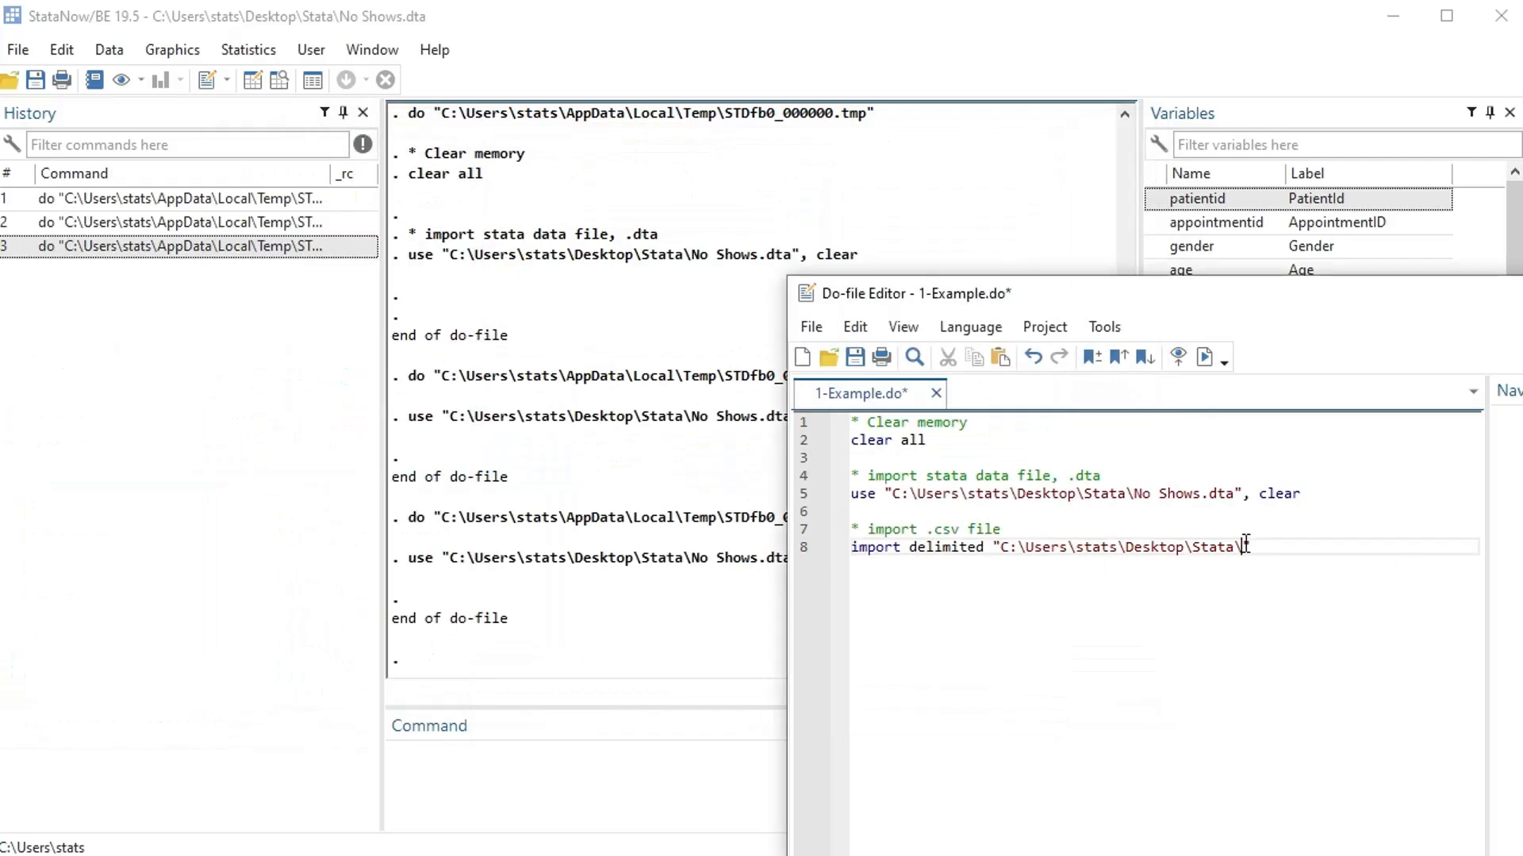
{"action": "type", "text": "Medical Appointment No Shows.csv\","}
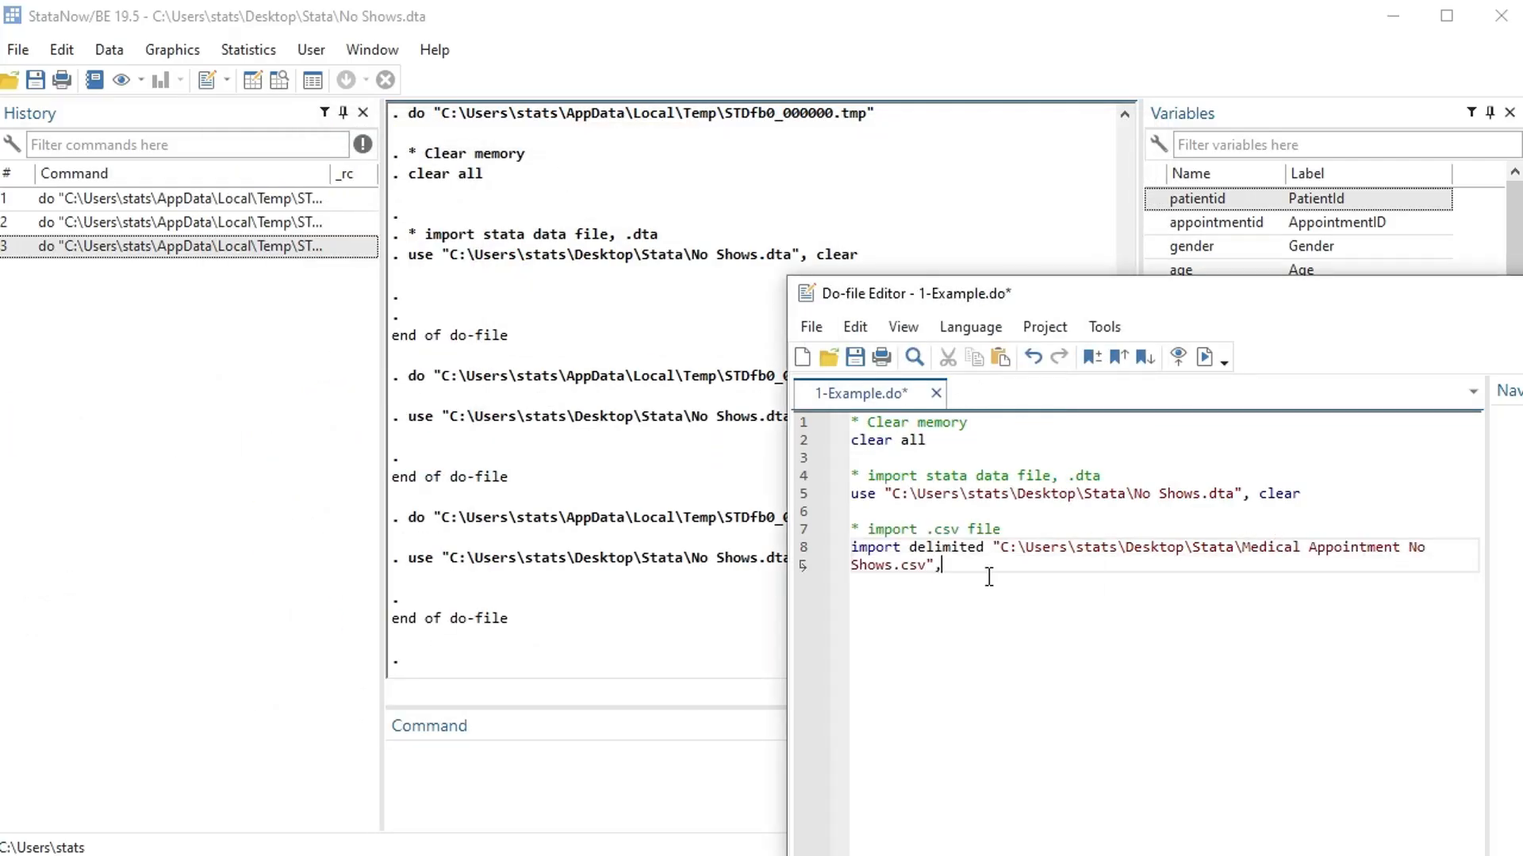
{"action": "type", "text": "clear"}
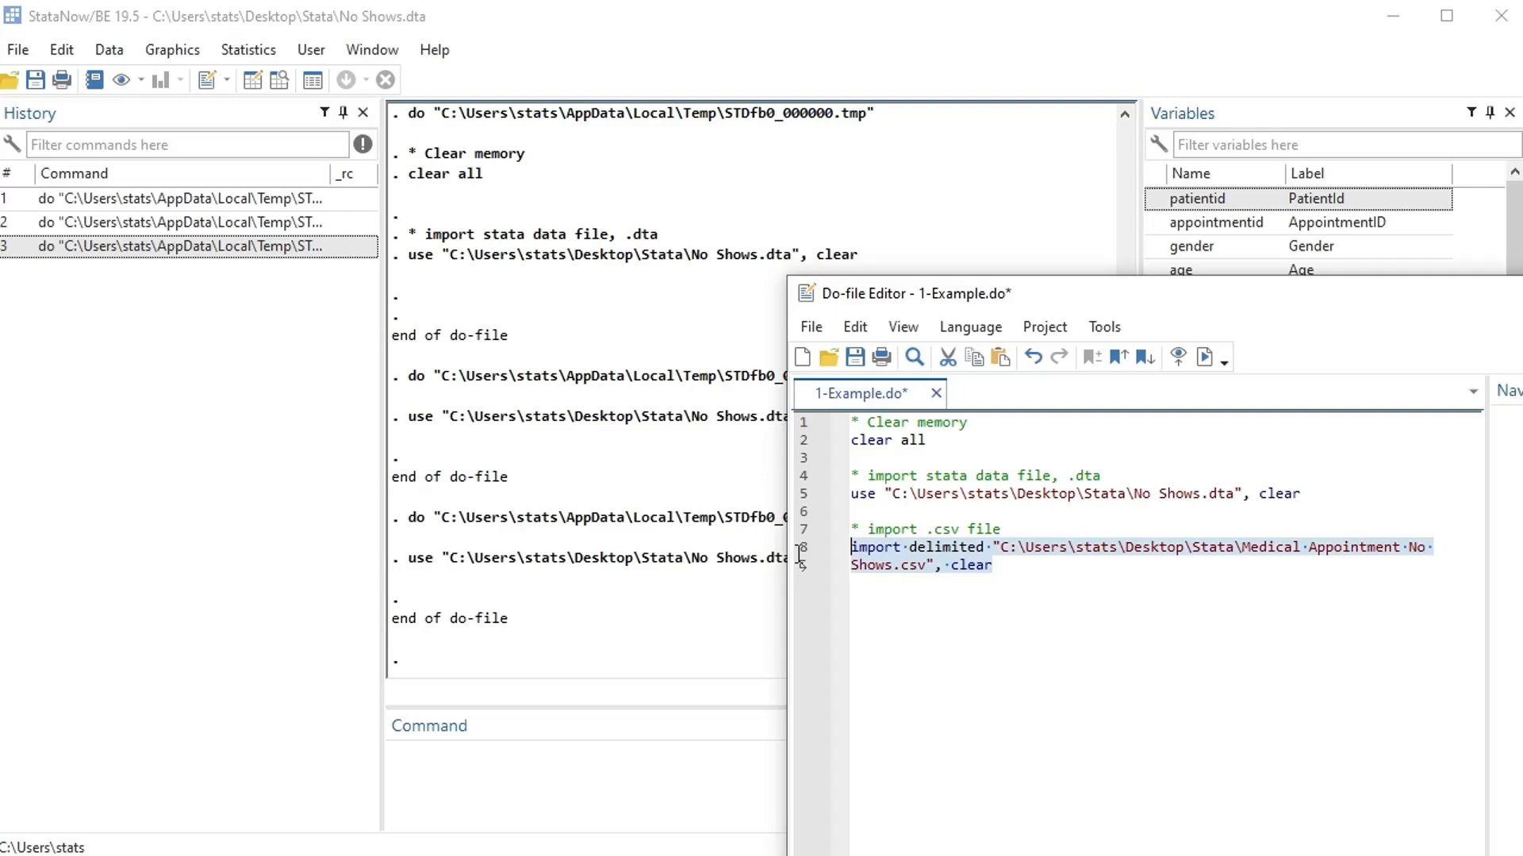
{"action": "left_click", "coordinate": [1202, 357]}
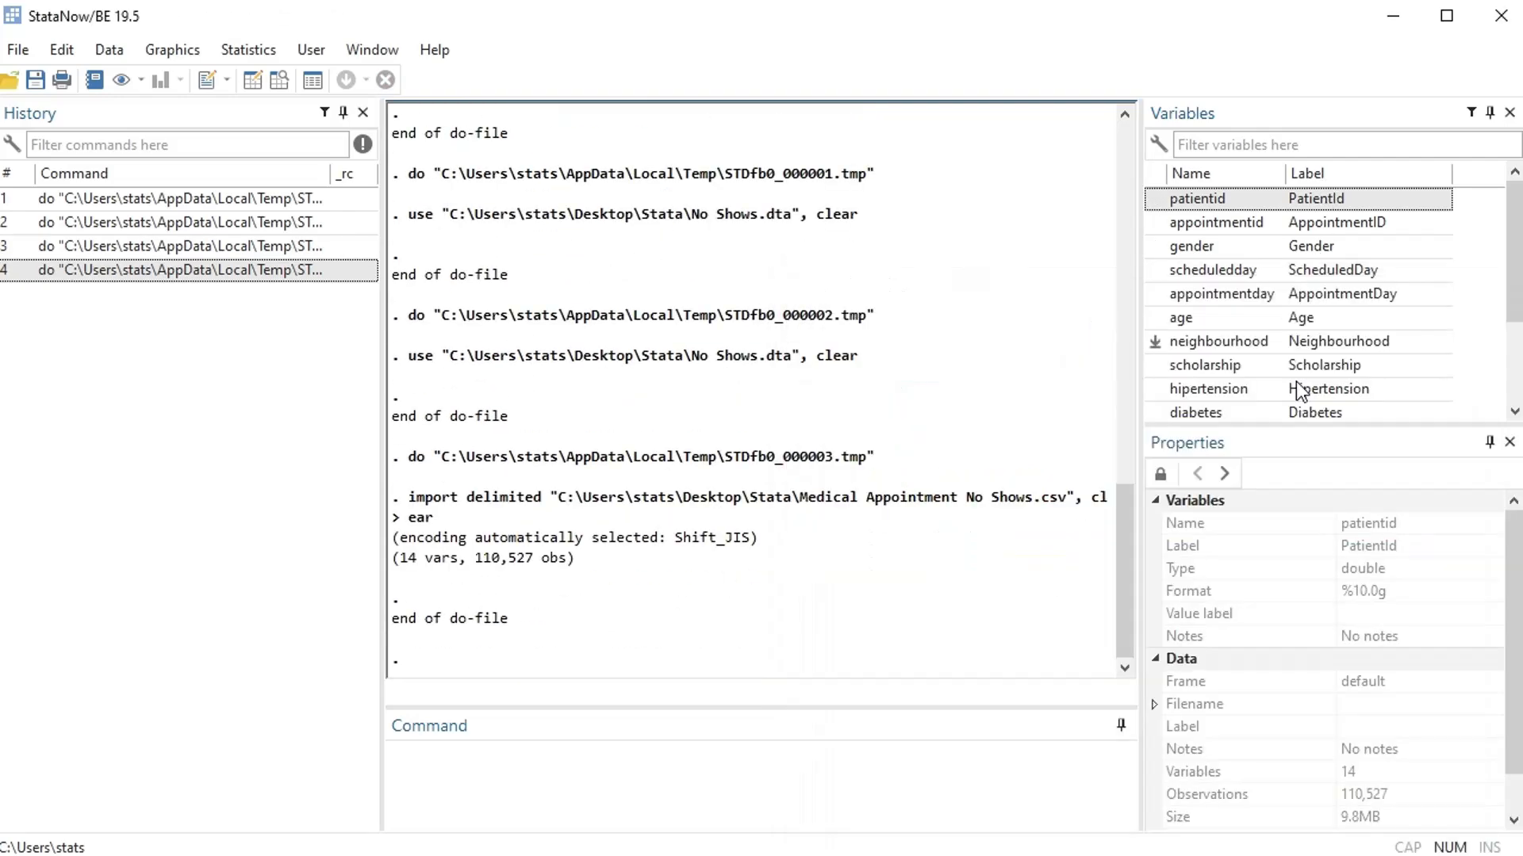
Browse the imported 14-variable, 110,527-row appointment data in the Data Editor
{"action": "left_click", "coordinate": [279, 79]}
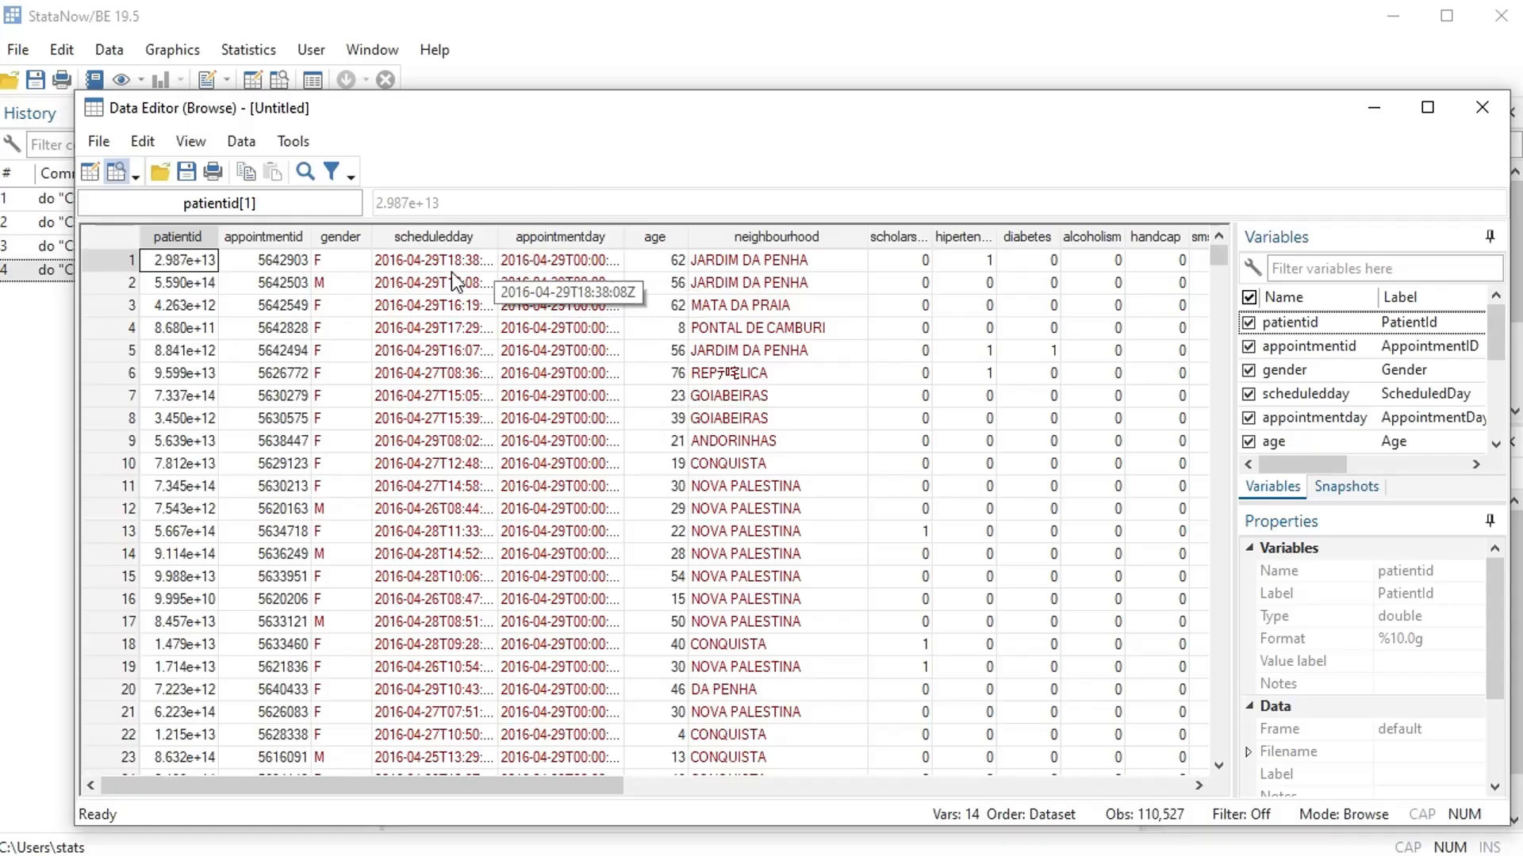
{"action": "mouse_move", "coordinate": [439, 247]}
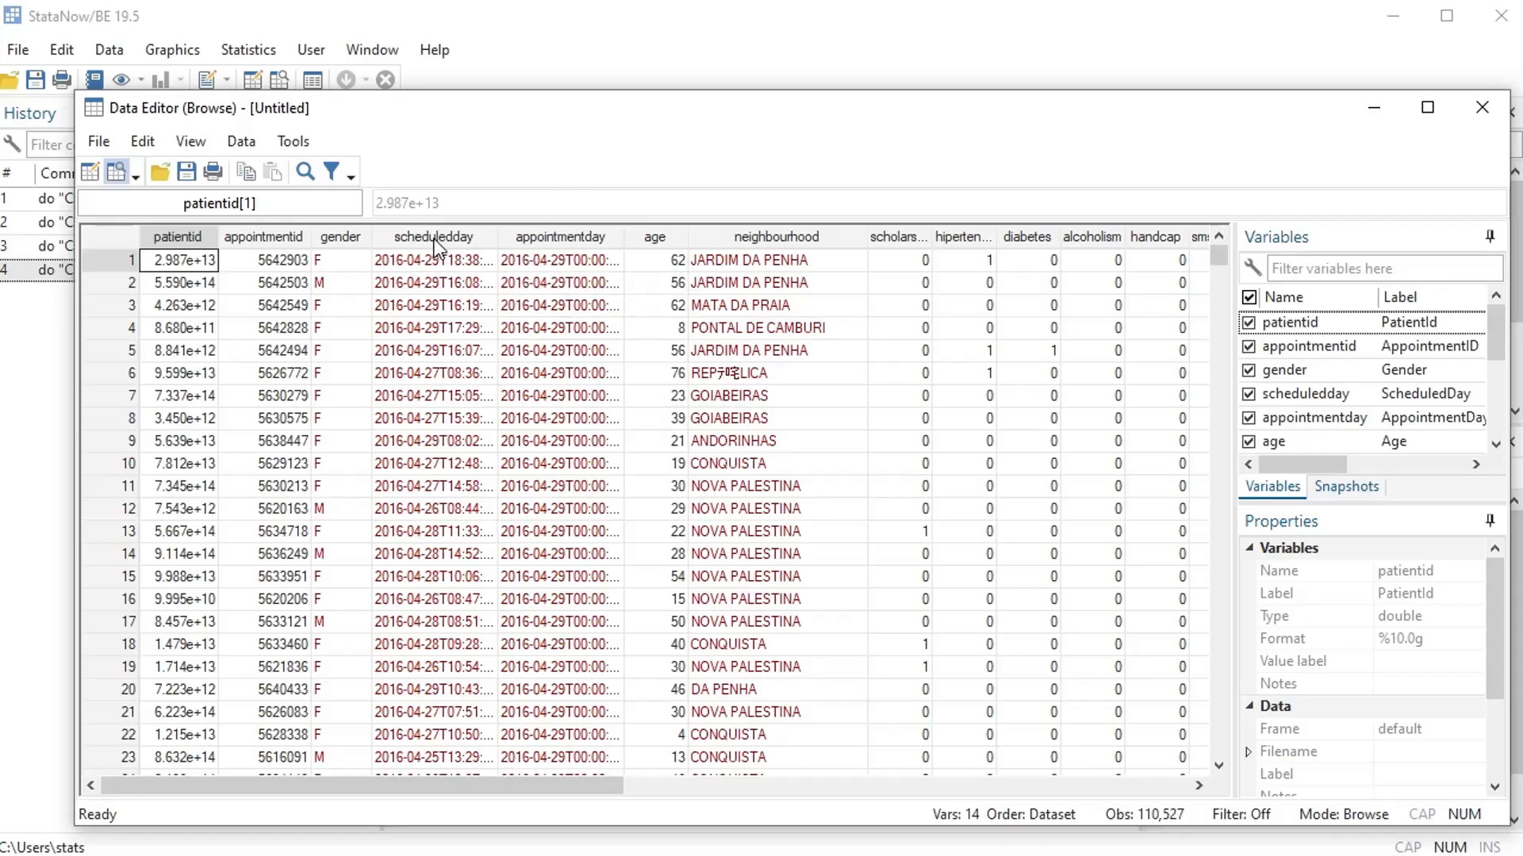
{"action": "mouse_move", "coordinate": [432, 272]}
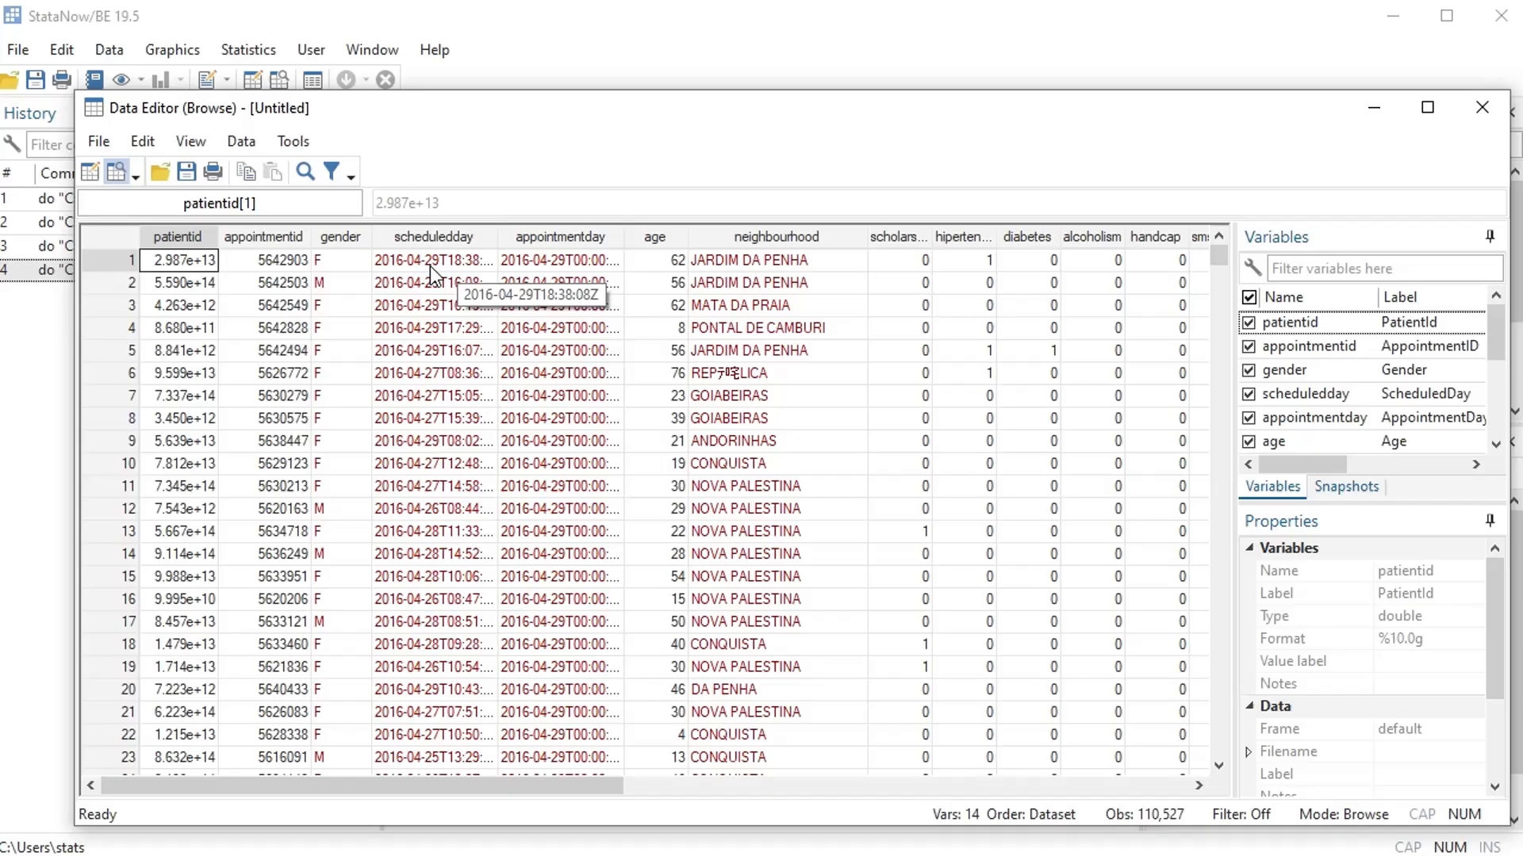
{"action": "mouse_move", "coordinate": [553, 289]}
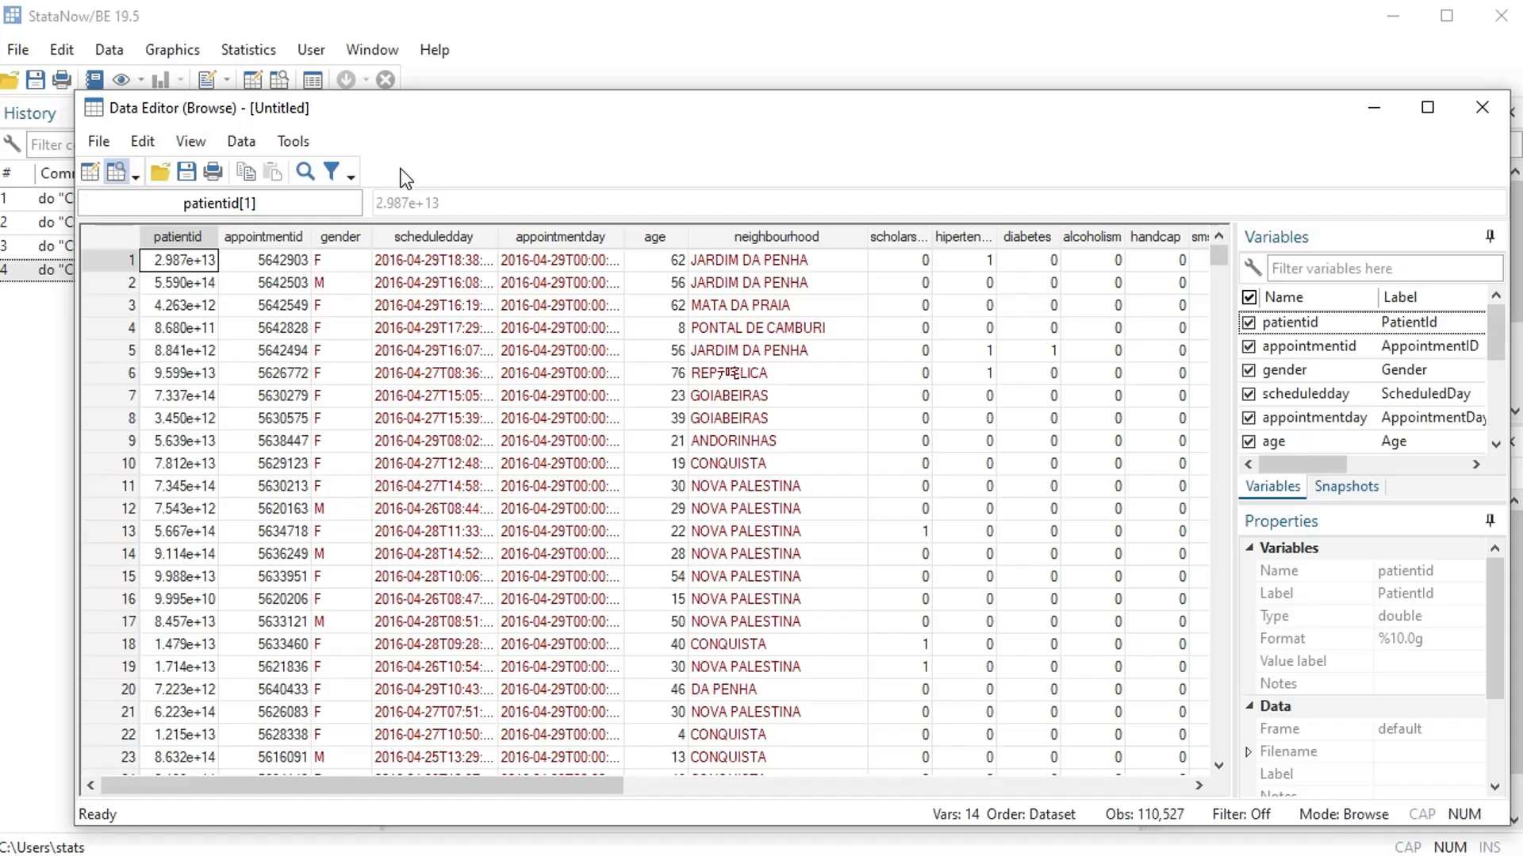
{"action": "mouse_move", "coordinate": [1285, 151]}
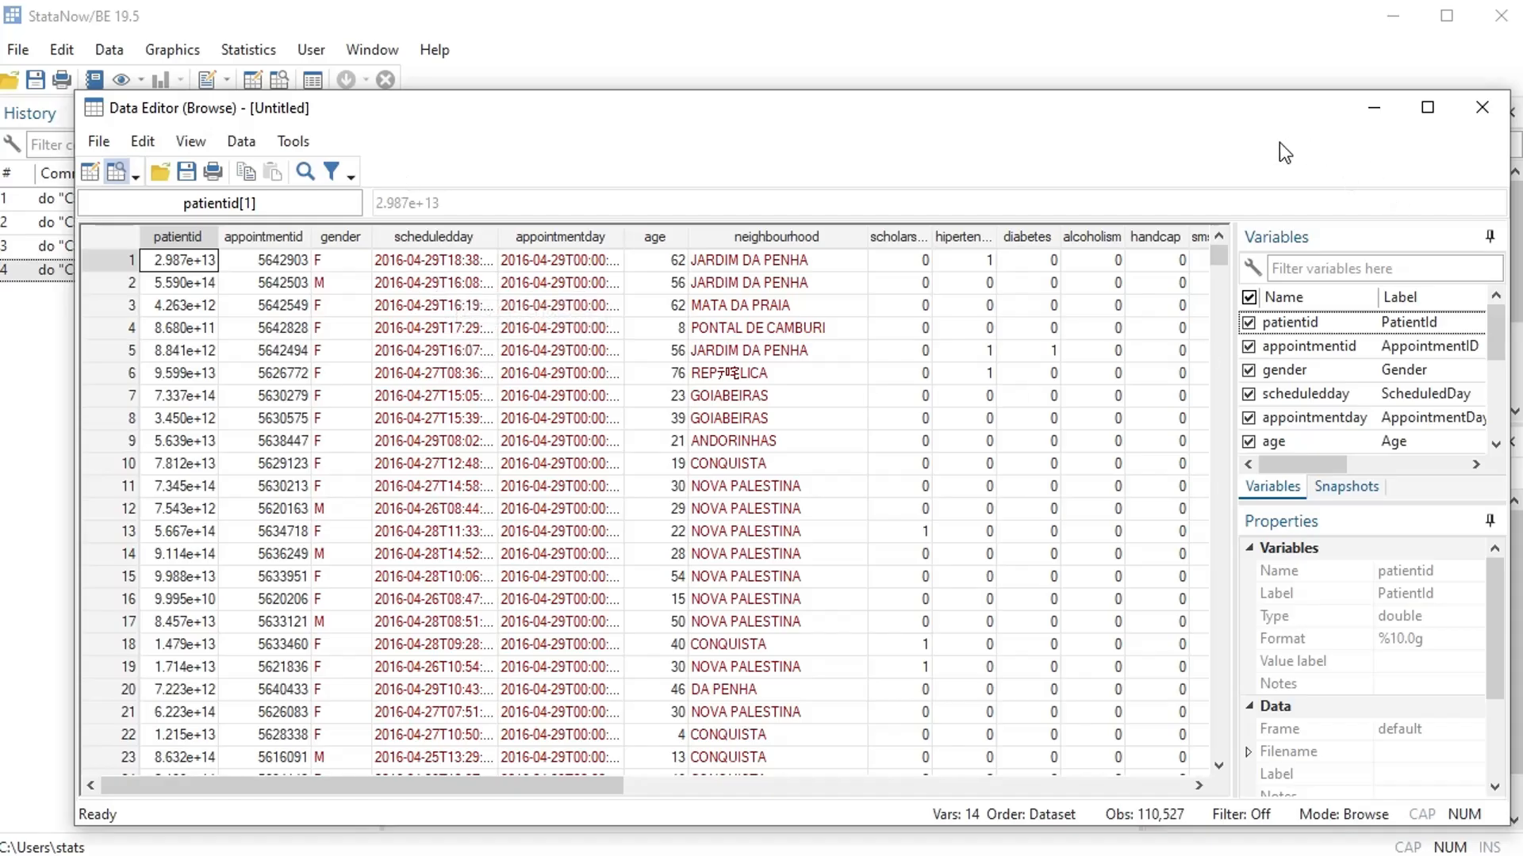